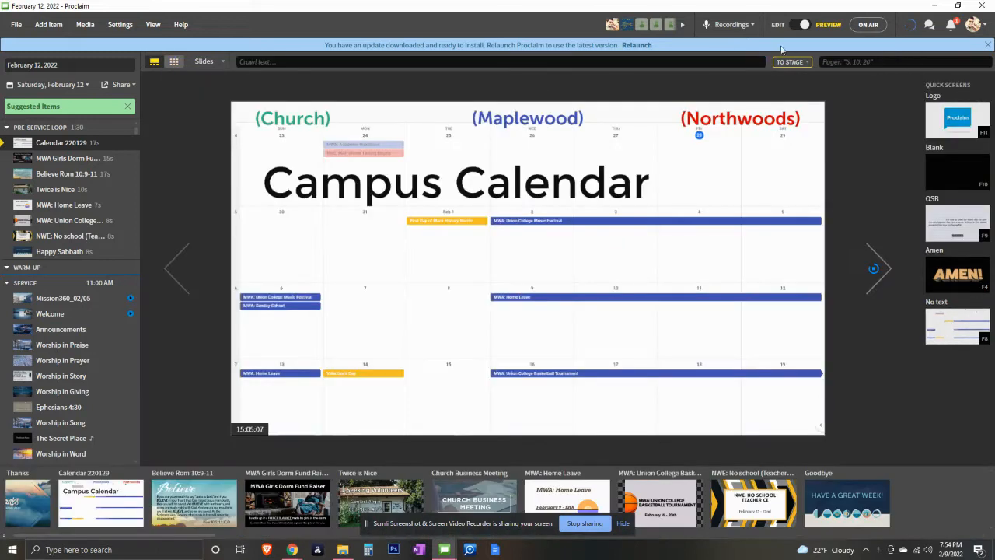
Switch Proclaim from Preview to Edit mode to open the Calendar 220129 slide
{"action": "left_click", "coordinate": [778, 25]}
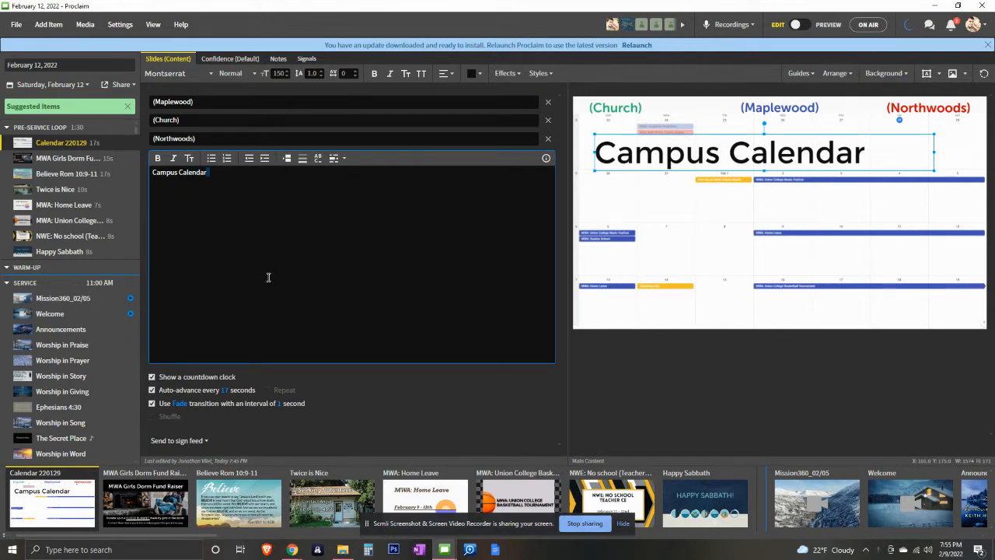
{"action": "mouse_move", "coordinate": [333, 236]}
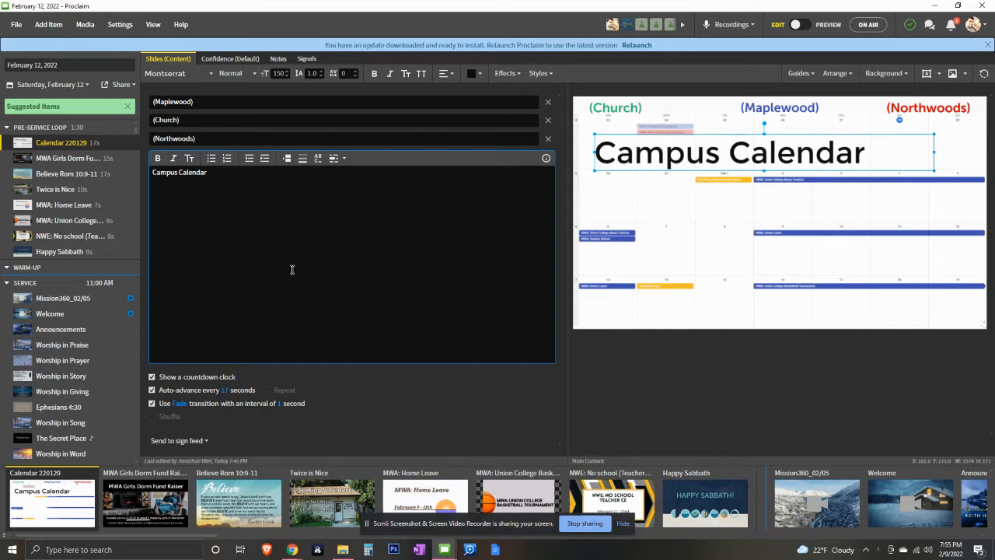
{"action": "mouse_move", "coordinate": [70, 235]}
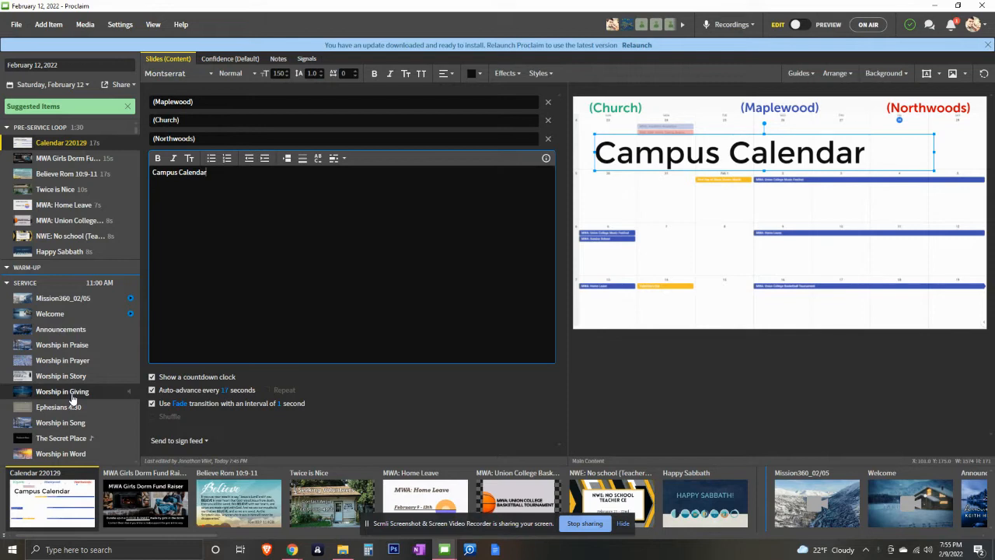
{"action": "mouse_move", "coordinate": [70, 261]}
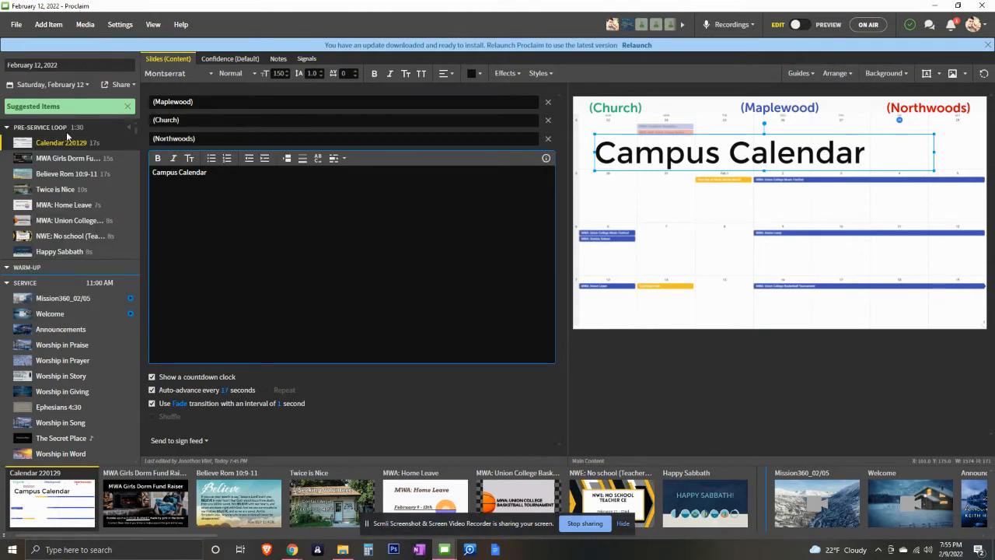
{"action": "mouse_move", "coordinate": [60, 376]}
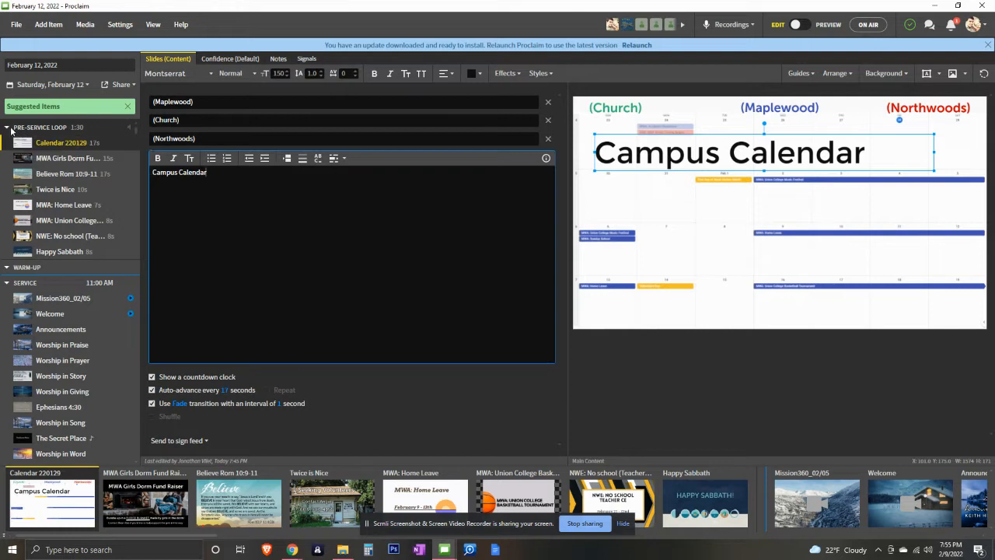
Collapse the Pre-Service Loop and Service sections, then re-expand Pre-Service Loop
{"action": "left_click", "coordinate": [8, 127]}
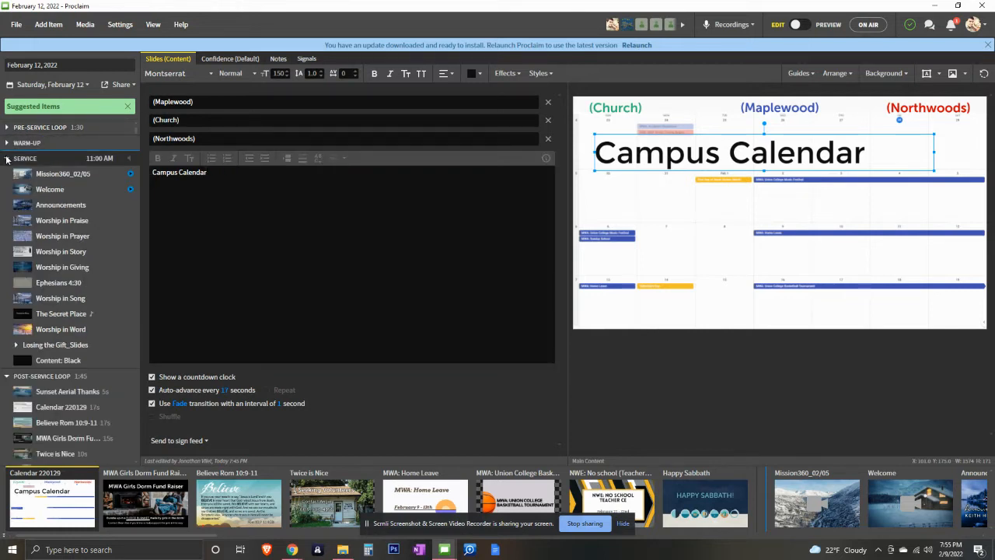
{"action": "left_click", "coordinate": [7, 158]}
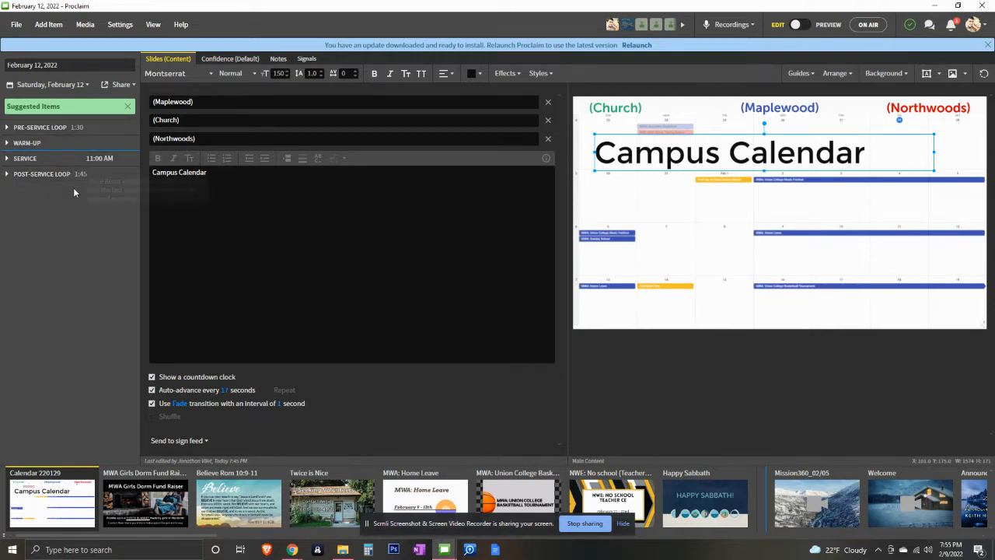
{"action": "mouse_move", "coordinate": [92, 183]}
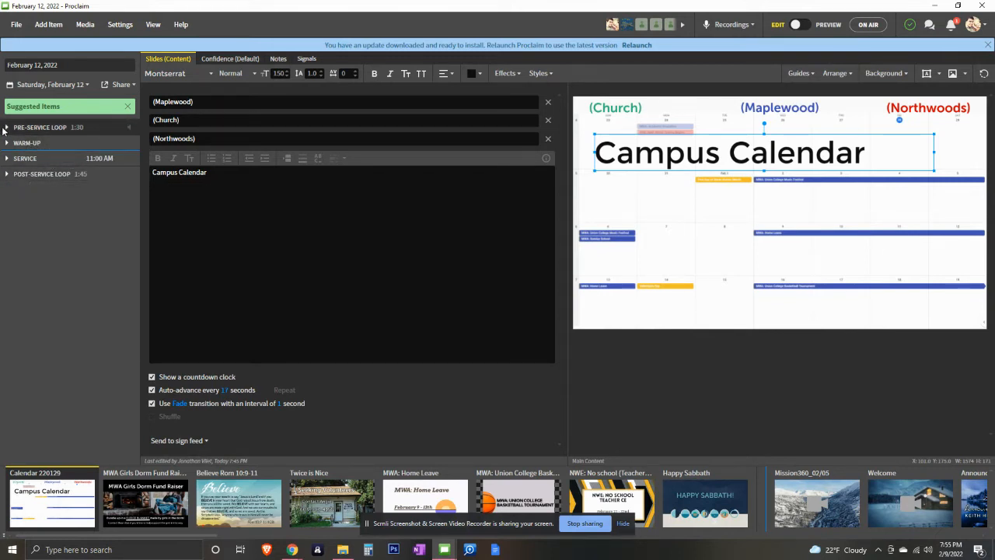
{"action": "left_click", "coordinate": [7, 127]}
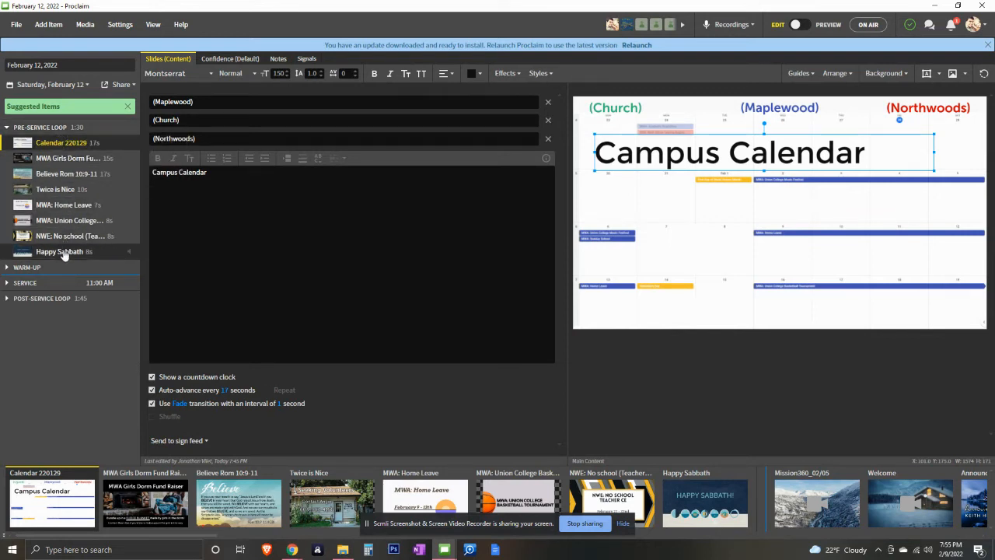
{"action": "mouse_move", "coordinate": [249, 251]}
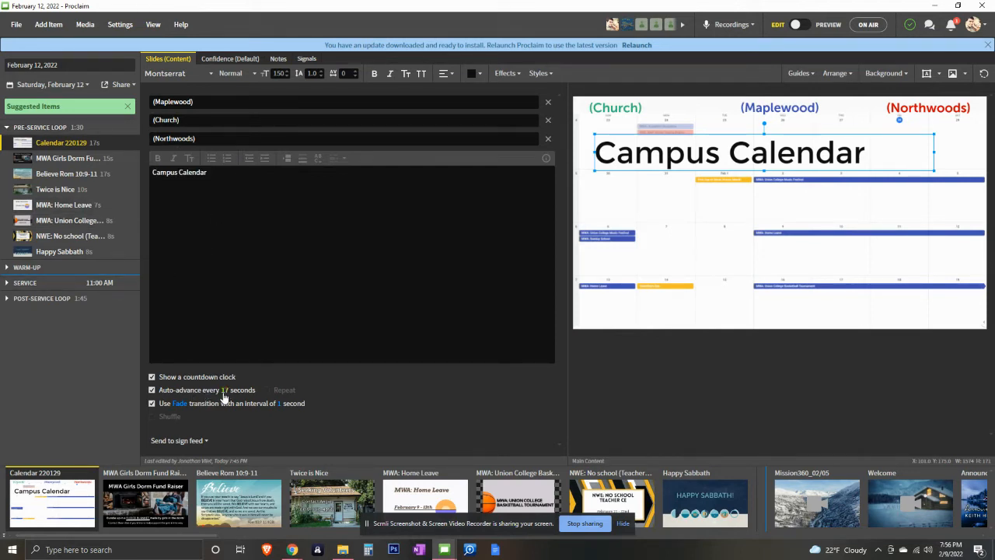
Set the MWA: Home Leave auto-advance interval to 10 seconds, then select Calendar 220129
{"action": "left_click", "coordinate": [67, 158]}
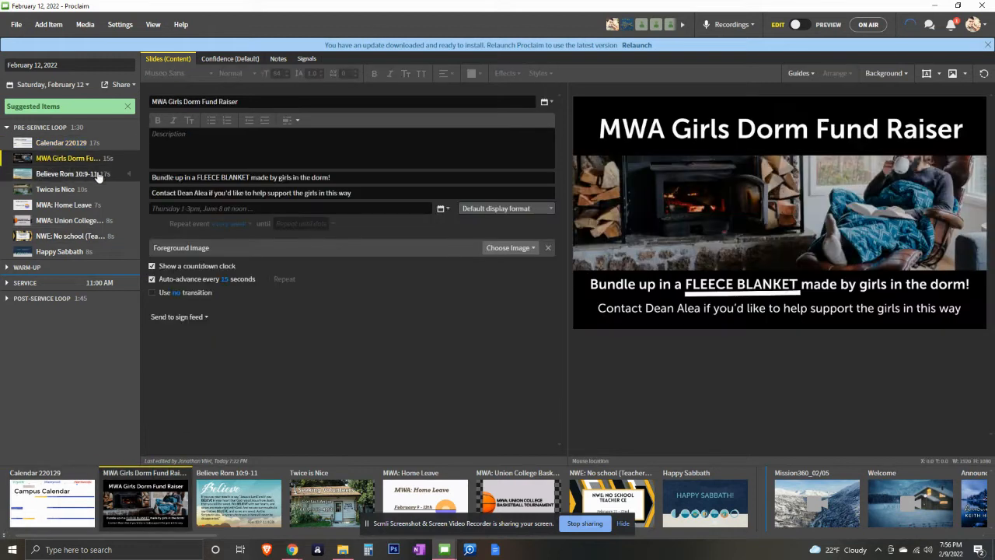
{"action": "left_click", "coordinate": [66, 174]}
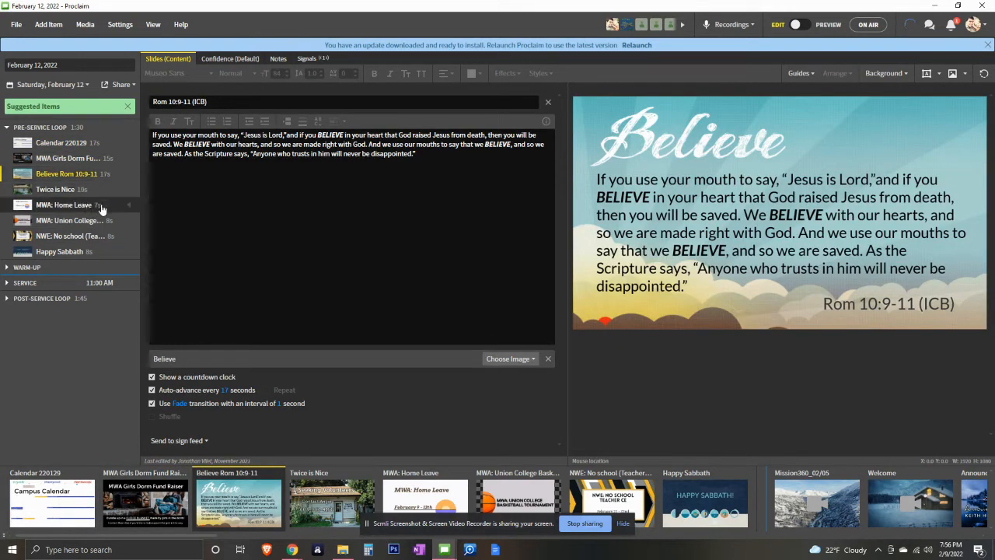
{"action": "left_click", "coordinate": [64, 204]}
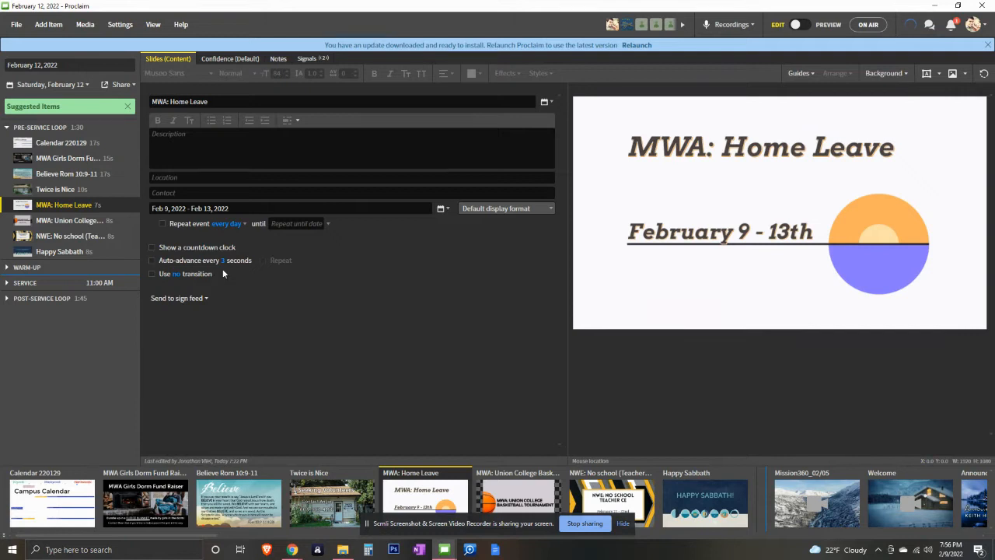
{"action": "left_click", "coordinate": [237, 259]}
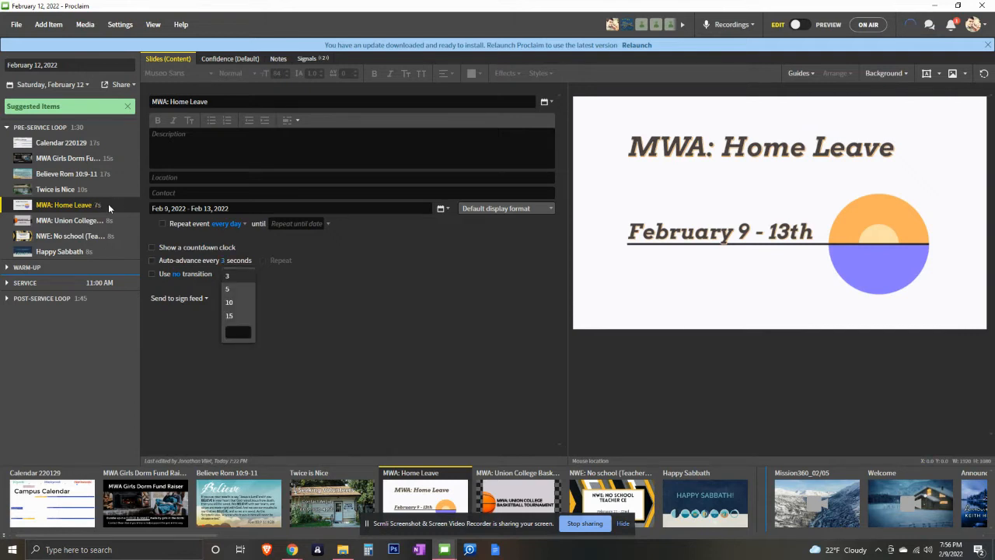
{"action": "mouse_move", "coordinate": [245, 306]}
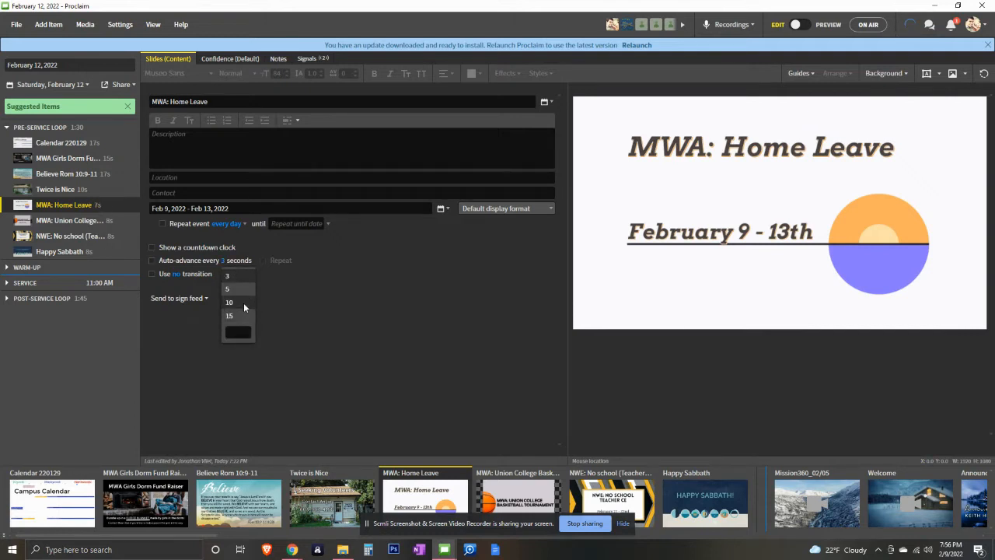
{"action": "left_click", "coordinate": [229, 301]}
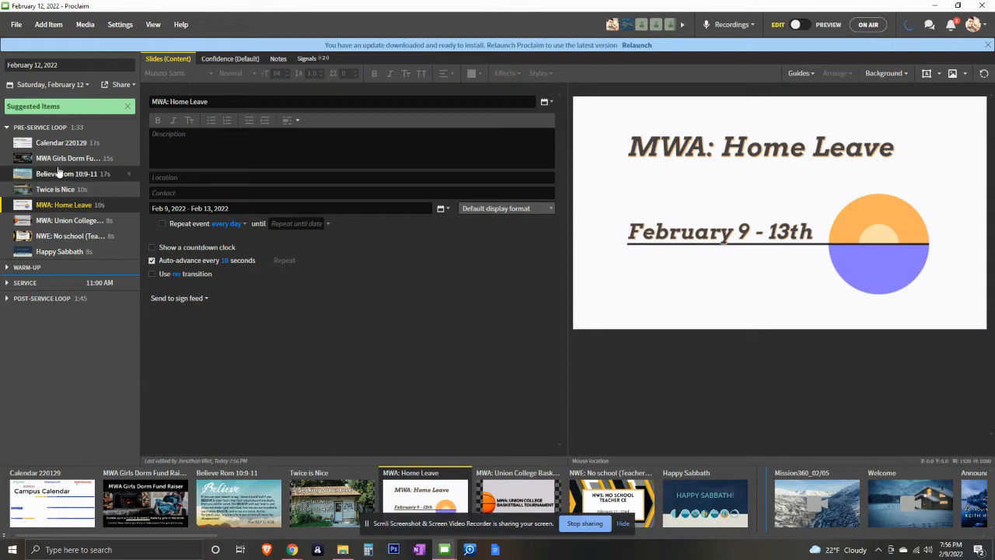
{"action": "left_click", "coordinate": [61, 143]}
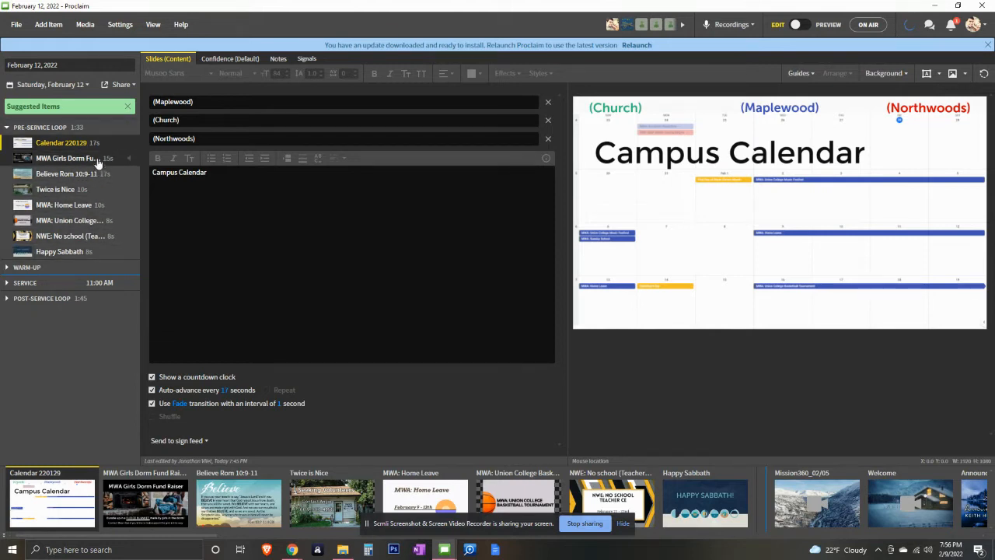
Open and dismiss the Add Item menu without adding anything
{"action": "left_click", "coordinate": [48, 24]}
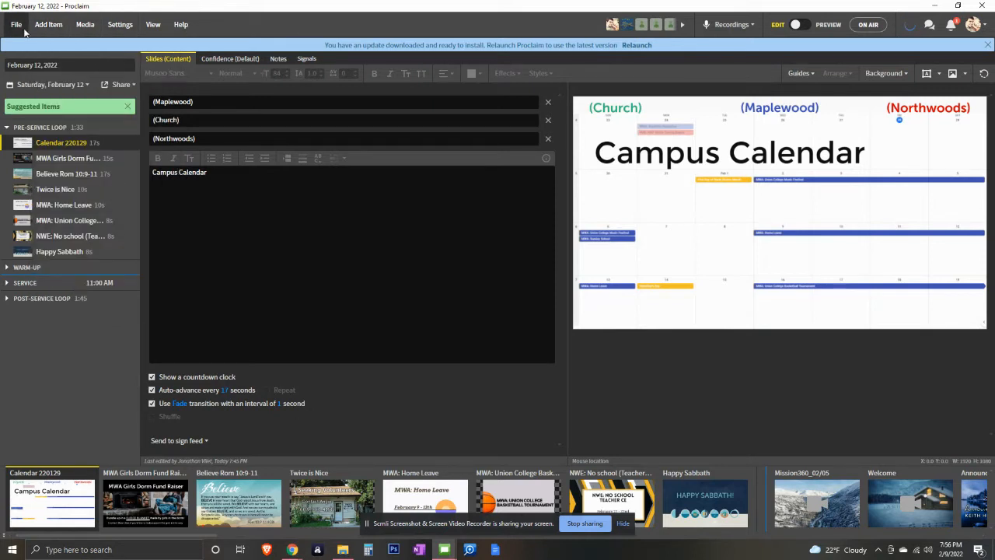
{"action": "left_click", "coordinate": [48, 24]}
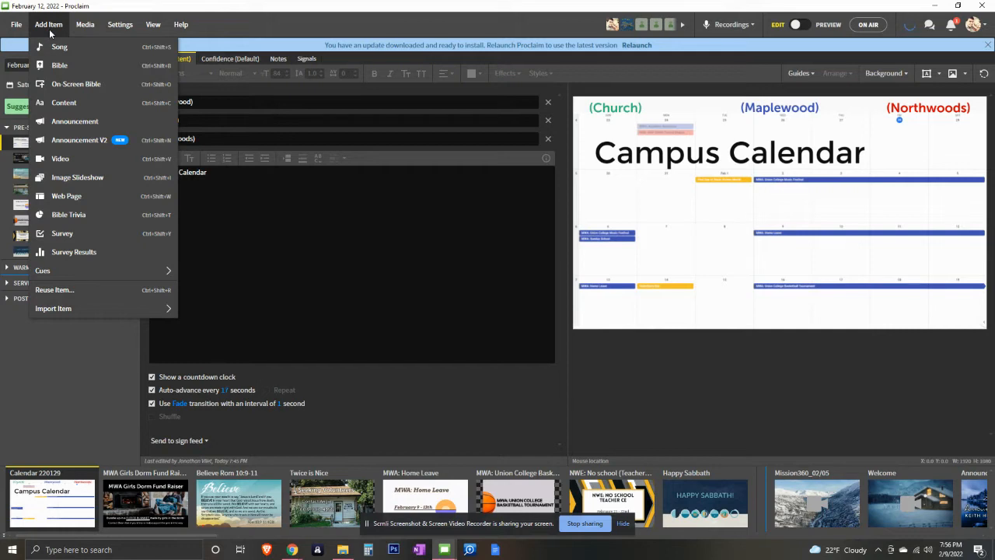
{"action": "left_click", "coordinate": [11, 24]}
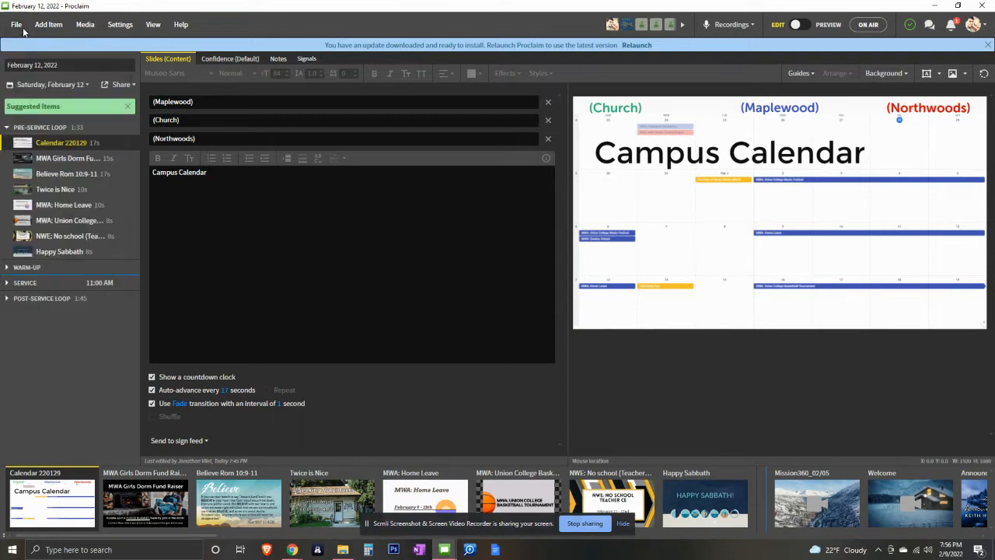
Browse recent presentations via File > Open Recent without opening one
{"action": "left_click", "coordinate": [12, 24]}
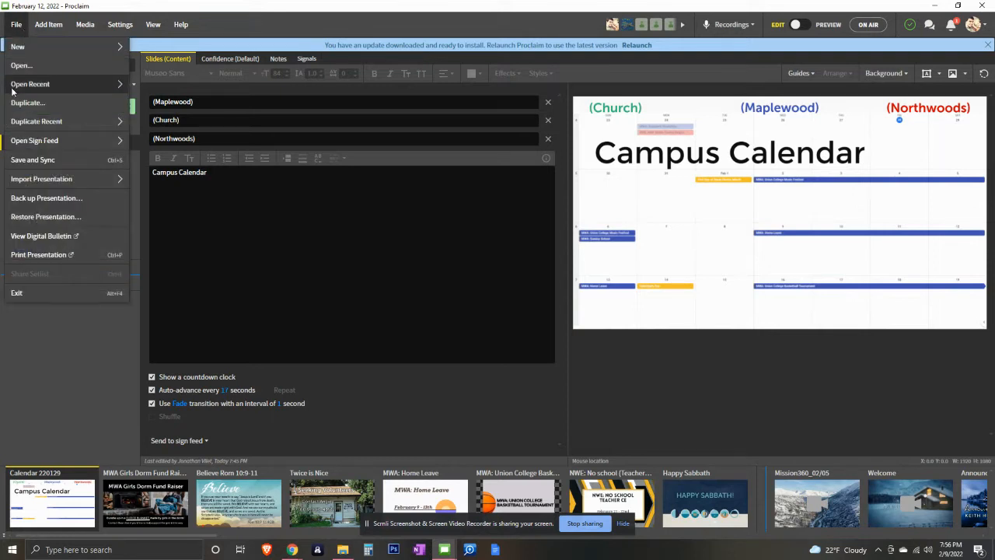
{"action": "left_click", "coordinate": [30, 84]}
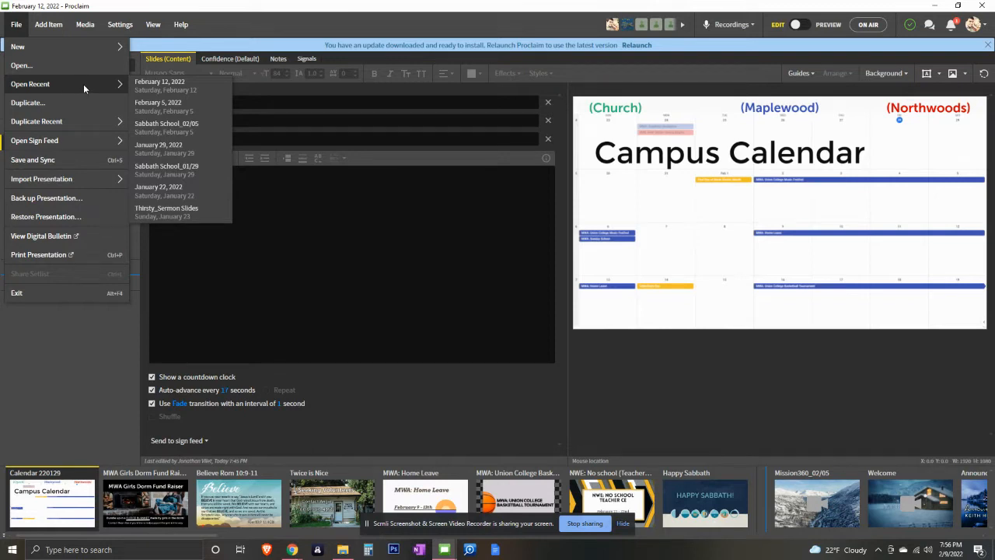
{"action": "mouse_move", "coordinate": [164, 92]}
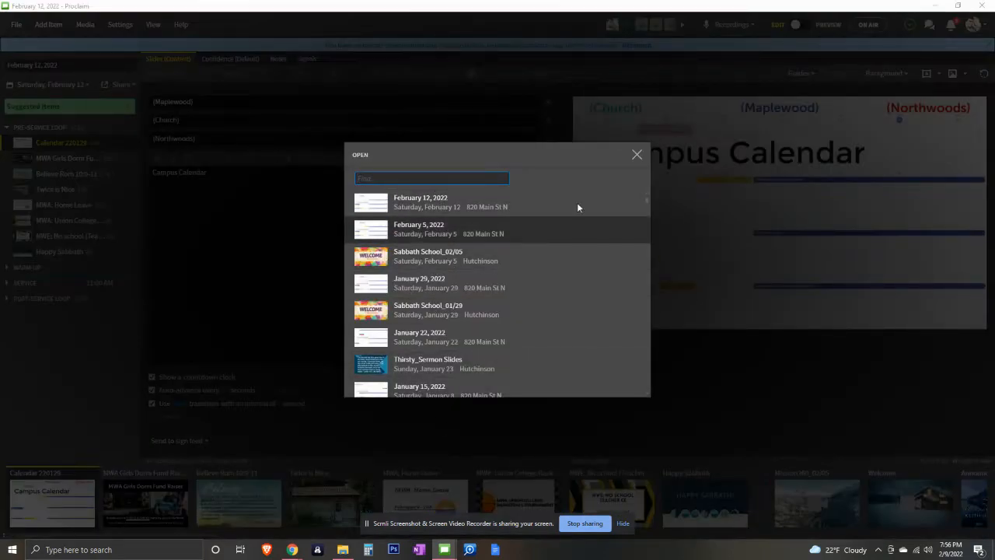
{"action": "left_click", "coordinate": [637, 154]}
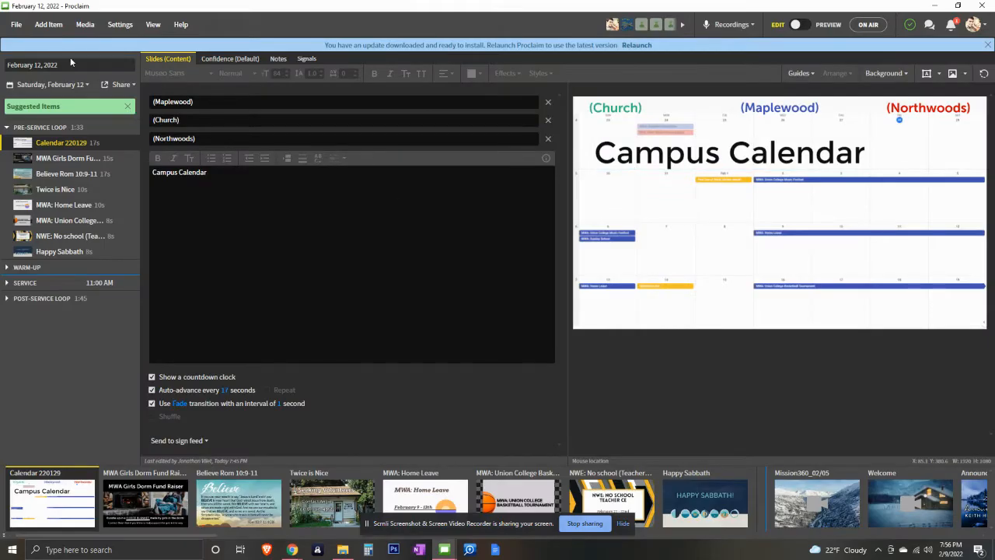
{"action": "left_click", "coordinate": [16, 24]}
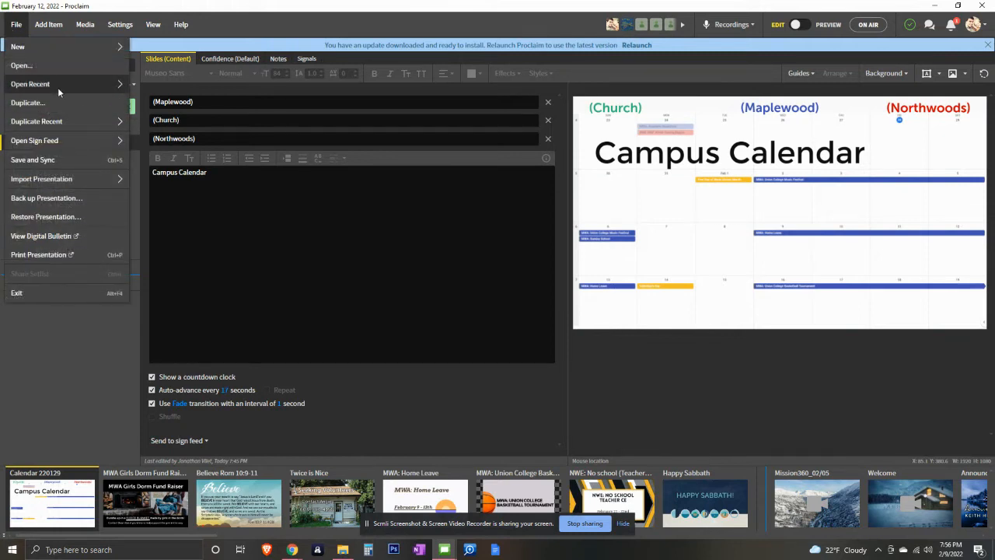
Browse recent presentations again, glance at Help, and return to the File menu
{"action": "left_click", "coordinate": [30, 84]}
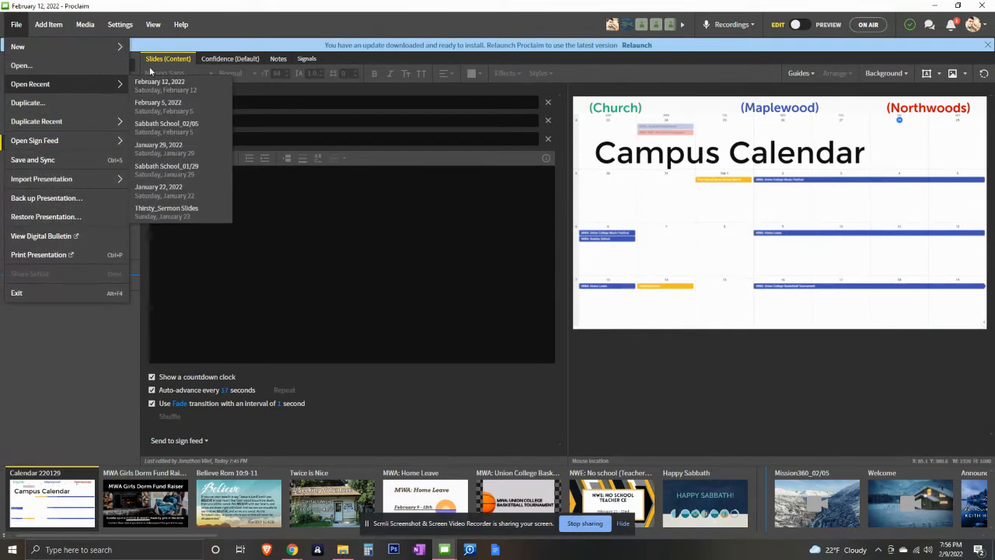
{"action": "mouse_move", "coordinate": [185, 91]}
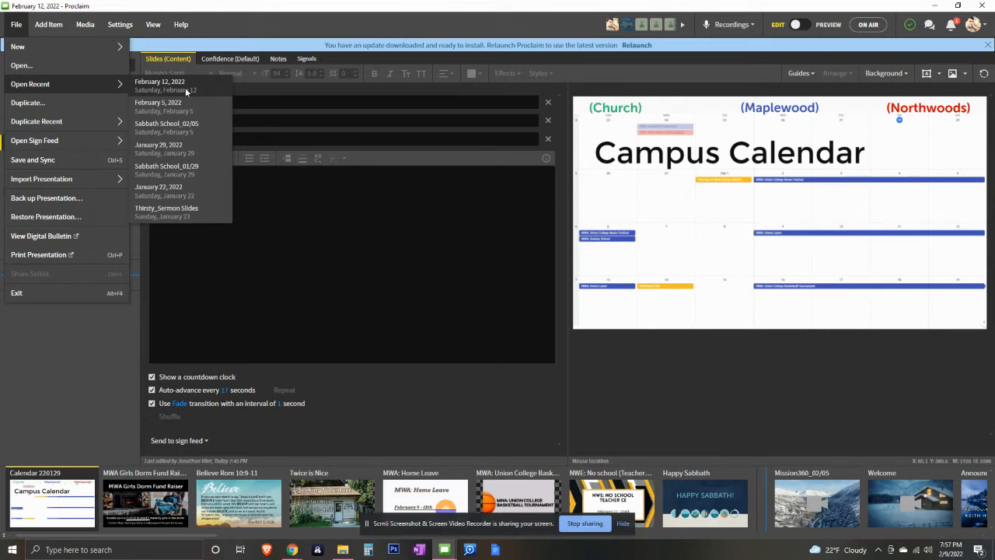
{"action": "mouse_move", "coordinate": [46, 88]}
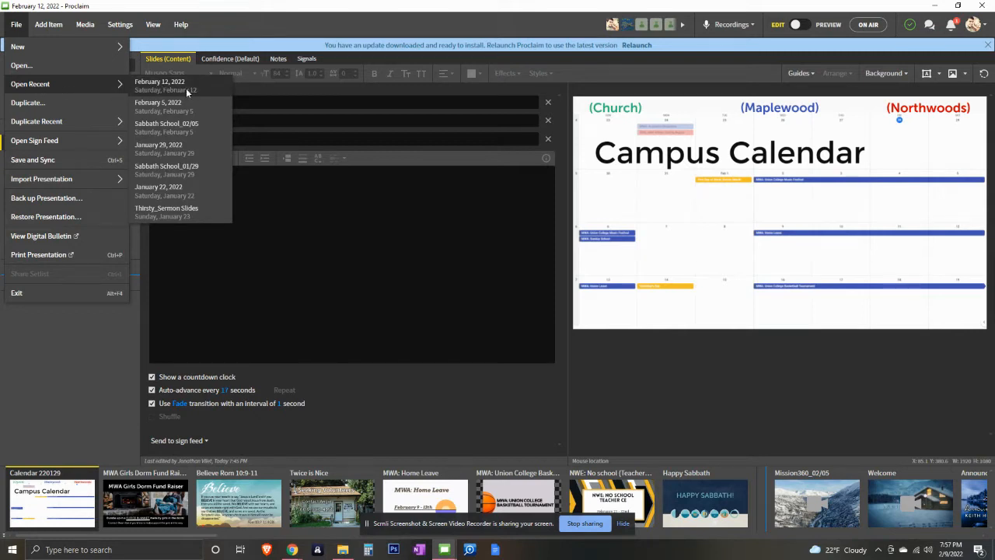
{"action": "mouse_move", "coordinate": [180, 89]}
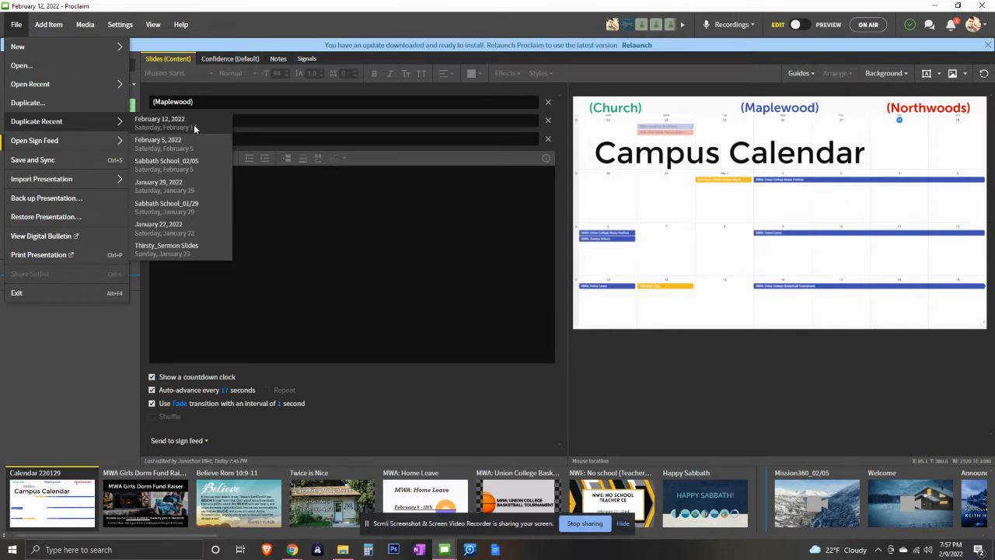
{"action": "mouse_move", "coordinate": [156, 165]}
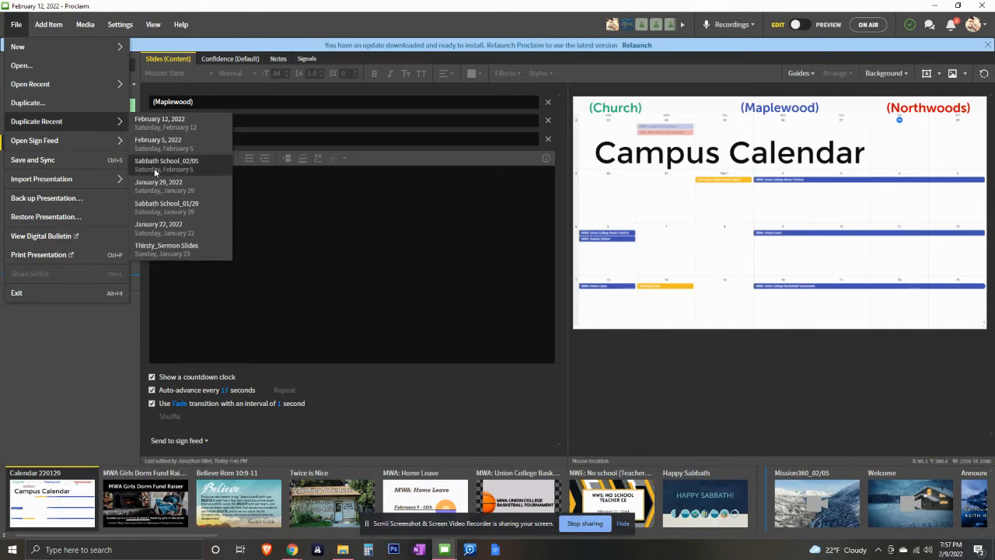
{"action": "left_click", "coordinate": [182, 24]}
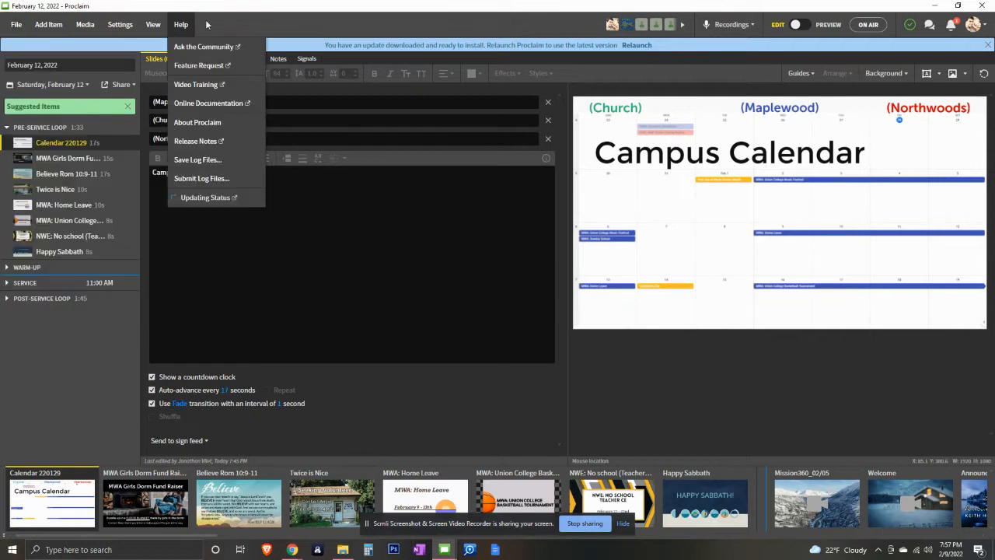
{"action": "left_click", "coordinate": [16, 24]}
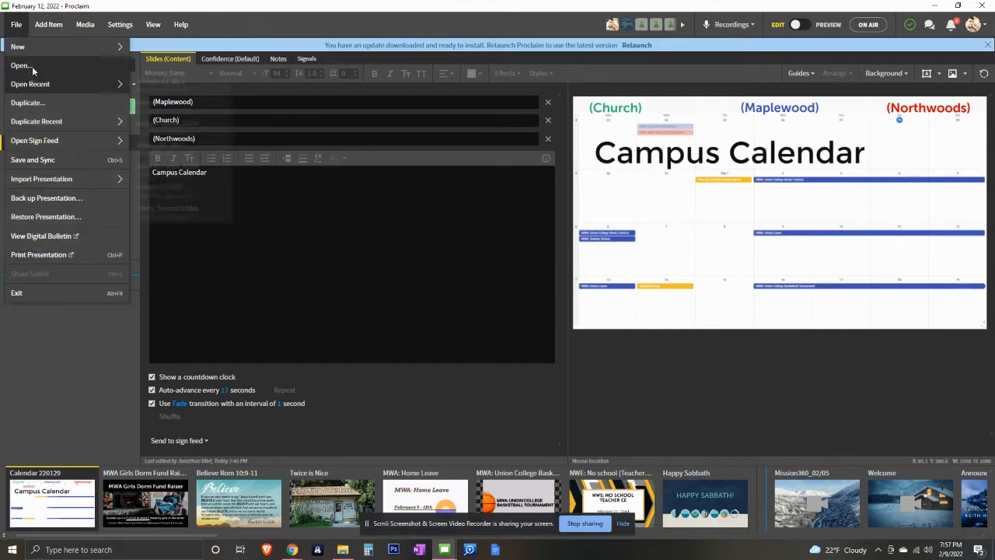
Open the February 5 presentation and duplicate it as February 12, 2022
{"action": "left_click", "coordinate": [23, 65]}
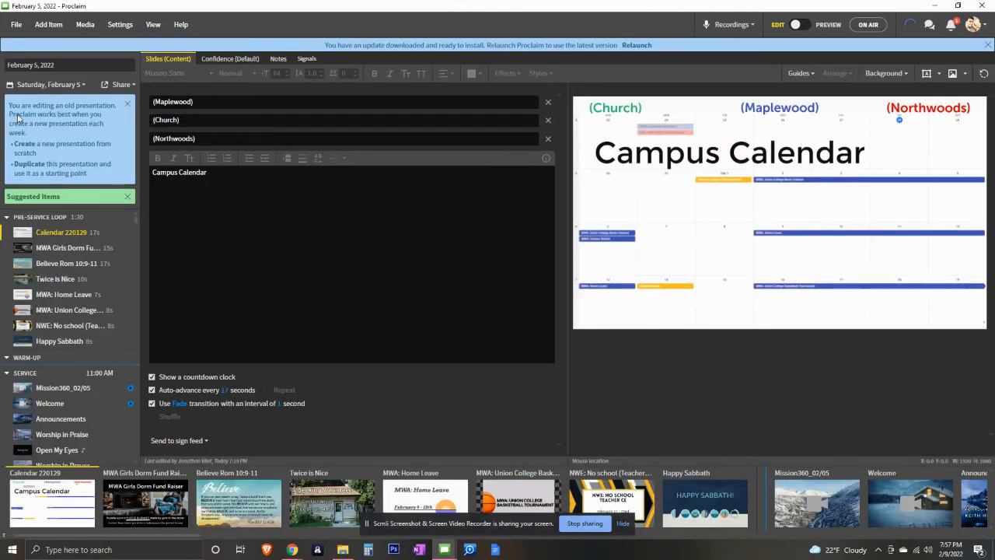
{"action": "mouse_move", "coordinate": [89, 117]}
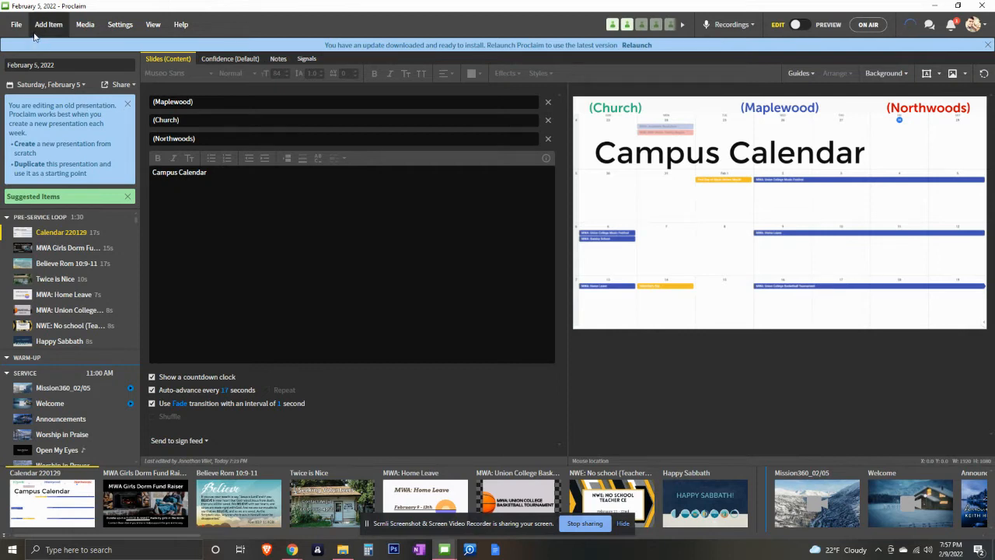
{"action": "left_click", "coordinate": [12, 24]}
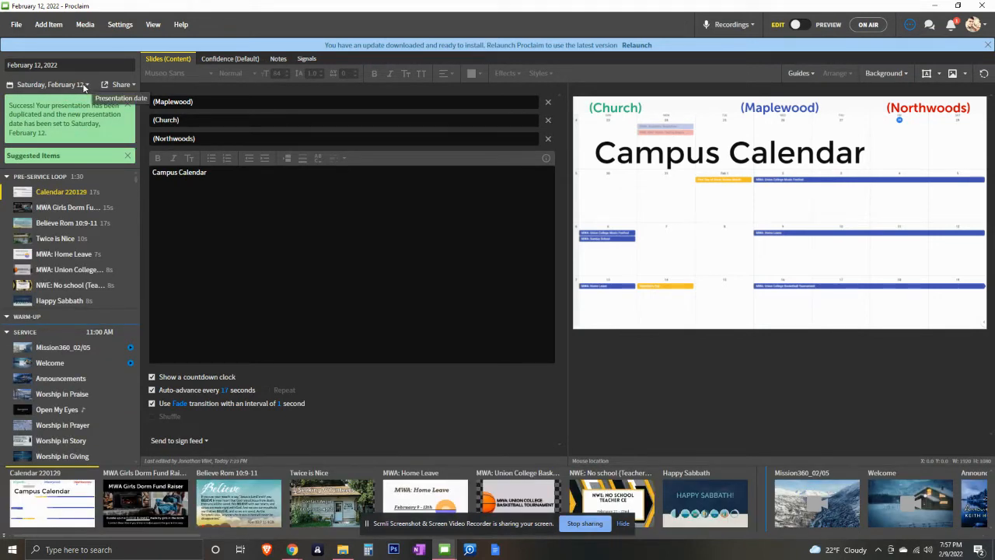
{"action": "left_click", "coordinate": [58, 64]}
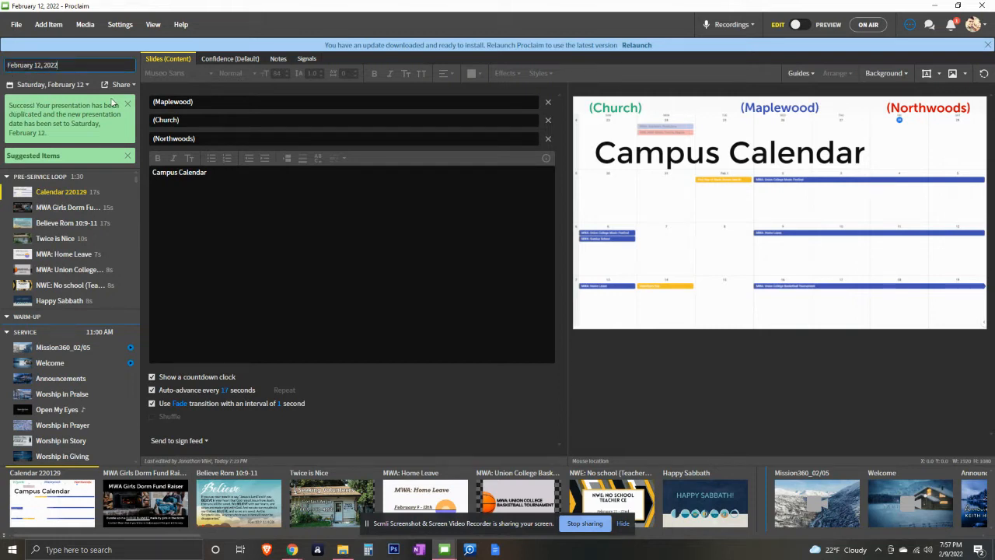
{"action": "left_click", "coordinate": [126, 103]}
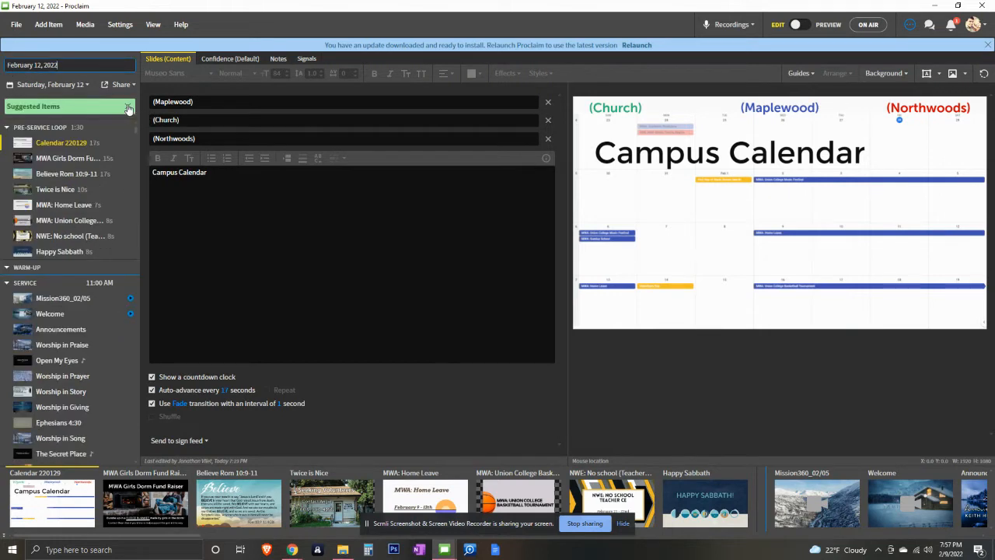
{"action": "left_click", "coordinate": [33, 106]}
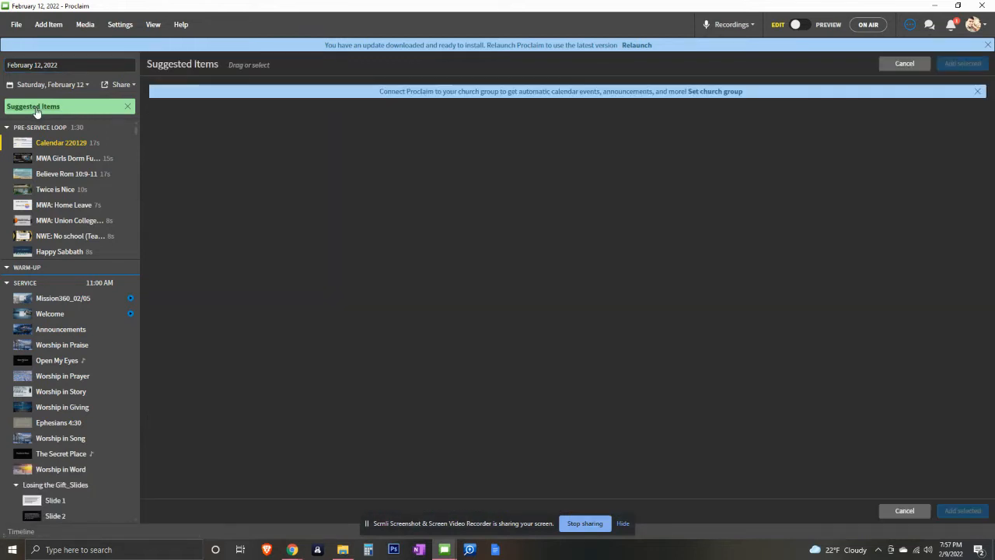
{"action": "mouse_move", "coordinate": [120, 115]}
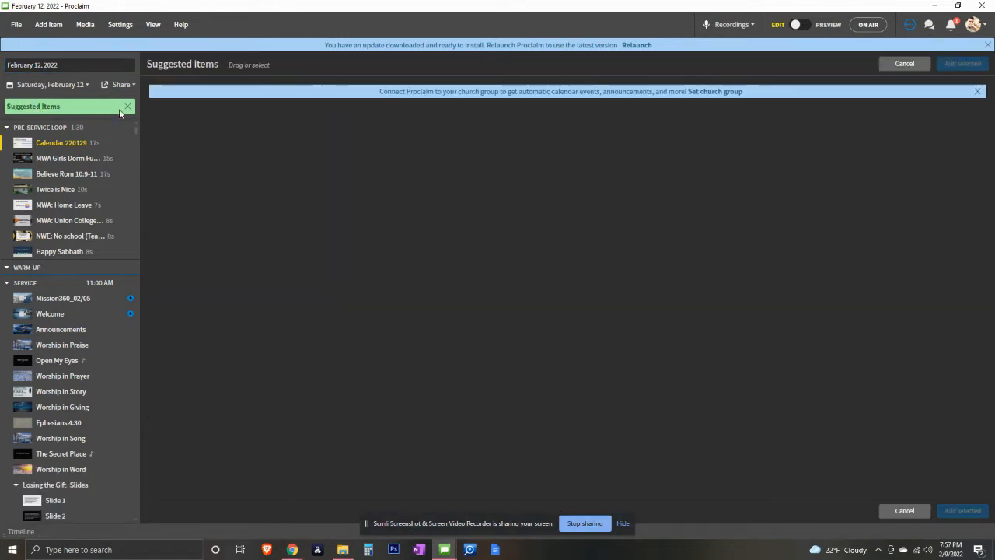
{"action": "mouse_move", "coordinate": [312, 92]}
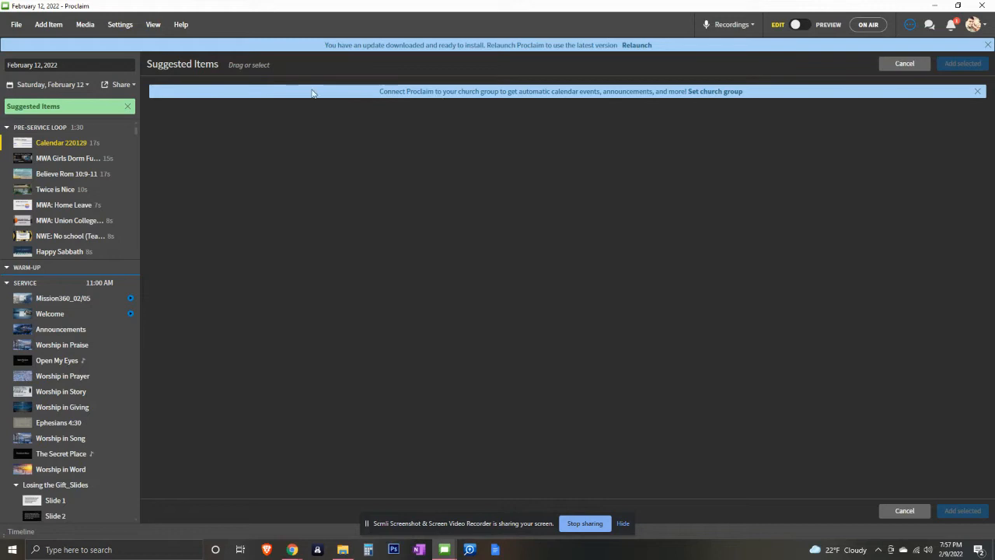
{"action": "mouse_move", "coordinate": [759, 101]}
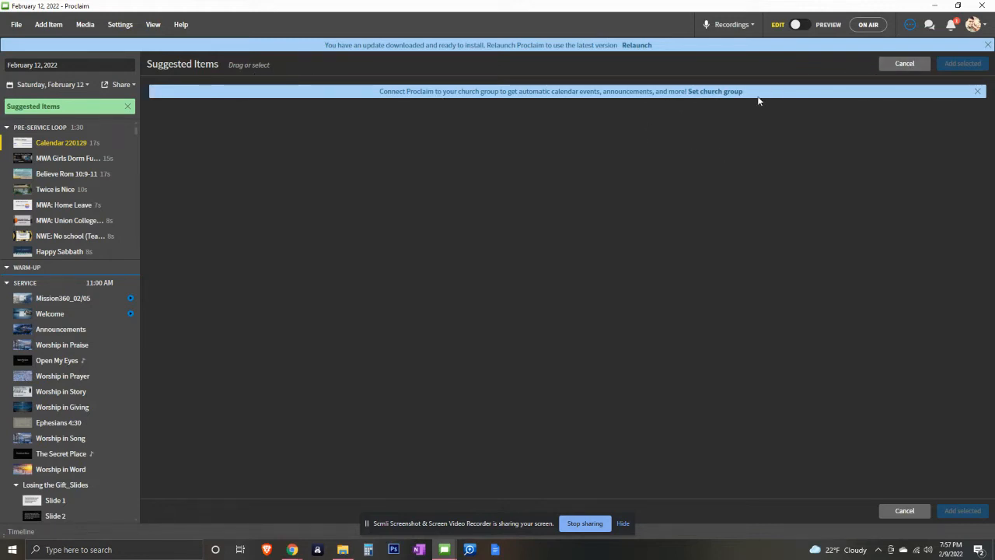
{"action": "left_click", "coordinate": [60, 142]}
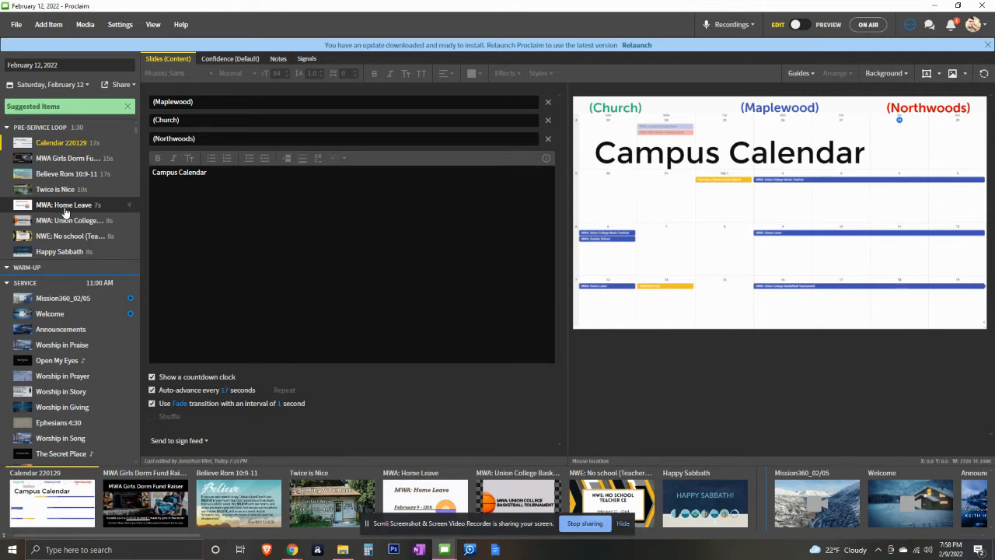
{"action": "left_click", "coordinate": [63, 204]}
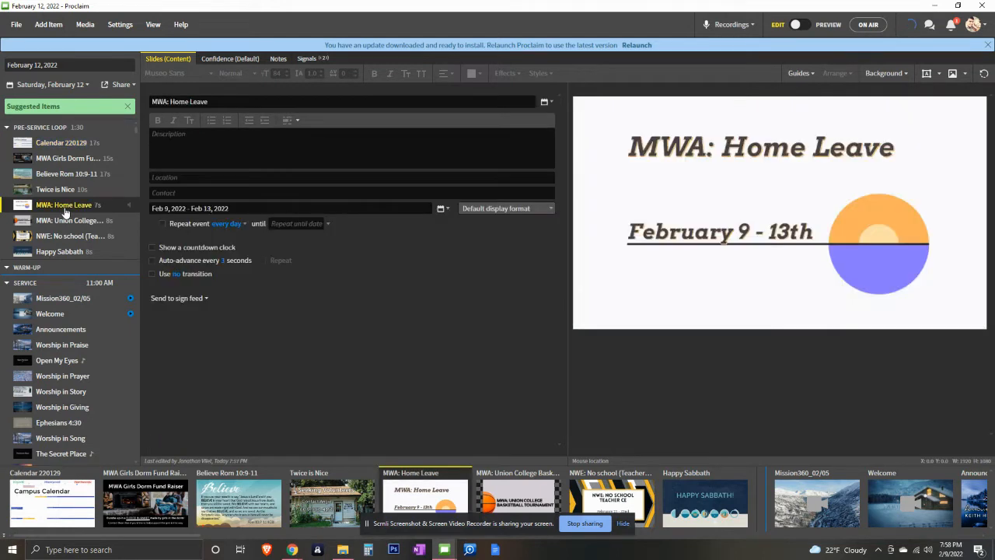
{"action": "mouse_move", "coordinate": [66, 229]}
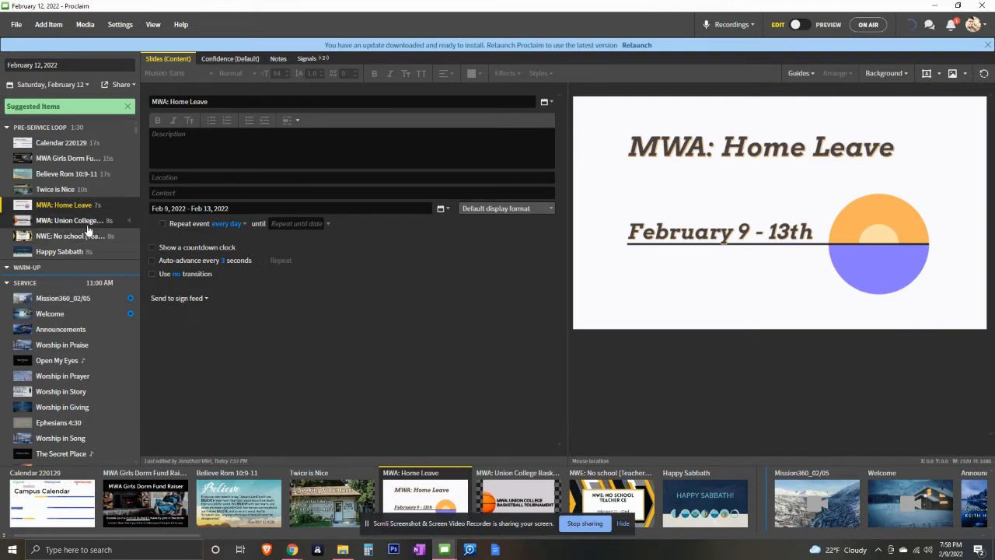
{"action": "left_click", "coordinate": [69, 220]}
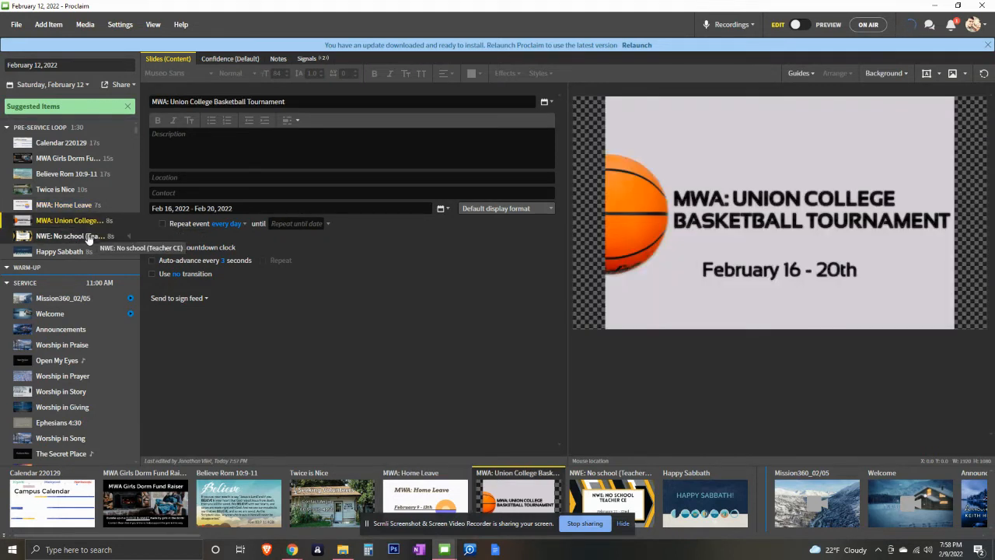
{"action": "left_click", "coordinate": [70, 235]}
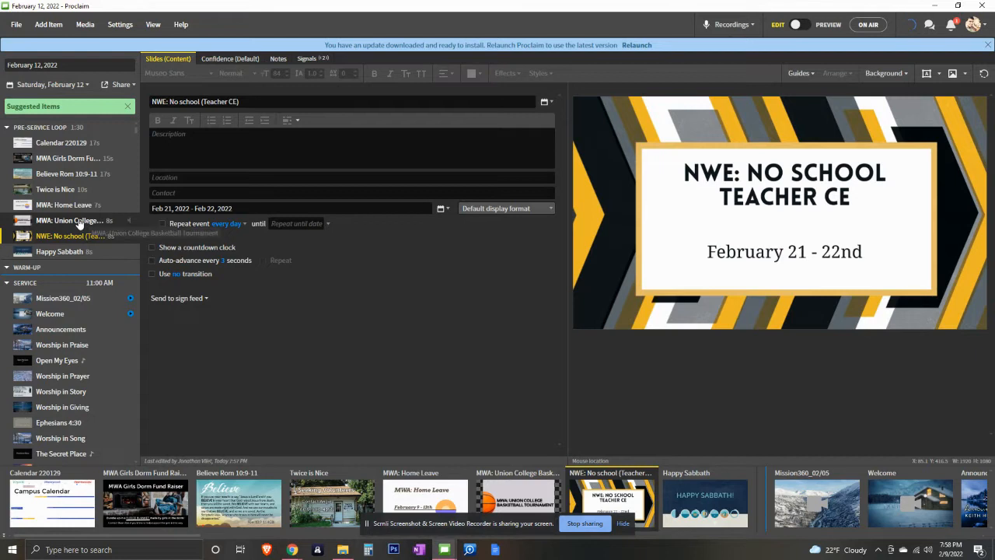
{"action": "left_click", "coordinate": [63, 204]}
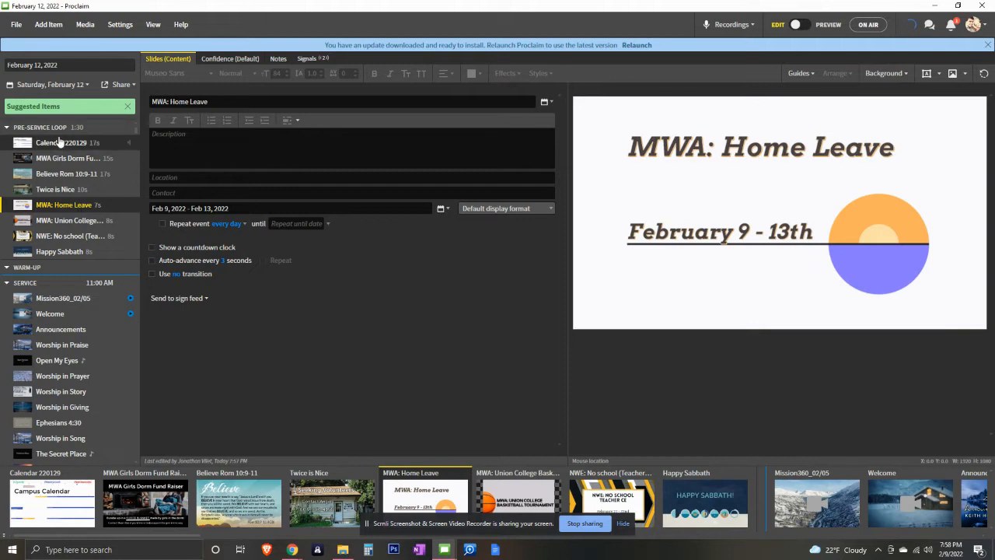
{"action": "left_click", "coordinate": [62, 142]}
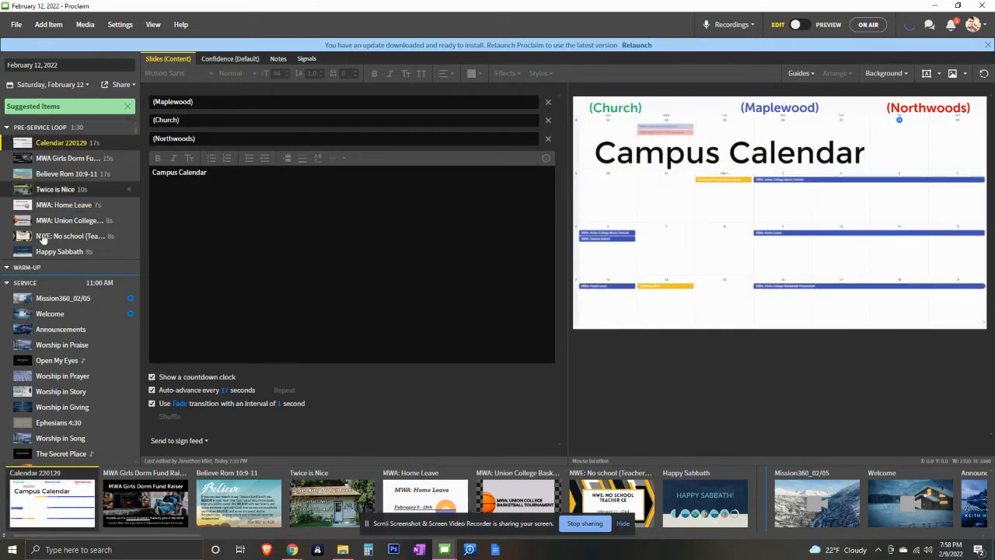
Add a black Content slide reading 'text' with a glowing style preset
{"action": "left_click", "coordinate": [48, 24]}
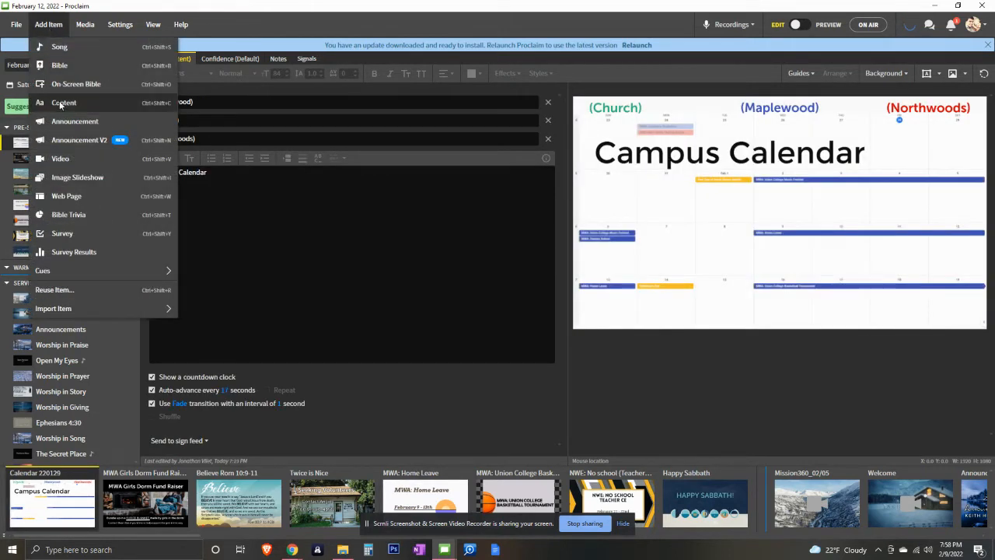
{"action": "left_click", "coordinate": [63, 103]}
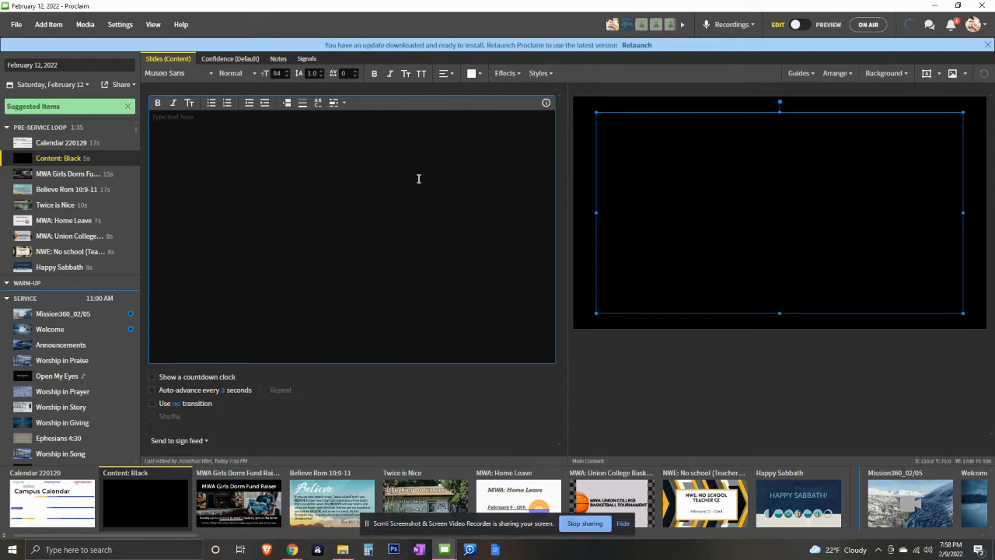
{"action": "type", "text": "text"}
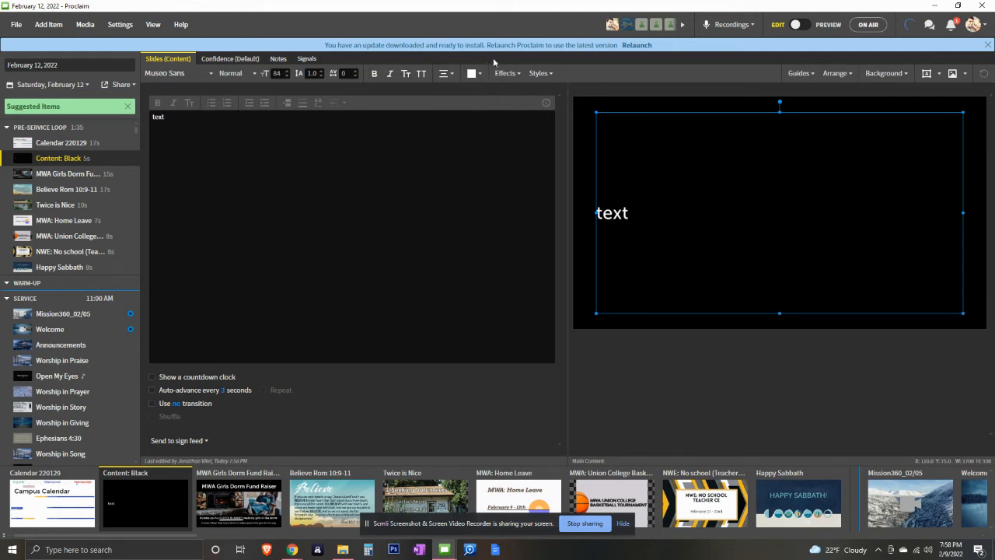
{"action": "left_click", "coordinate": [538, 73]}
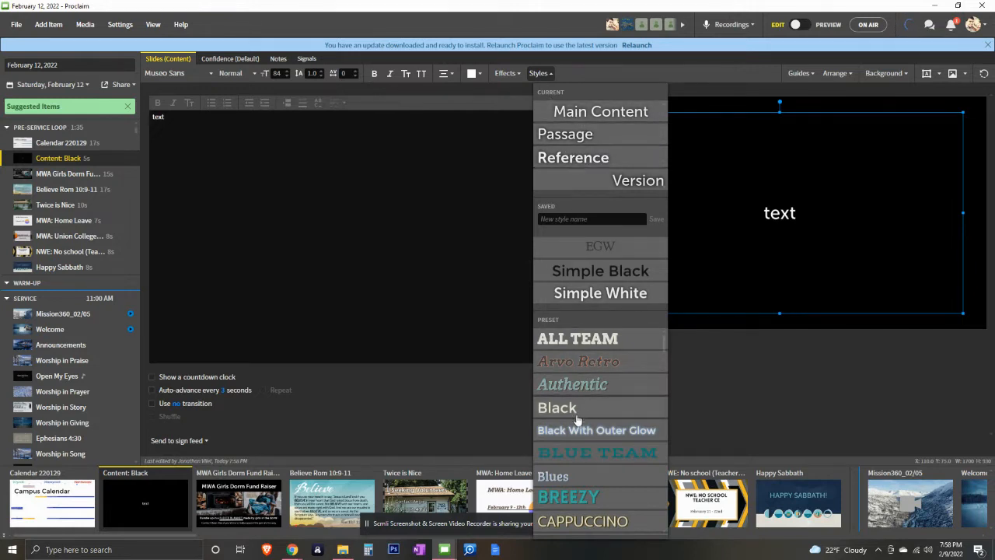
{"action": "left_click", "coordinate": [600, 111]}
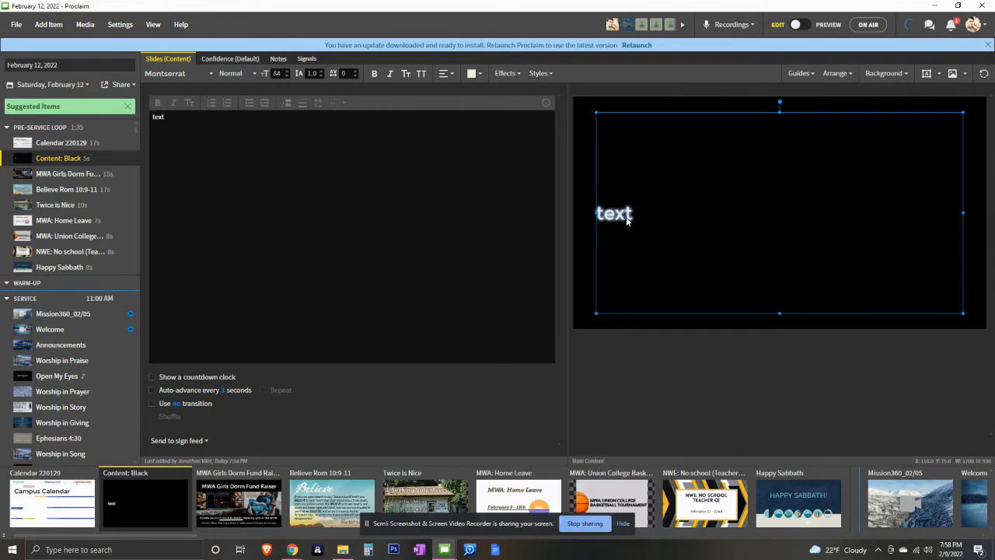
{"action": "left_click", "coordinate": [538, 73]}
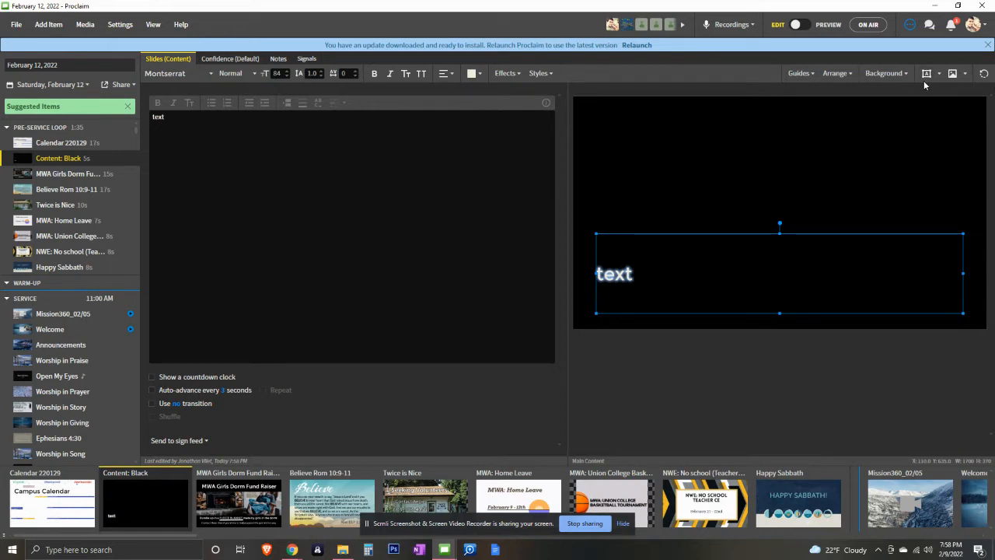
{"action": "mouse_move", "coordinate": [928, 73]}
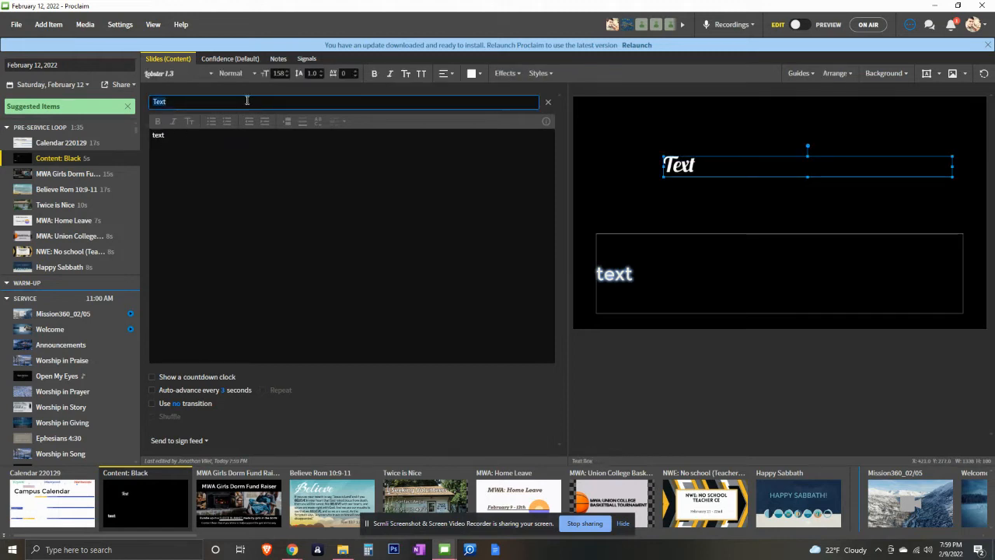
{"action": "mouse_move", "coordinate": [546, 102]}
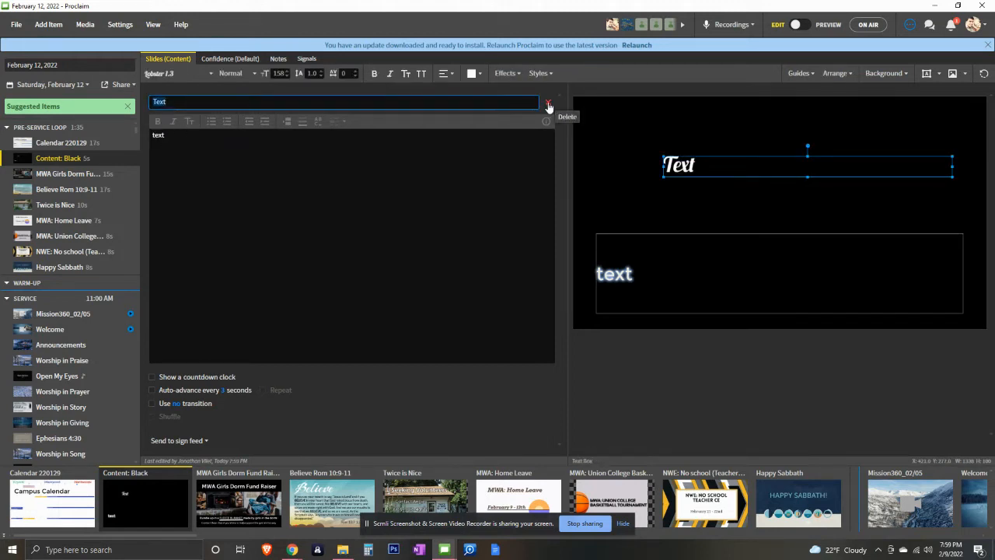
{"action": "left_click", "coordinate": [547, 104]}
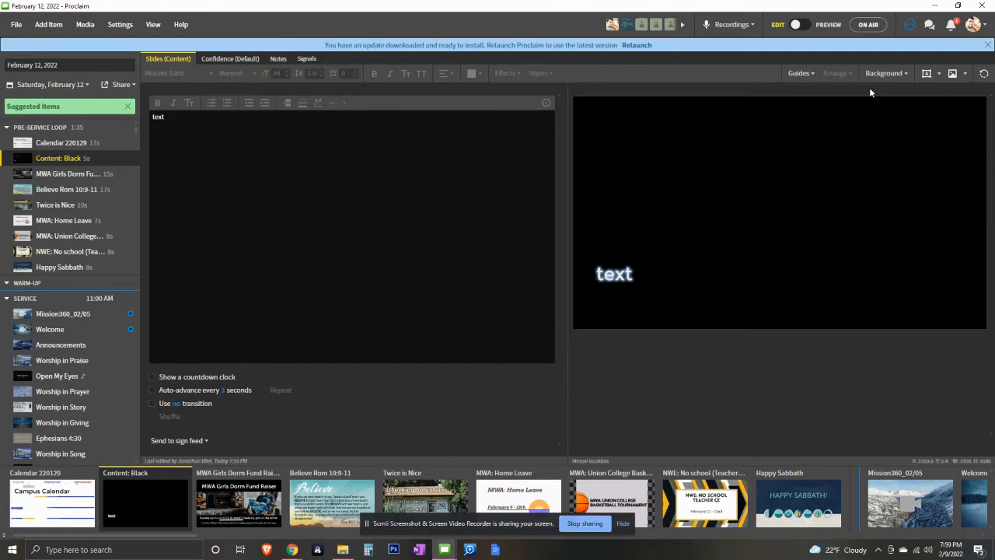
Import the beach photo from disk as the content slide's background
{"action": "left_click", "coordinate": [884, 72]}
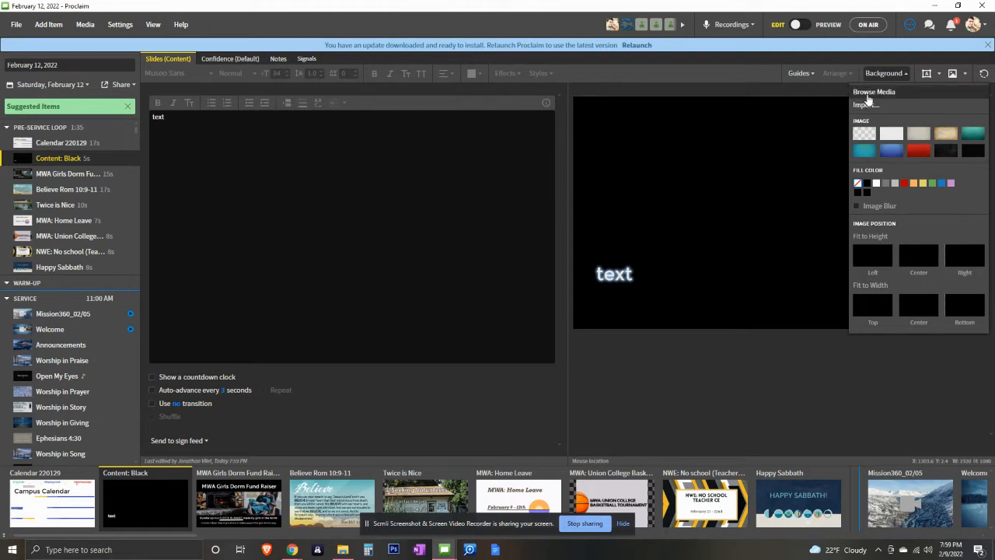
{"action": "left_click", "coordinate": [865, 104]}
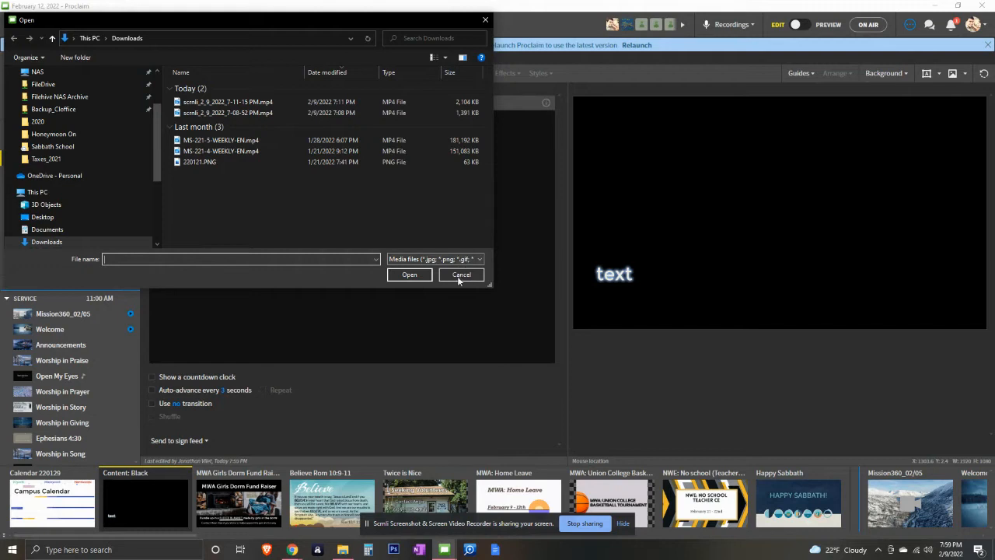
{"action": "left_click", "coordinate": [884, 73]}
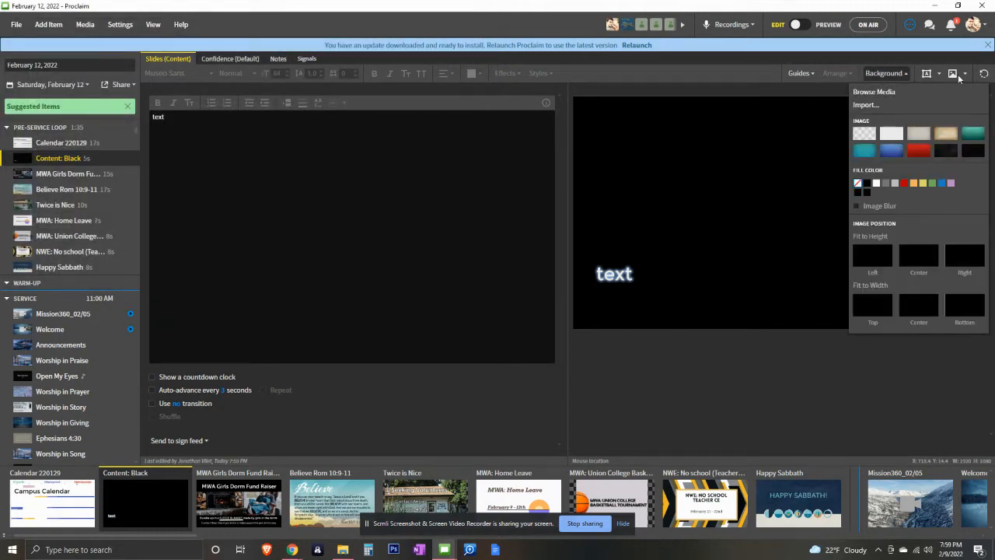
{"action": "mouse_move", "coordinate": [876, 94]}
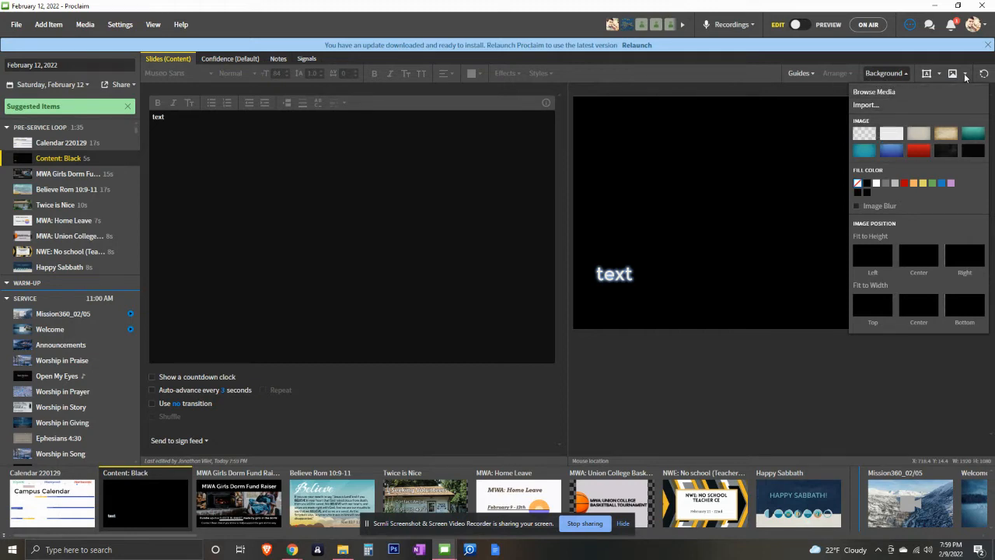
{"action": "left_click", "coordinate": [965, 73]}
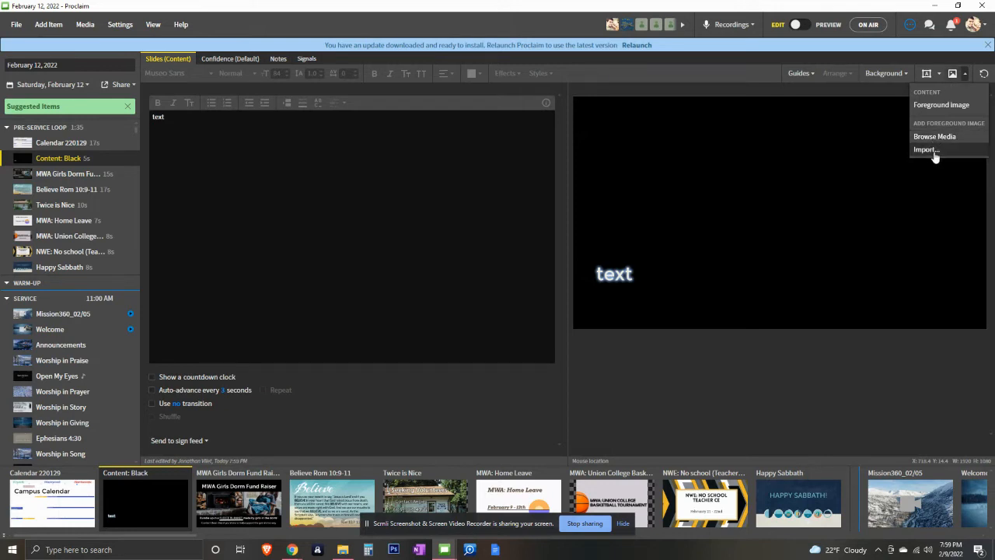
{"action": "mouse_move", "coordinate": [879, 109]}
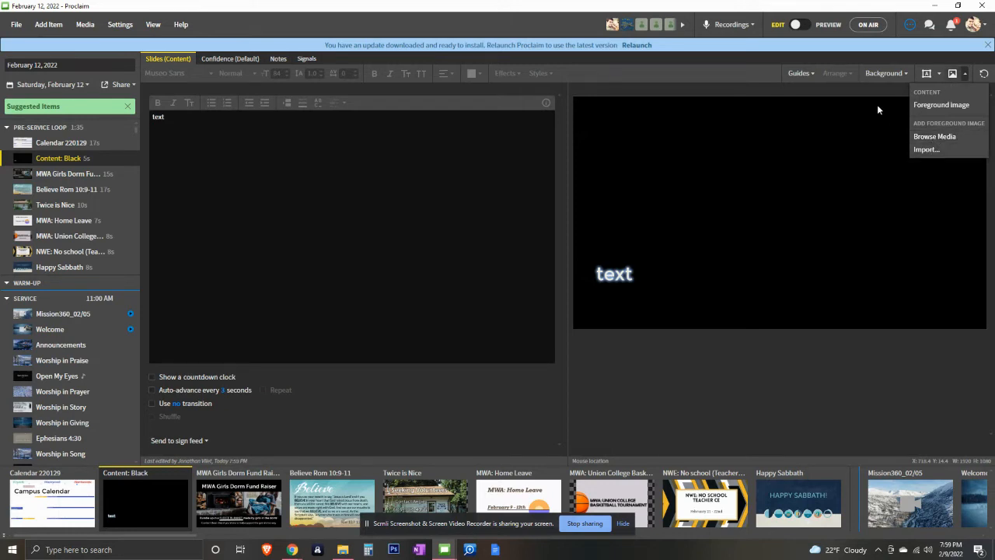
{"action": "left_click", "coordinate": [935, 136]}
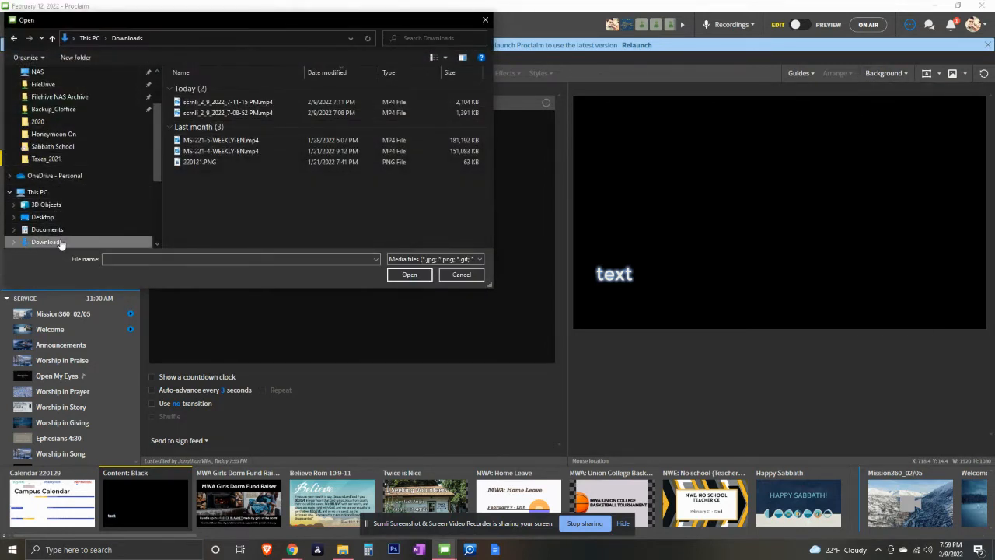
{"action": "left_click", "coordinate": [461, 274]}
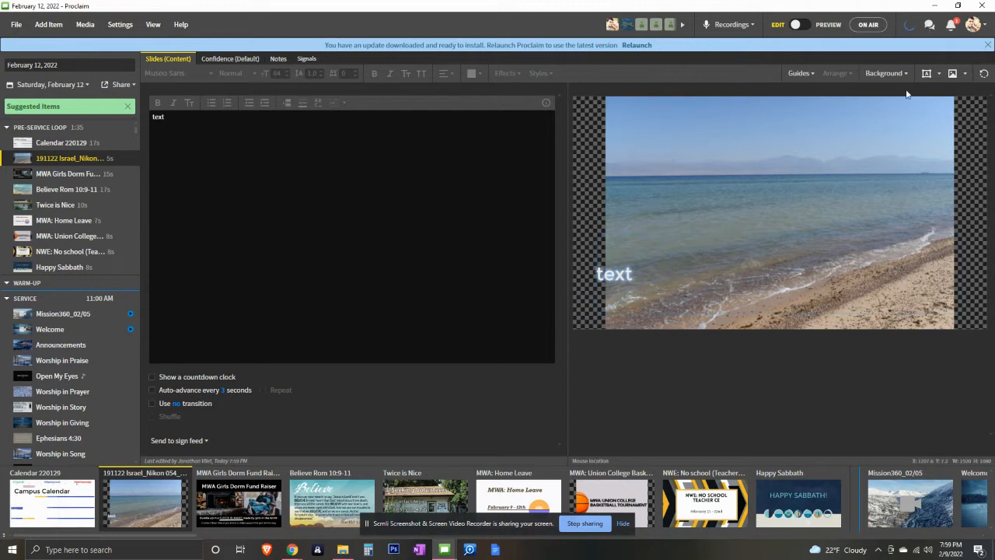
Move the text box up and import 220128.PNG as a foreground image
{"action": "left_click", "coordinate": [698, 171]}
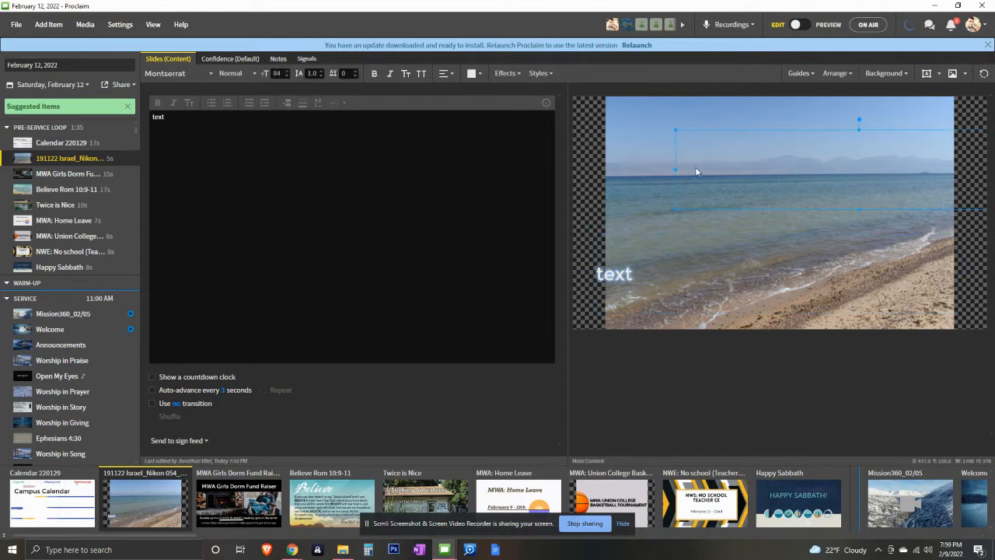
{"action": "left_click", "coordinate": [966, 73]}
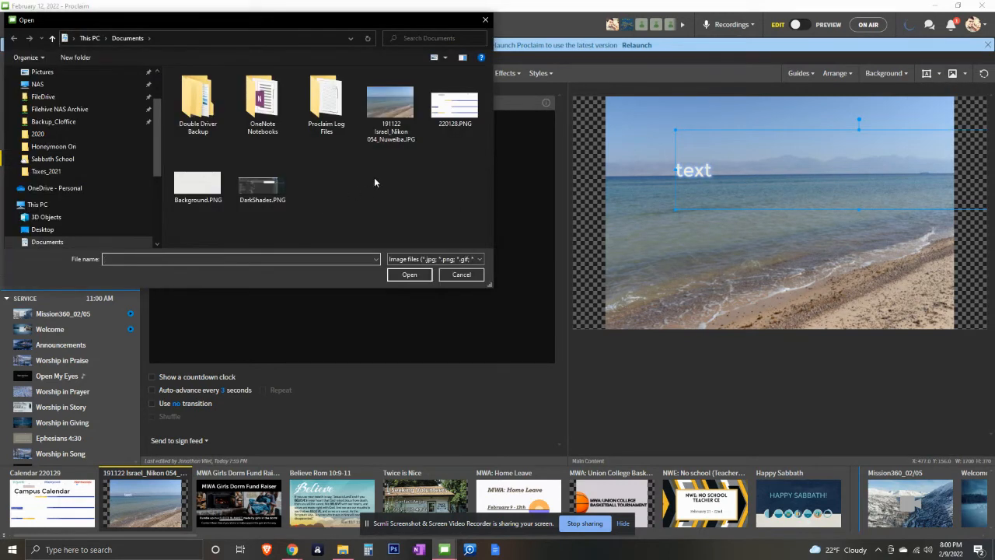
{"action": "double_click", "coordinate": [453, 101]}
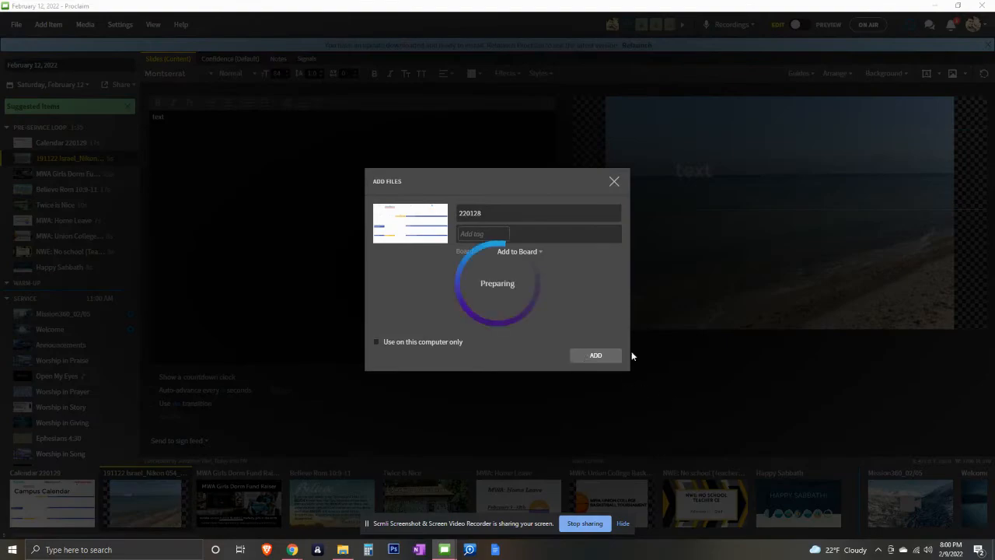
{"action": "left_click", "coordinate": [594, 355]}
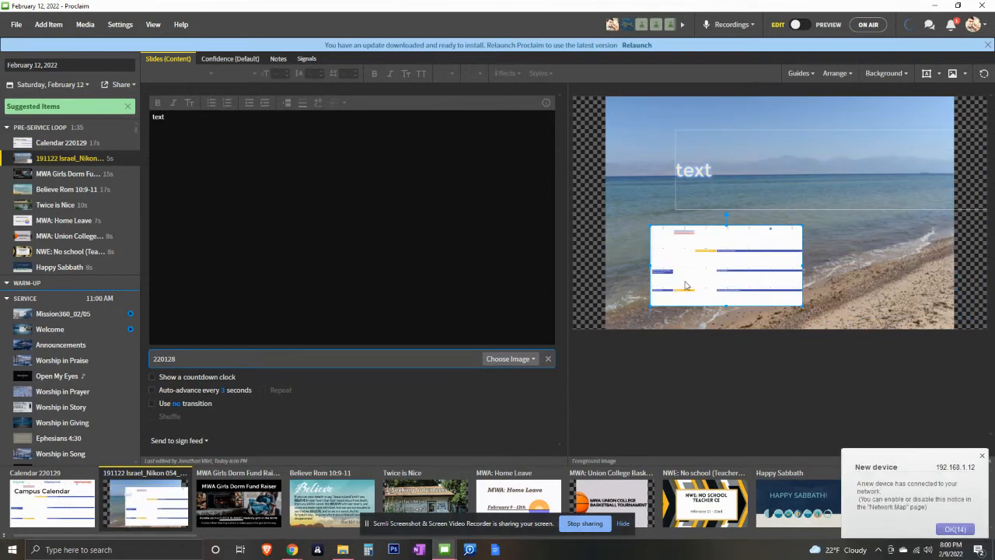
{"action": "left_click", "coordinate": [940, 73]}
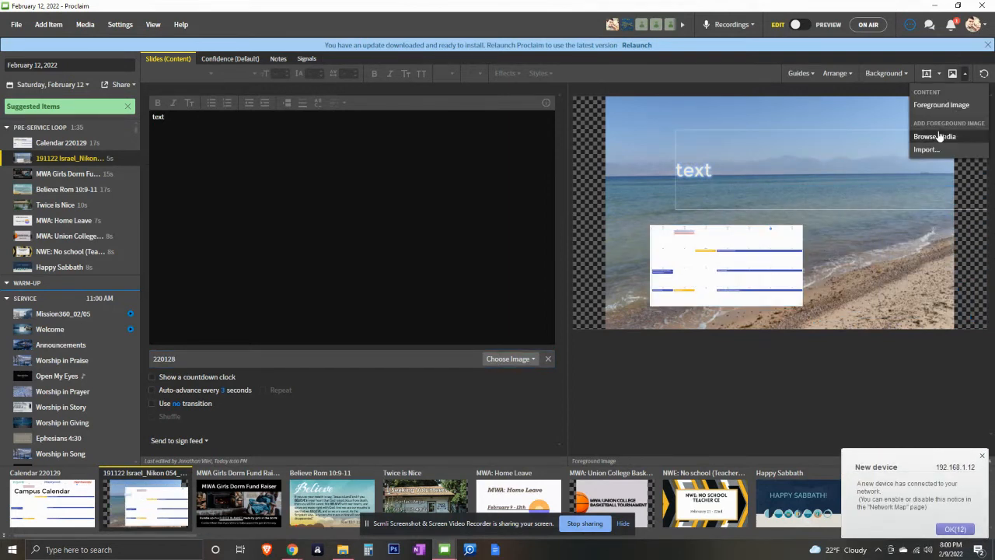
{"action": "mouse_move", "coordinate": [927, 148]}
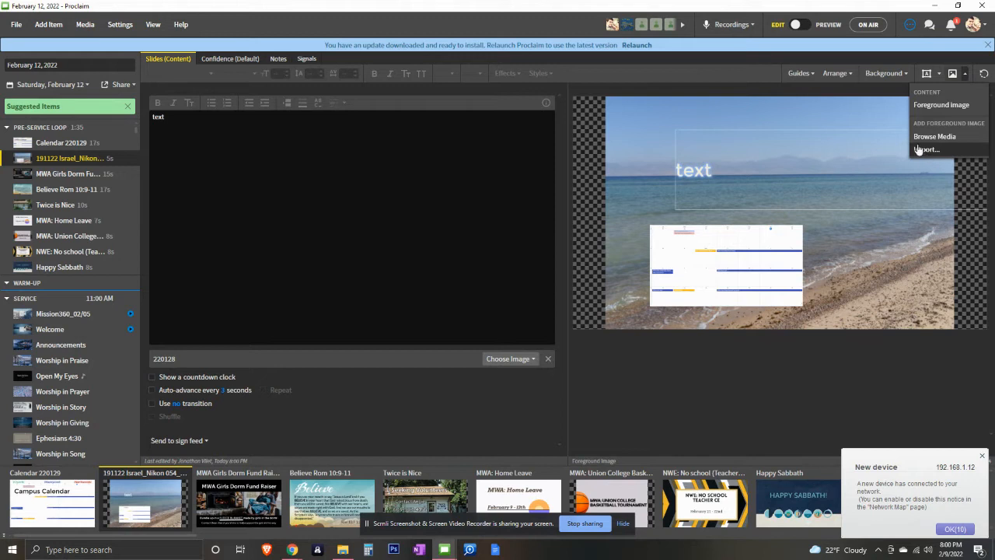
{"action": "mouse_move", "coordinate": [935, 136]}
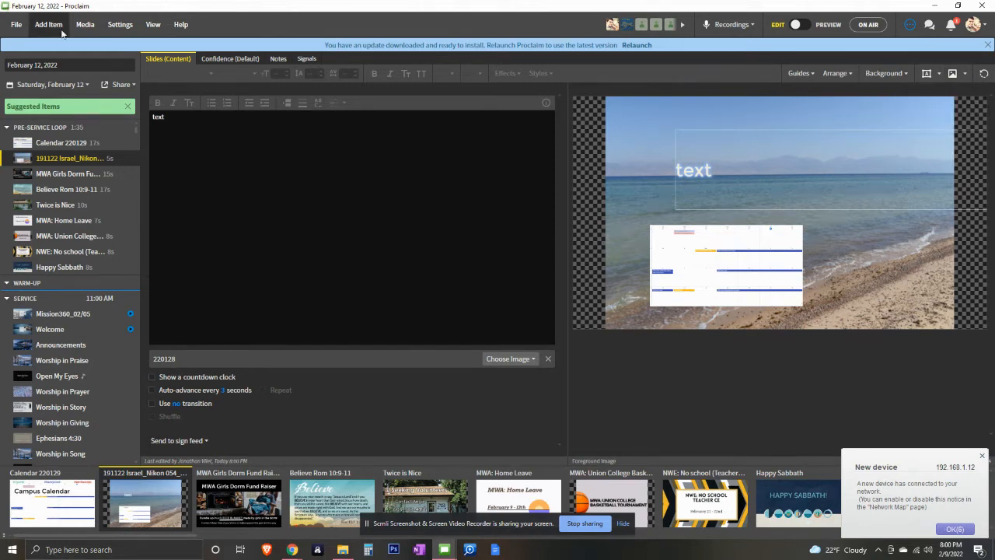
{"action": "left_click", "coordinate": [86, 24]}
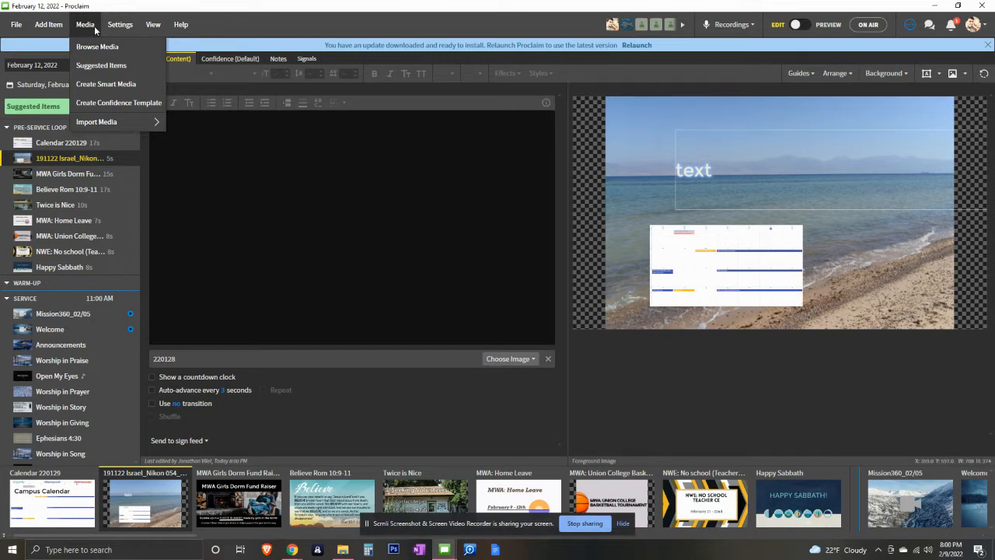
Open Browse Media and search the media library for 'potluck'
{"action": "left_click", "coordinate": [99, 45]}
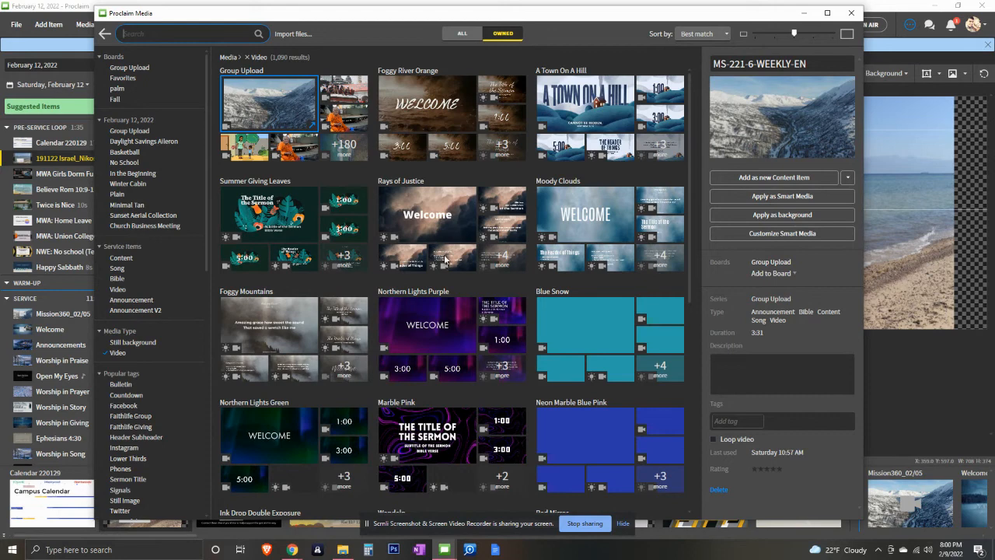
{"action": "scroll", "scroll_direction": "down", "scroll_amount": 3}
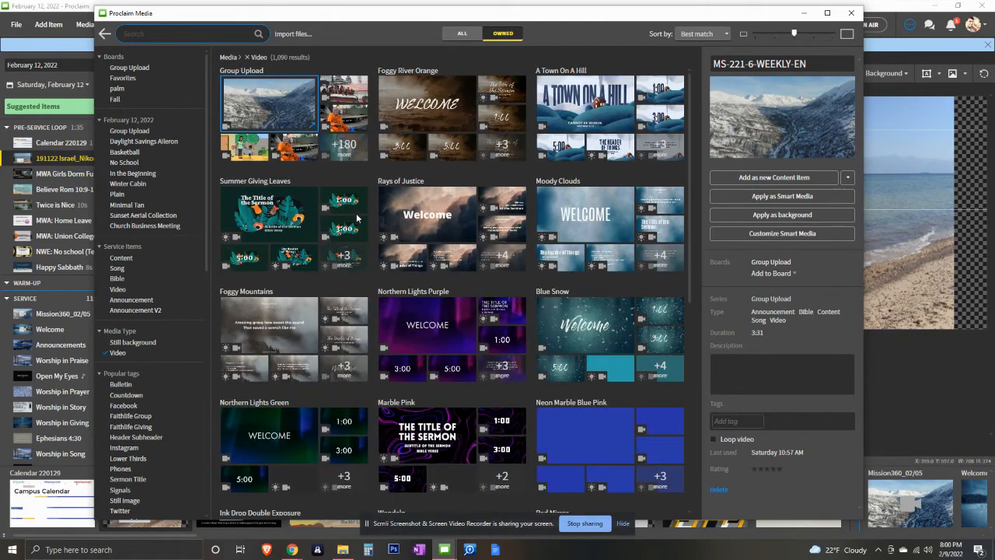
{"action": "mouse_move", "coordinate": [160, 172]}
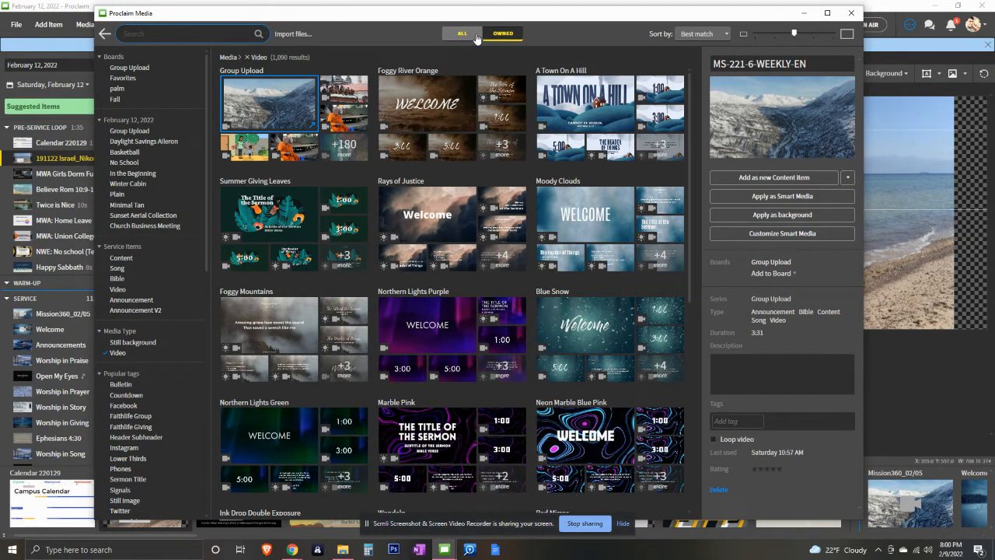
{"action": "left_click", "coordinate": [502, 34]}
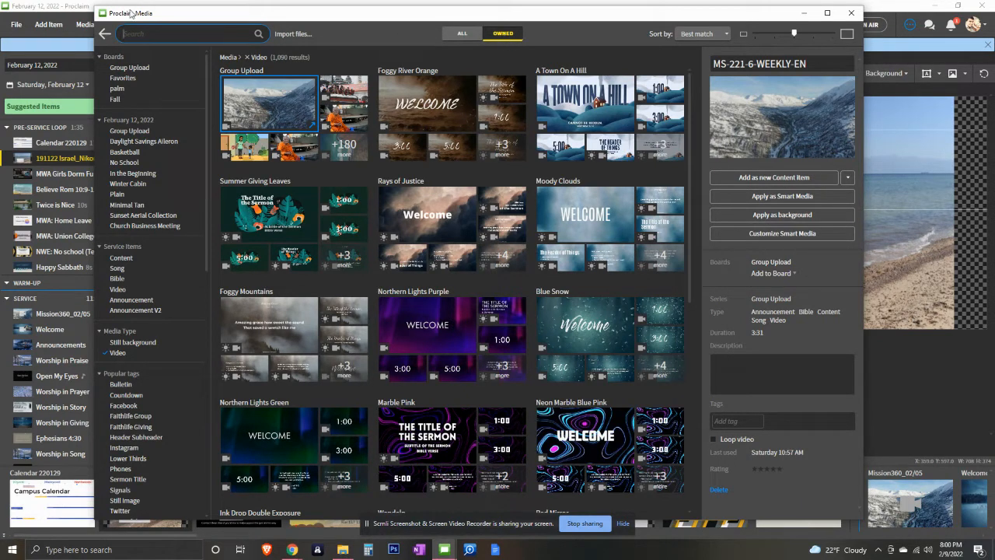
{"action": "type", "text": "p"}
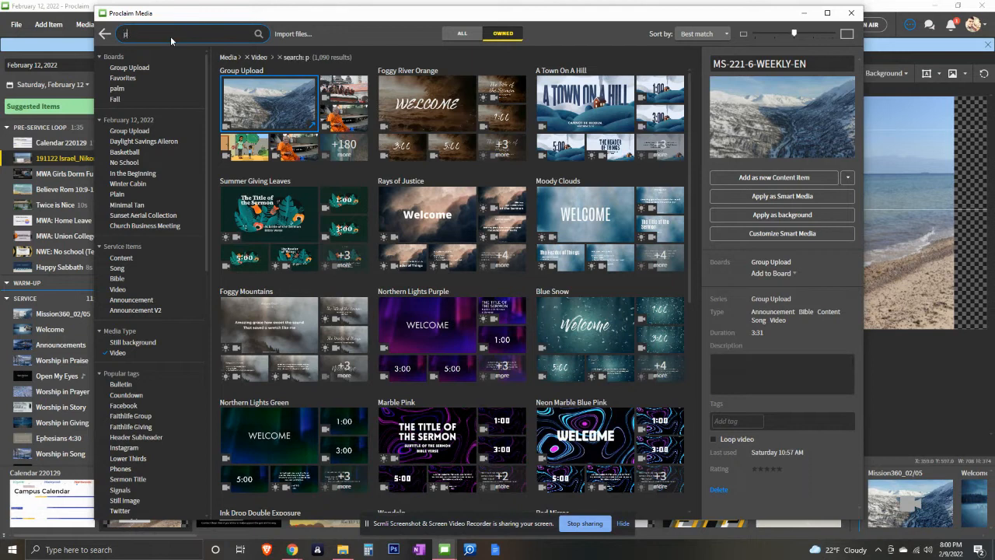
{"action": "type", "text": "otluck"}
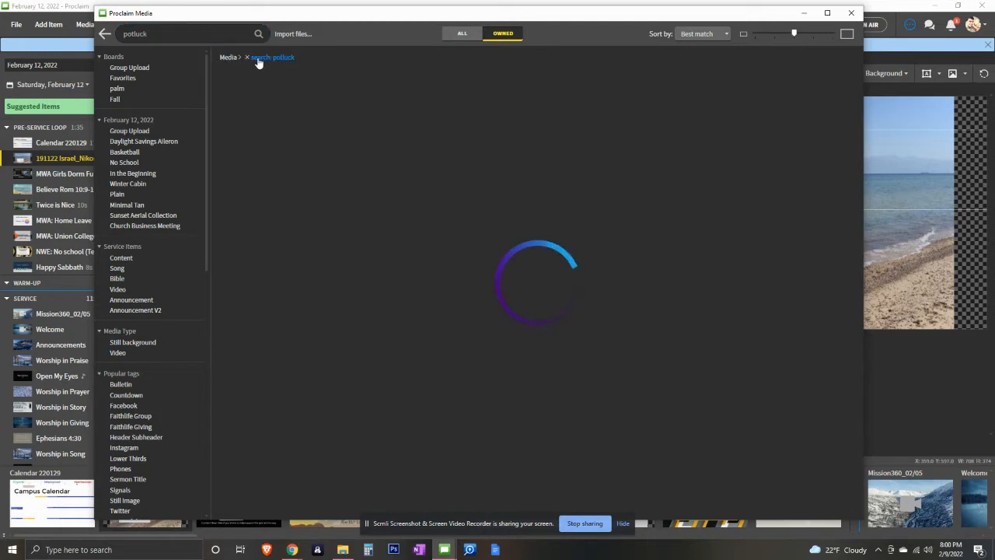
{"action": "left_click", "coordinate": [268, 103]}
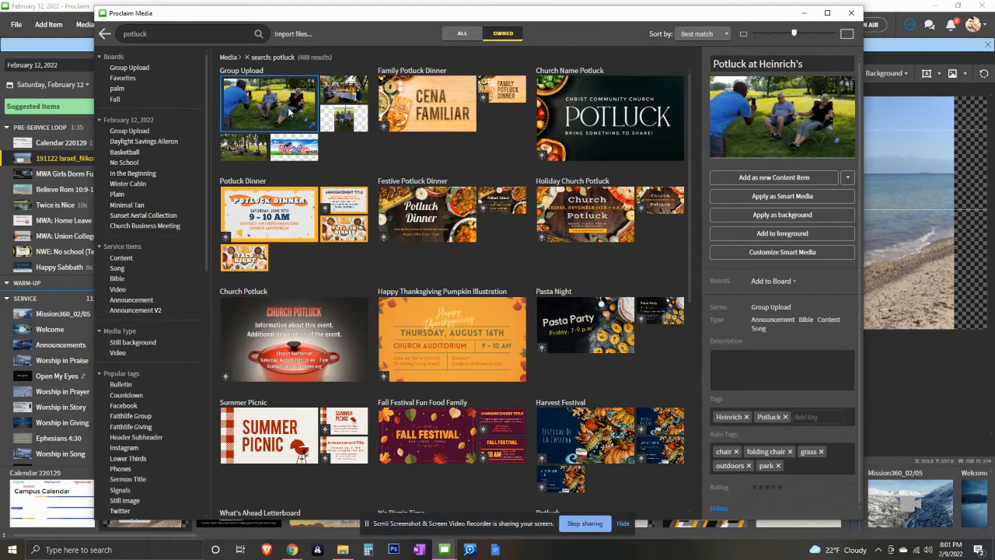
Apply Family Potluck Dinner's Cena Familiar artwork as the slide background
{"action": "scroll", "scroll_direction": "down", "scroll_amount": 3}
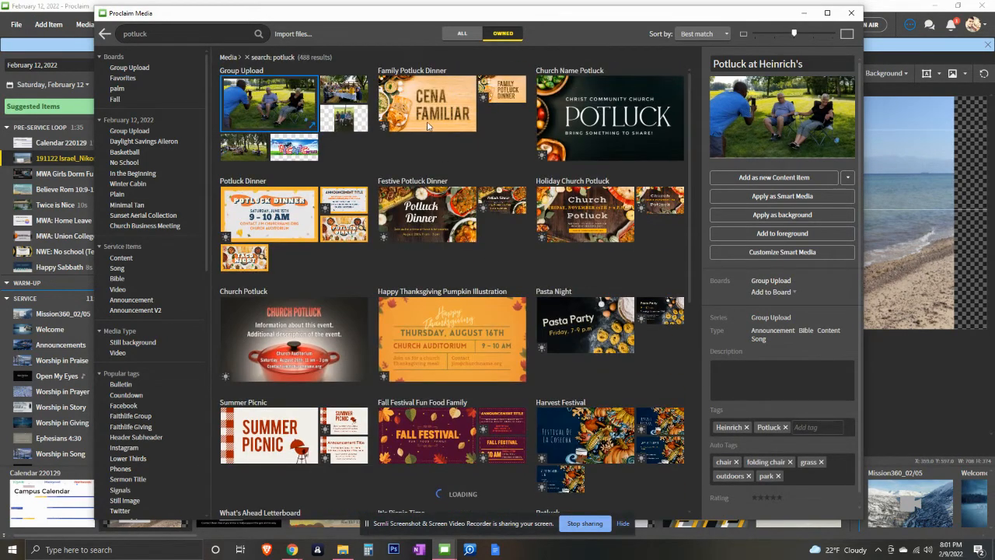
{"action": "left_click", "coordinate": [427, 104]}
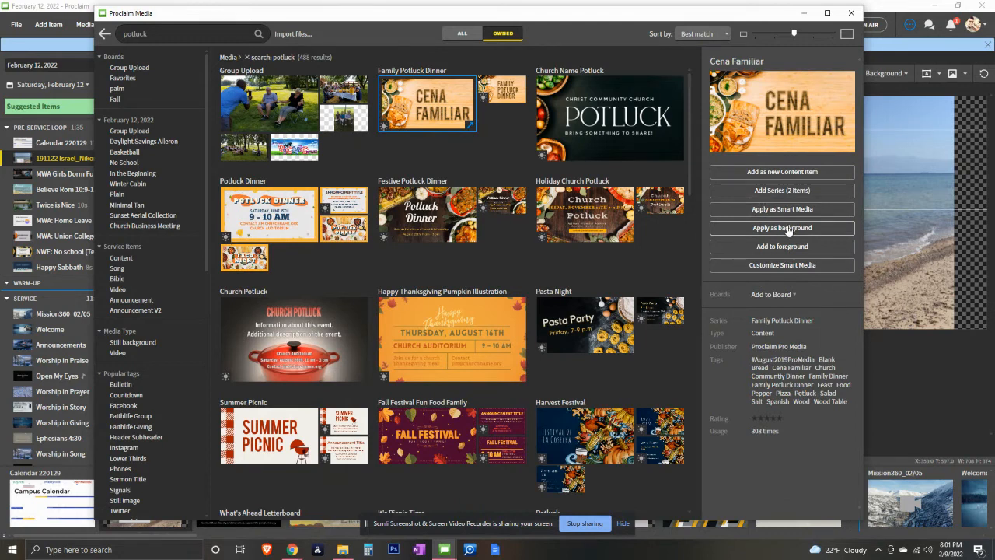
{"action": "left_click", "coordinate": [782, 227]}
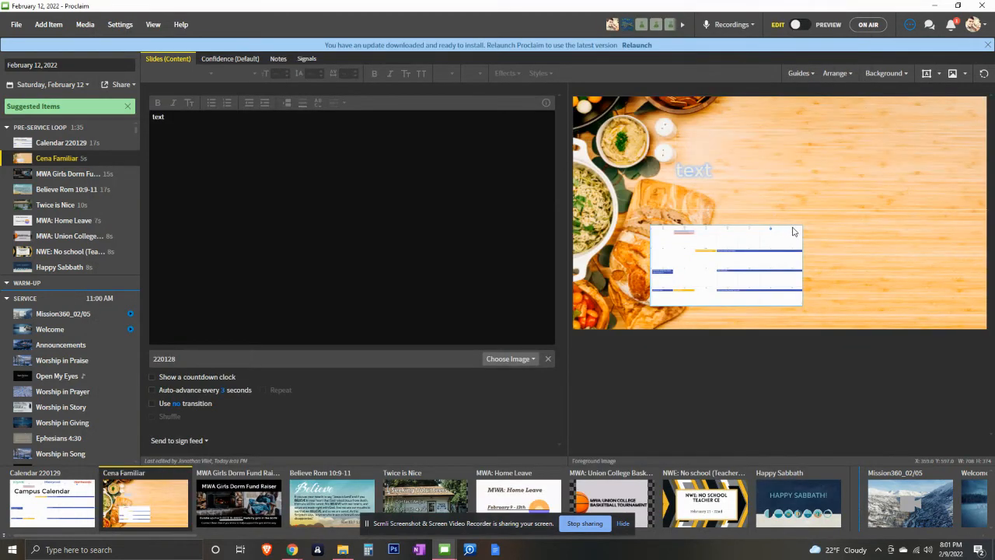
{"action": "left_click", "coordinate": [84, 24]}
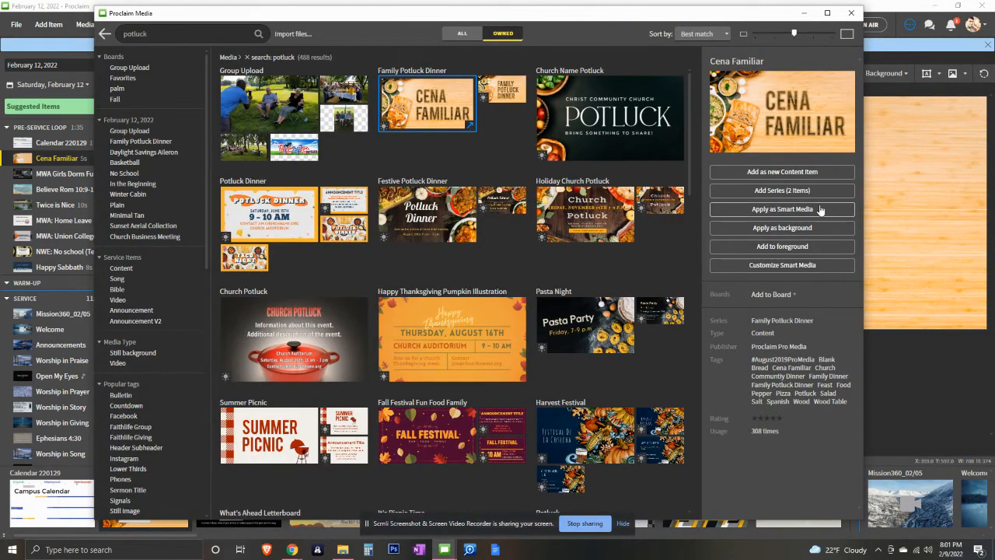
{"action": "left_click", "coordinate": [782, 209]}
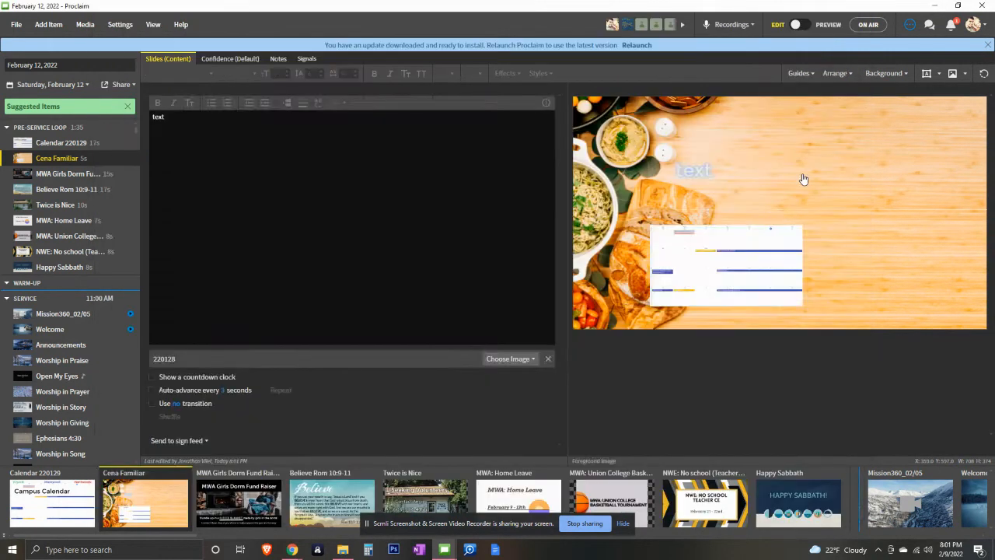
Delete the older calendar Cena Familiar slide and retitle the remaining one 'potluck'
{"action": "left_click", "coordinate": [56, 158]}
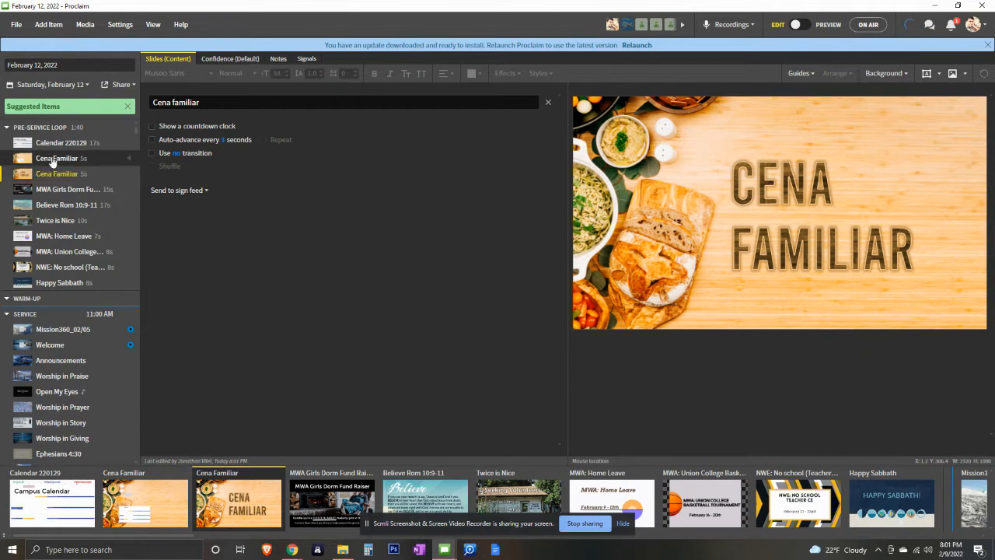
{"action": "left_click", "coordinate": [56, 158]}
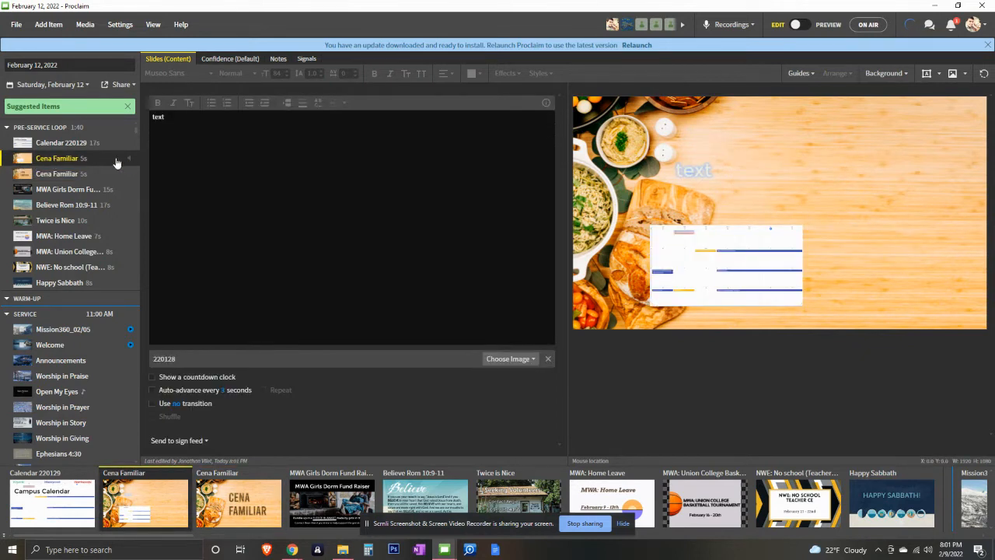
{"action": "right_click", "coordinate": [56, 158]}
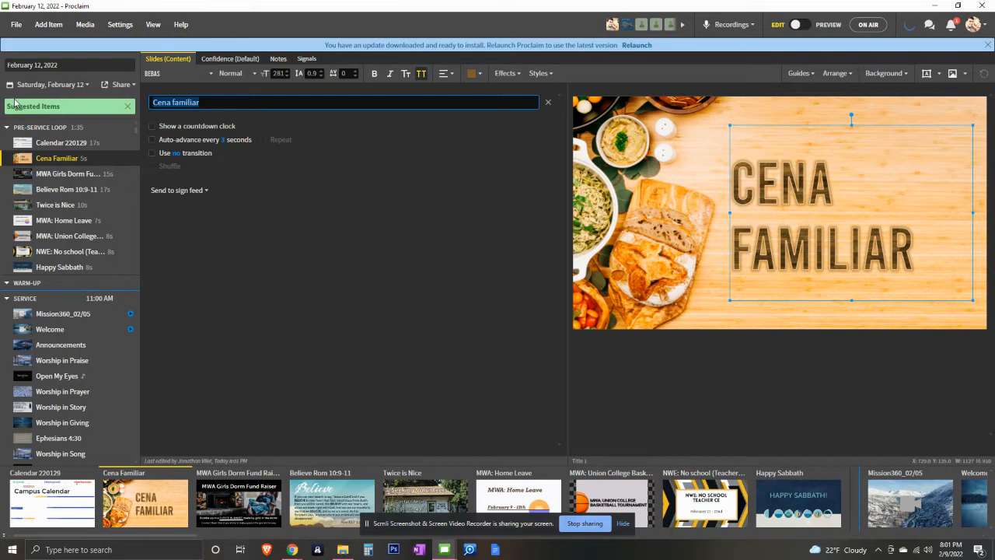
{"action": "type", "text": "potluck"}
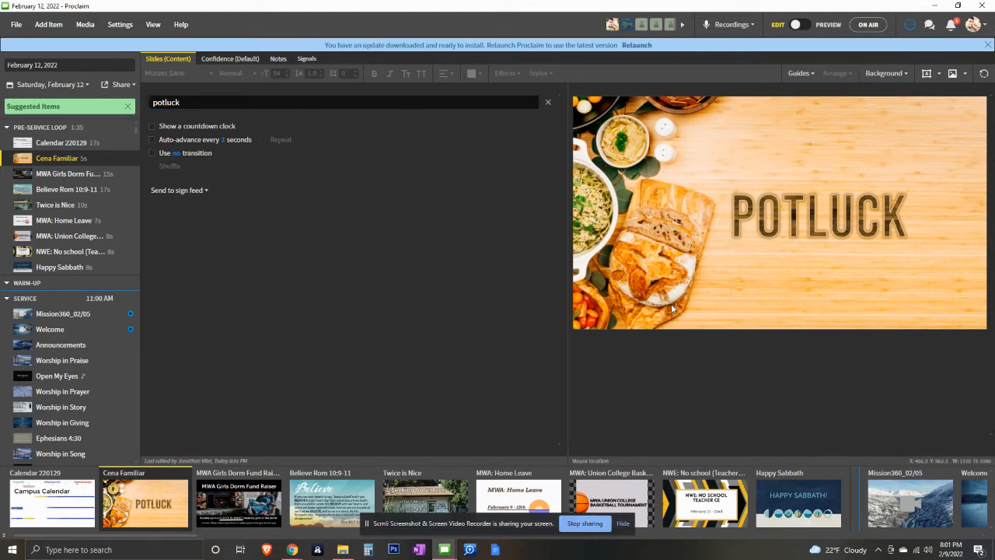
{"action": "mouse_move", "coordinate": [120, 199]}
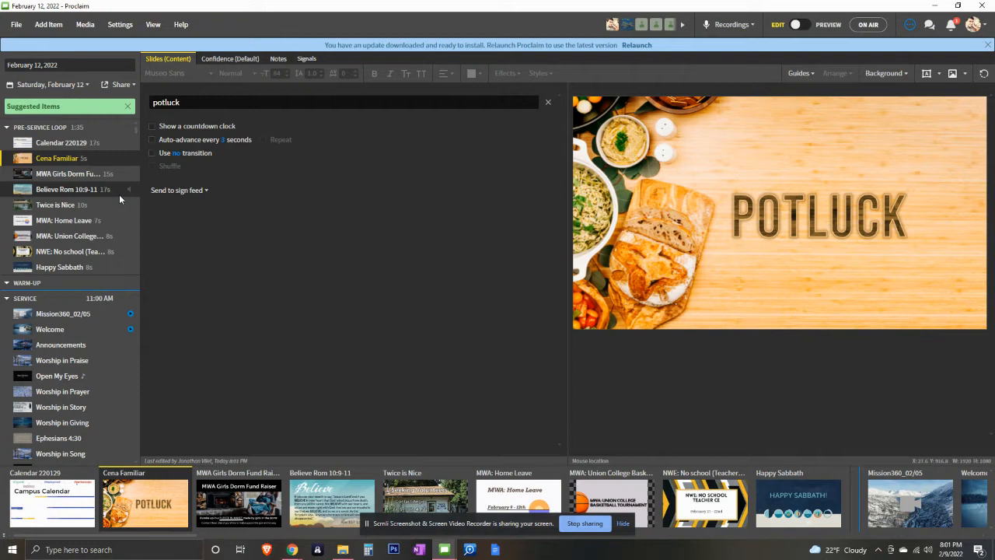
{"action": "mouse_move", "coordinate": [99, 180]}
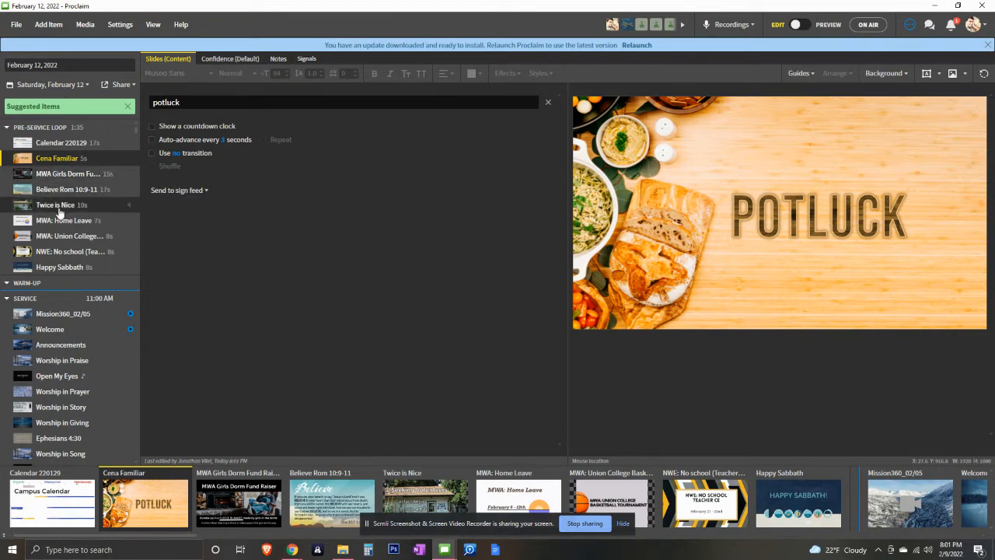
Add an announcement item after Cena Familiar with 'Title' and 'Description' entered
{"action": "left_click", "coordinate": [49, 24]}
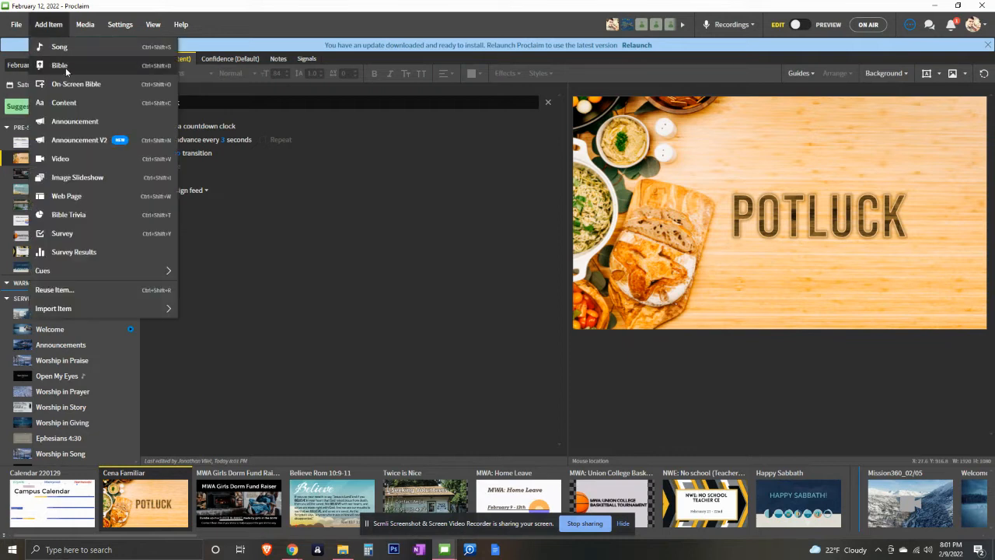
{"action": "mouse_move", "coordinate": [64, 101]}
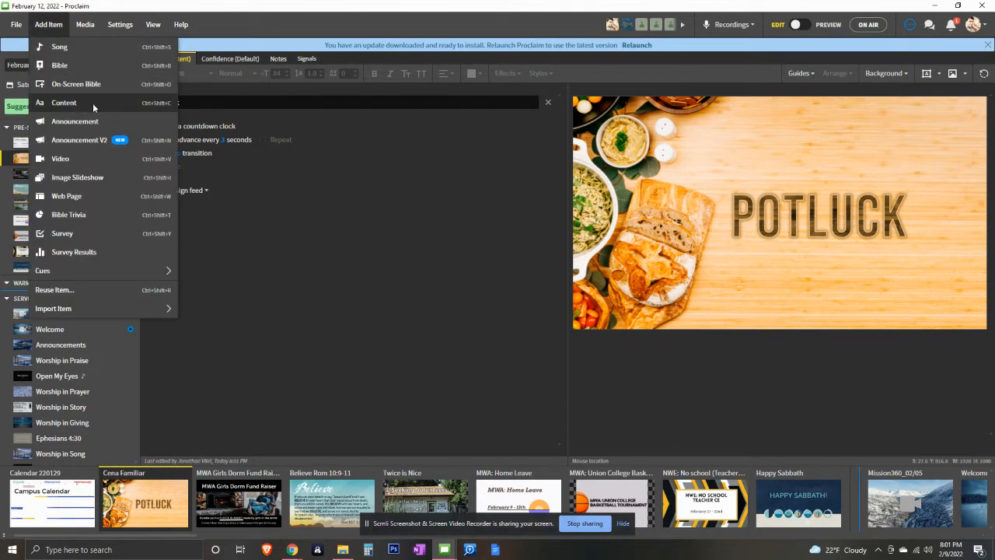
{"action": "mouse_move", "coordinate": [96, 105]}
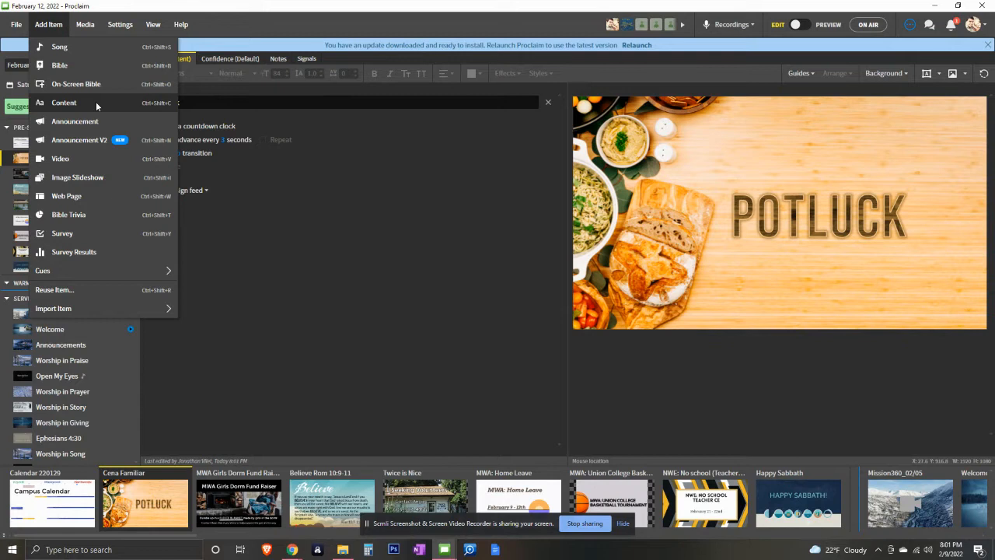
{"action": "mouse_move", "coordinate": [92, 123]}
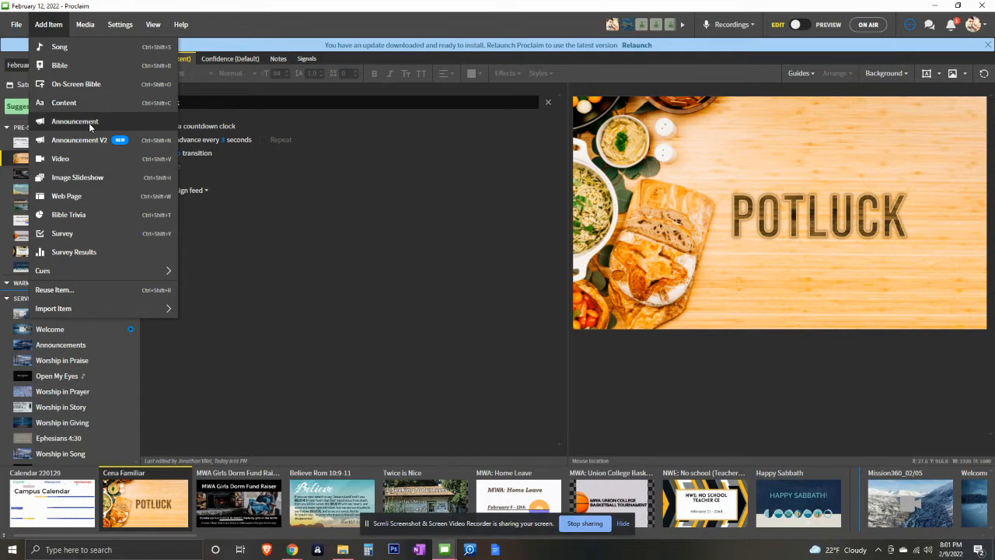
{"action": "left_click", "coordinate": [74, 121]}
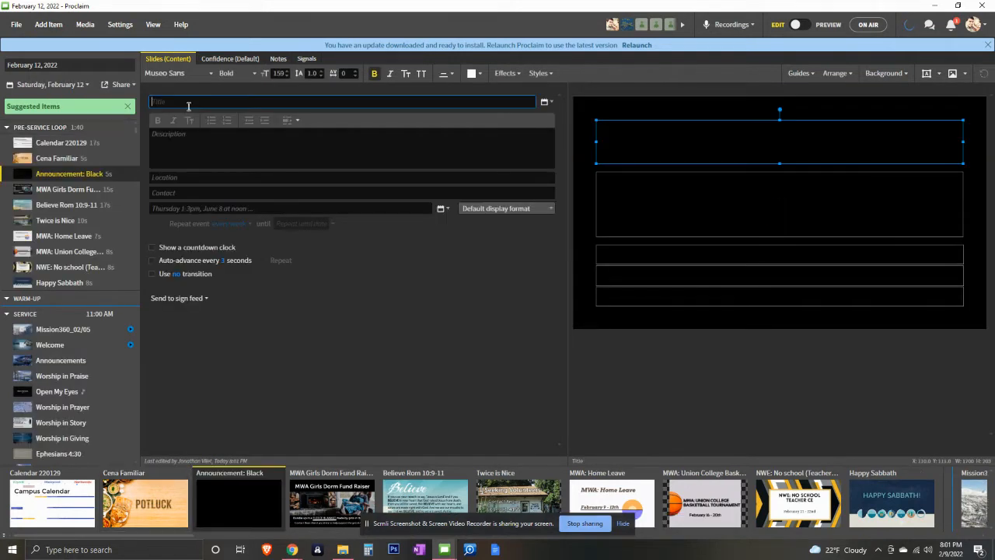
{"action": "type", "text": "Title"}
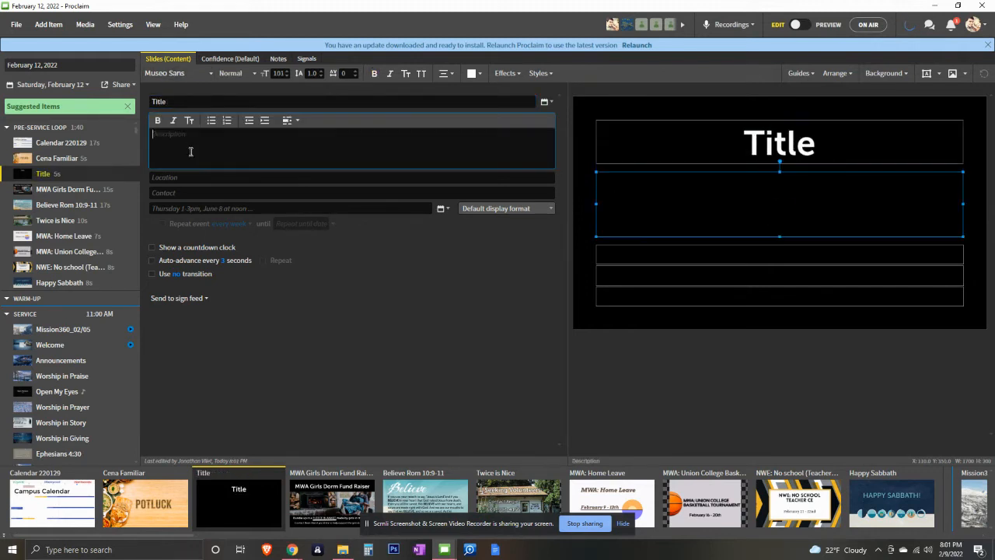
{"action": "type", "text": "Descrip"}
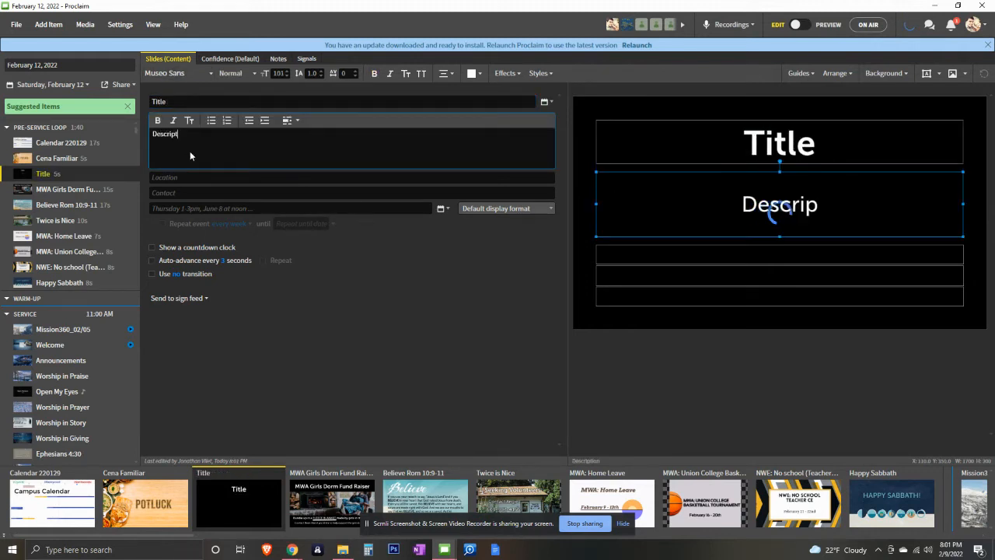
{"action": "type", "text": "tion"}
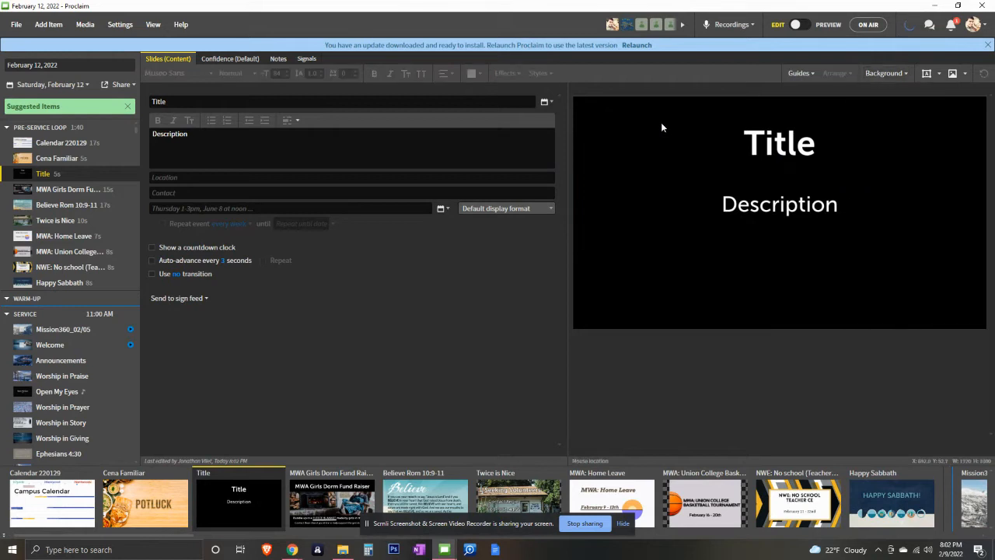
Set the event to Feb 17 with a 1-hour duration, shown in day-only format
{"action": "left_click", "coordinate": [352, 177]}
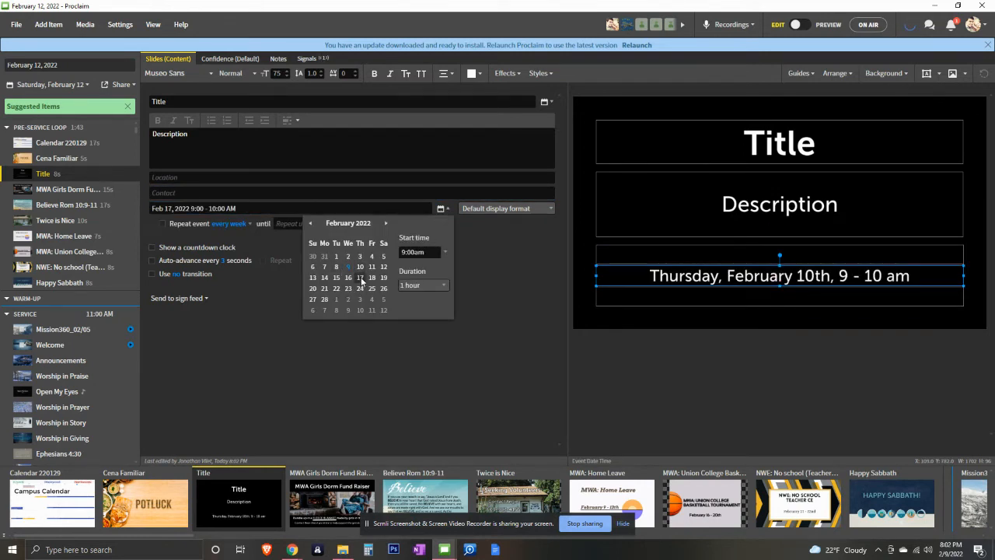
{"action": "left_click", "coordinate": [423, 284]}
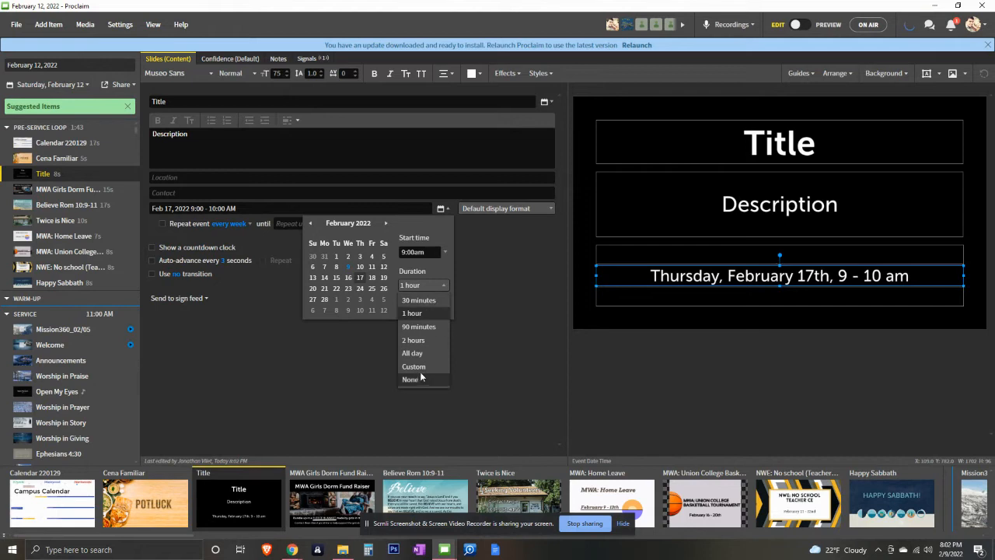
{"action": "left_click", "coordinate": [413, 366]}
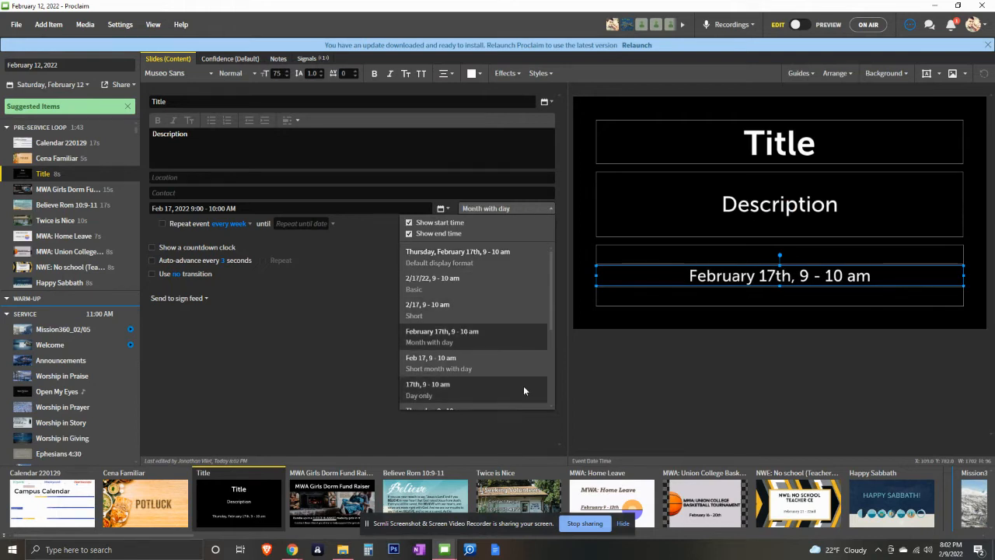
{"action": "left_click", "coordinate": [427, 389]}
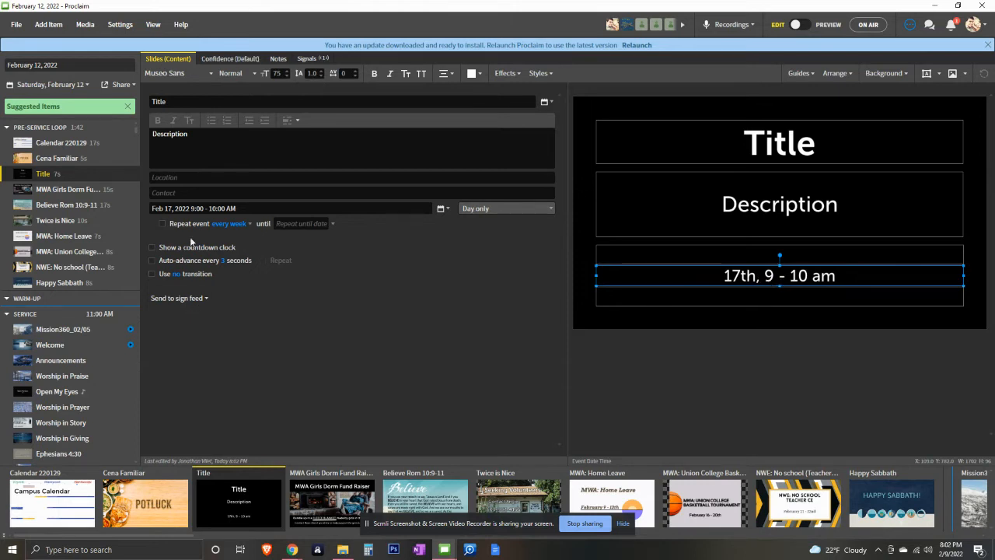
{"action": "mouse_move", "coordinate": [304, 59]}
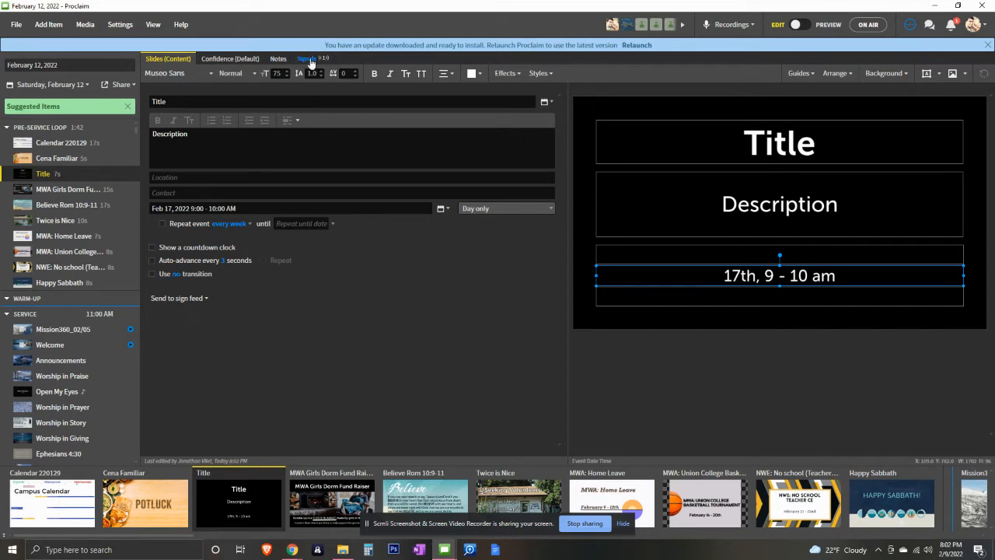
{"action": "left_click", "coordinate": [305, 58]}
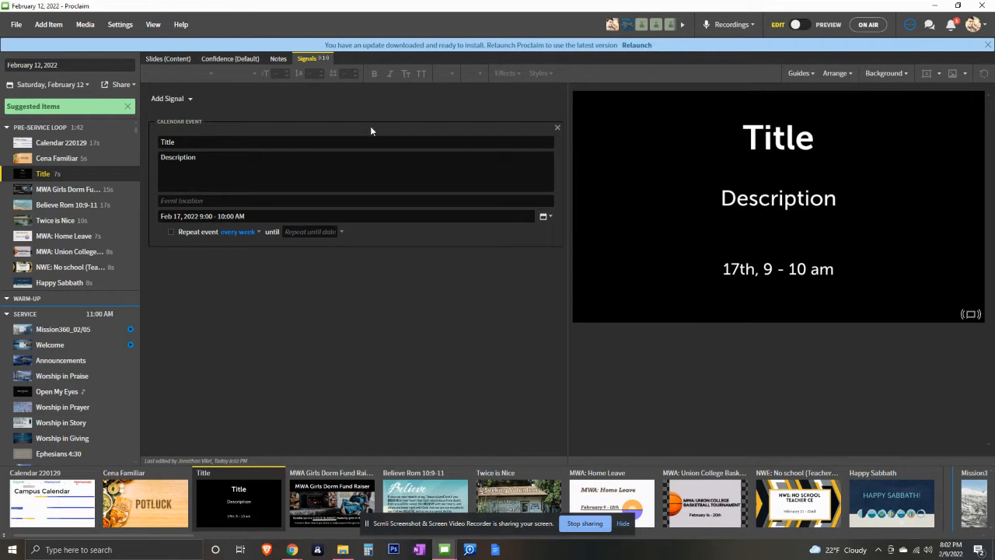
{"action": "left_click", "coordinate": [168, 58]}
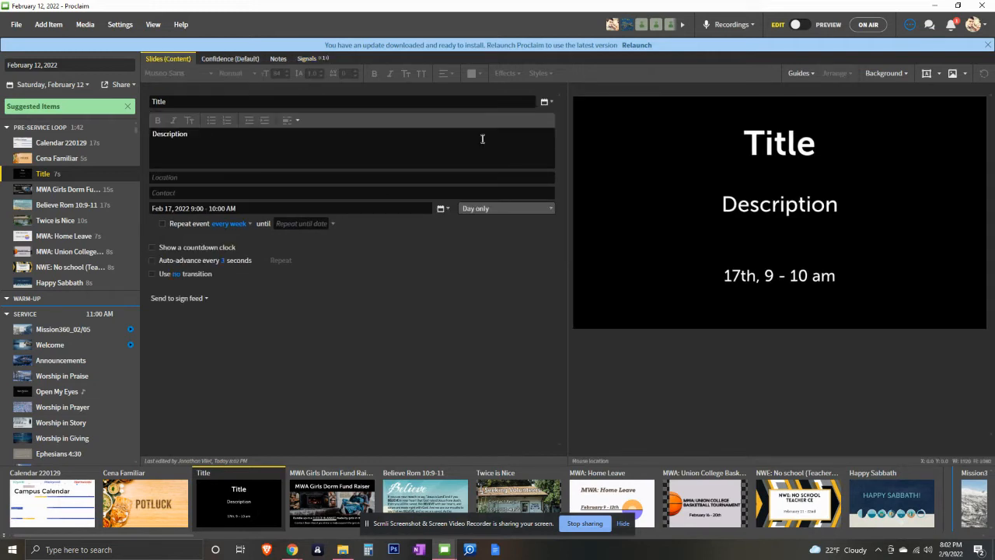
{"action": "left_click", "coordinate": [779, 203]}
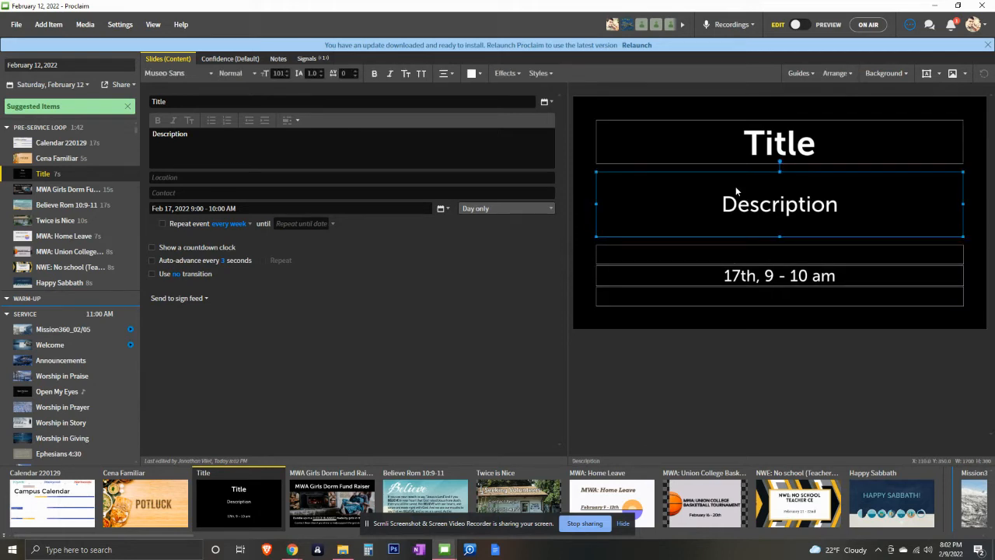
{"action": "mouse_move", "coordinate": [700, 185]}
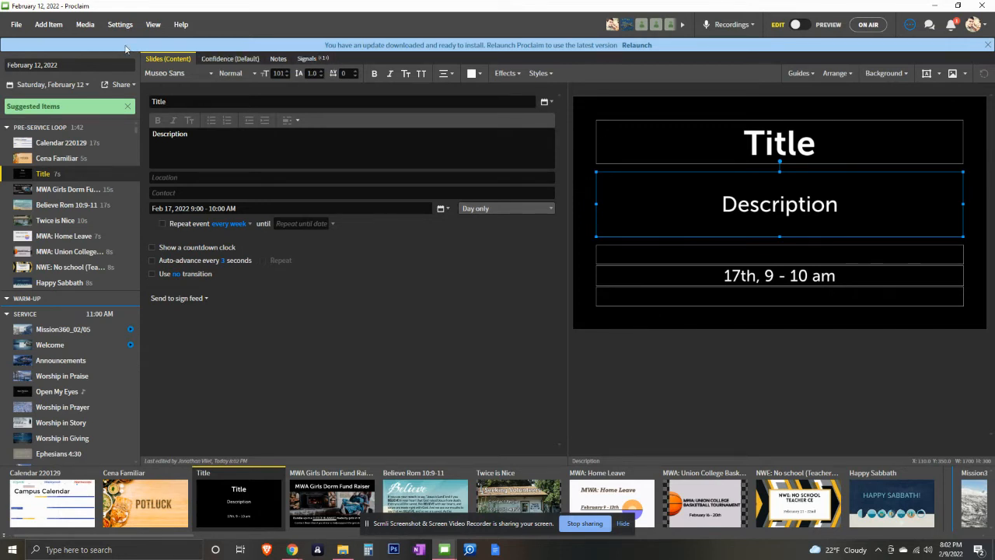
Add a John 12:31 Bible item in NLT with a teal background
{"action": "left_click", "coordinate": [48, 25]}
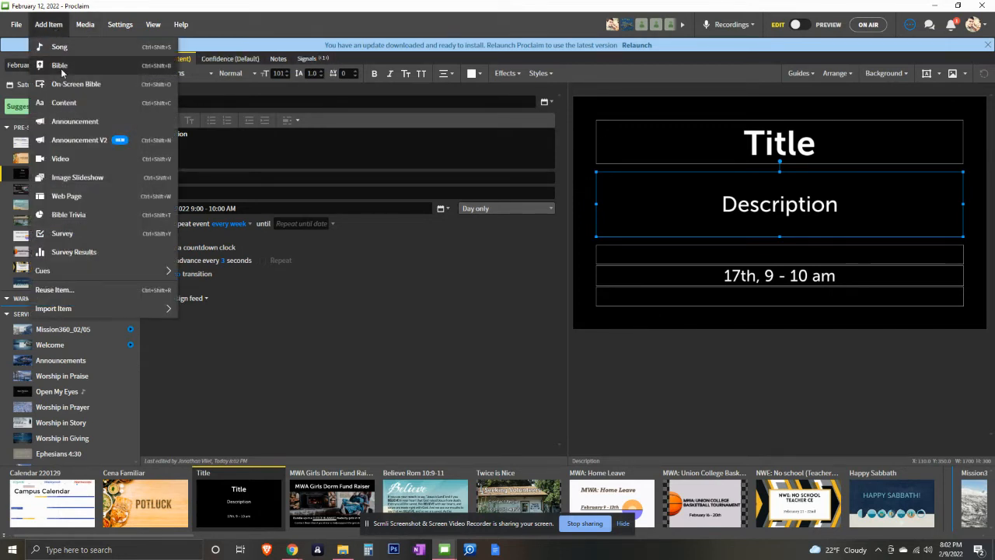
{"action": "mouse_move", "coordinate": [70, 84]}
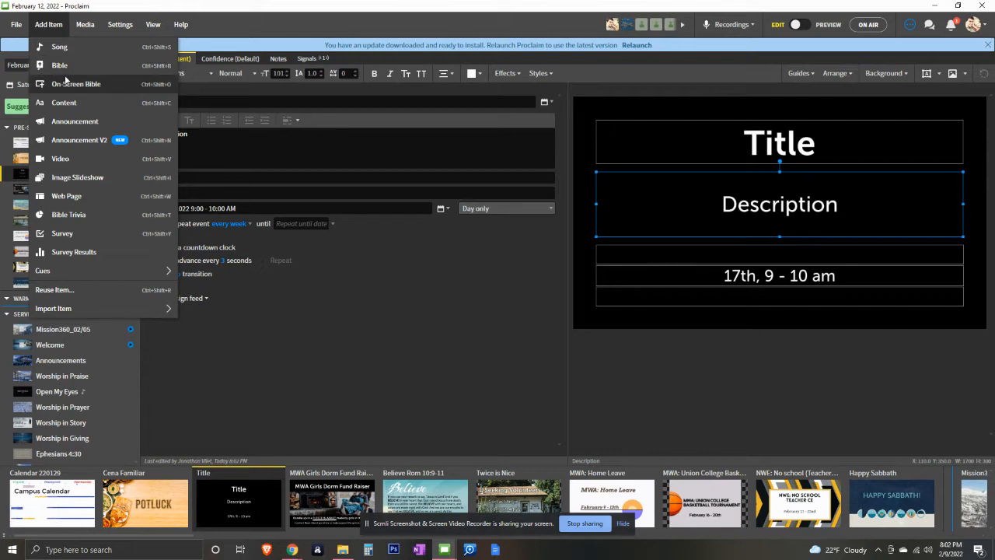
{"action": "left_click", "coordinate": [59, 66]}
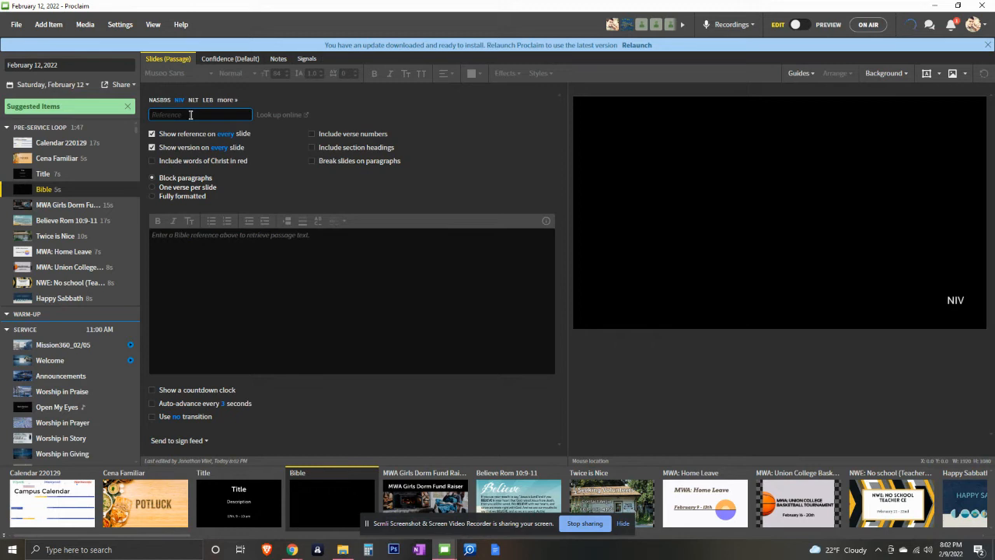
{"action": "type", "text": "john"}
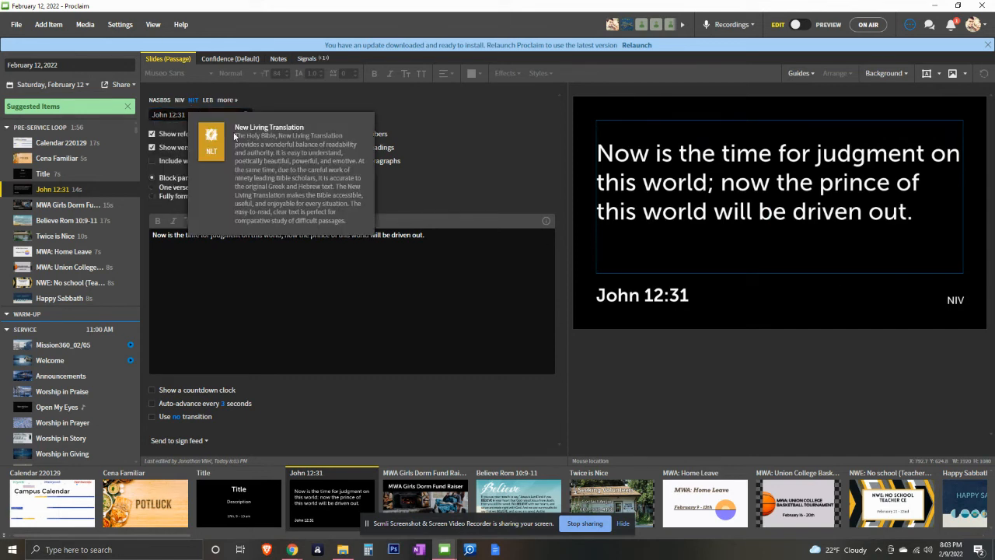
{"action": "left_click", "coordinate": [193, 99]}
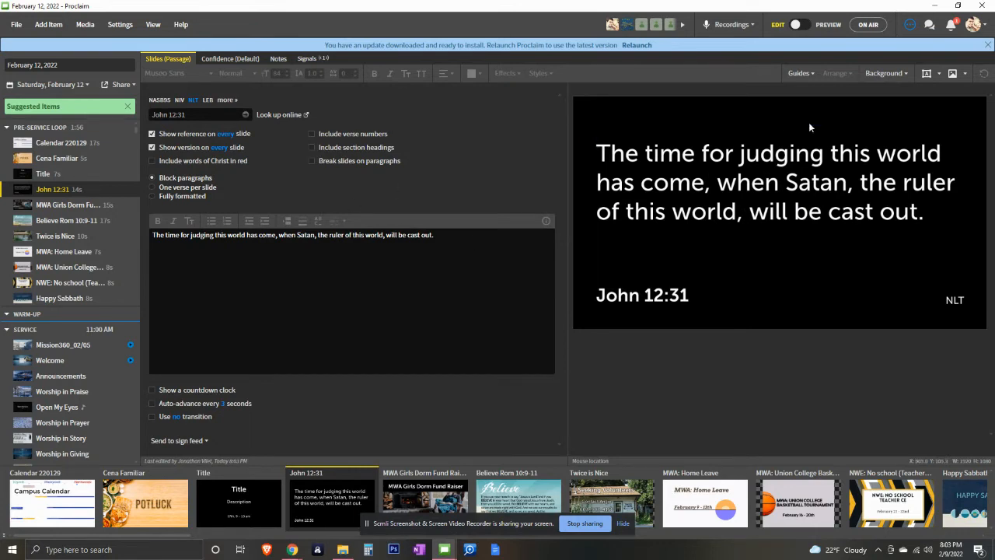
{"action": "left_click", "coordinate": [885, 74]}
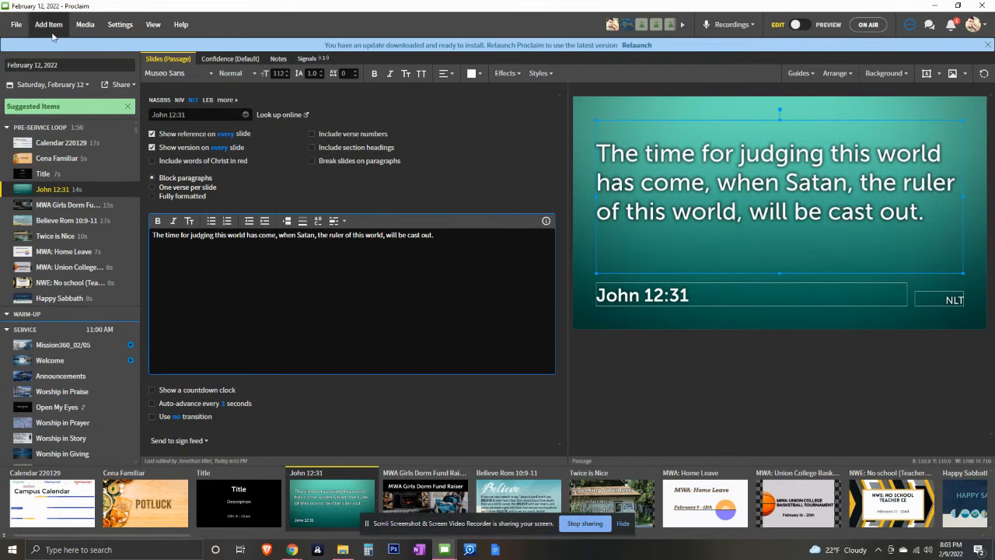
{"action": "left_click", "coordinate": [46, 24]}
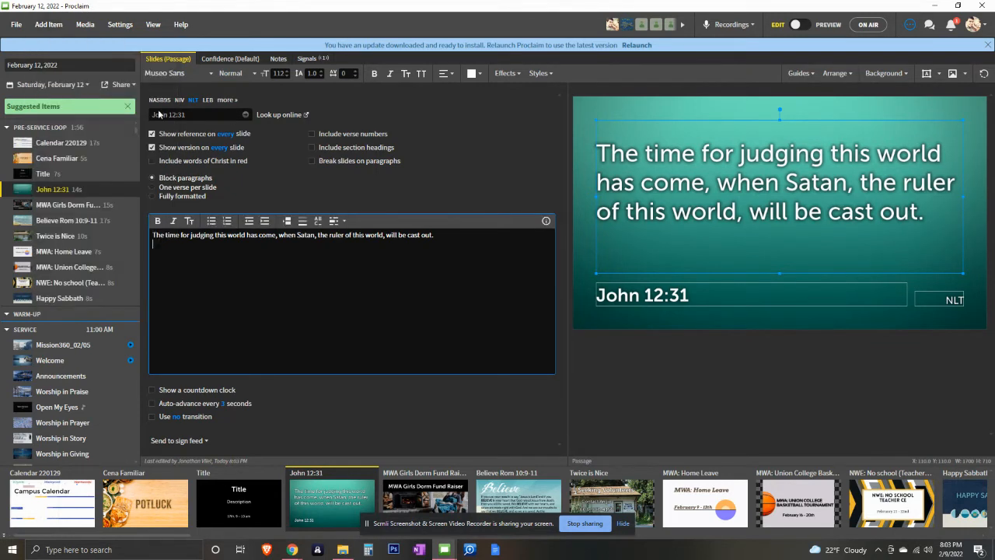
Add a second on-screen Bible item with the reference John 12
{"action": "left_click", "coordinate": [60, 204]}
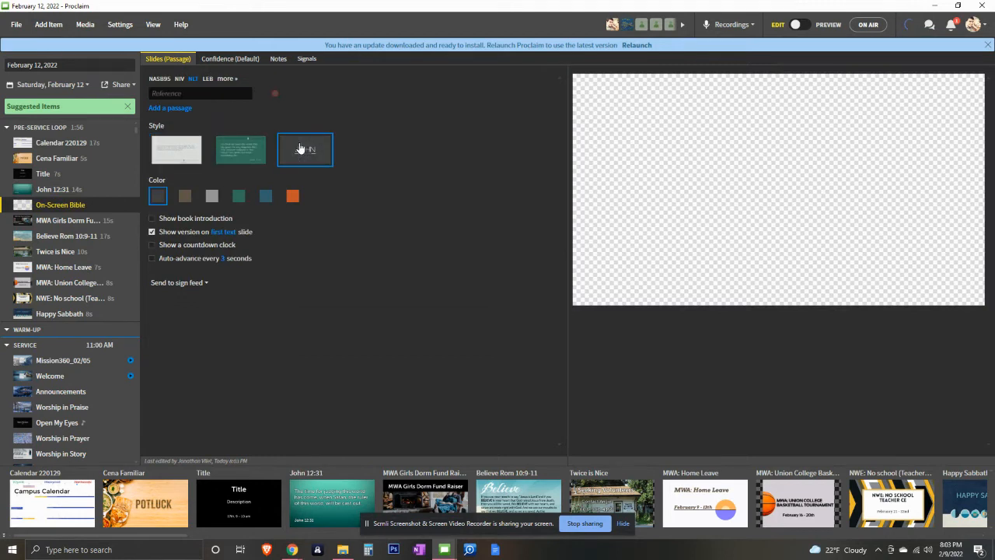
{"action": "left_click", "coordinate": [304, 148]}
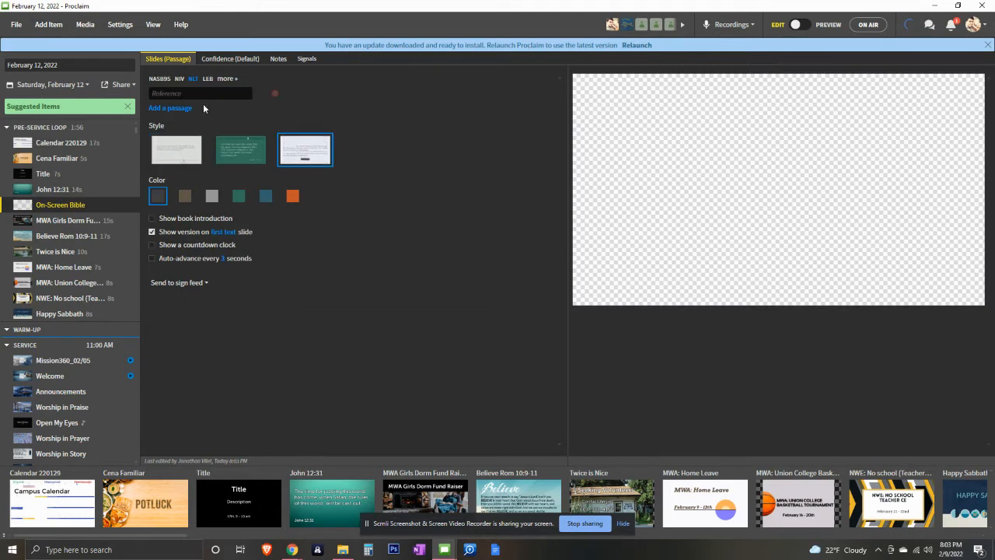
{"action": "type", "text": "john 12:31"}
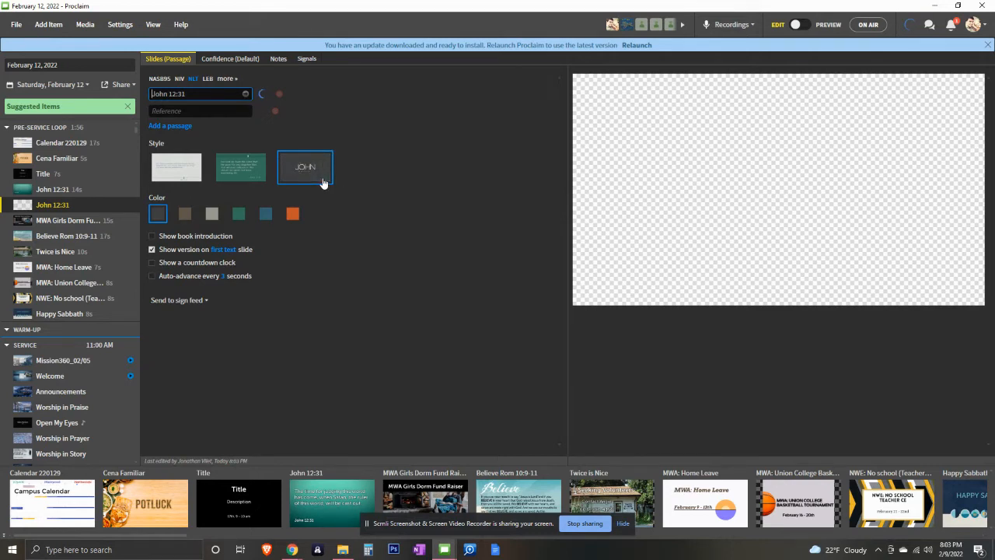
Try passage styles and colour swatches, ending on the lower-third style preview
{"action": "left_click", "coordinate": [240, 166]}
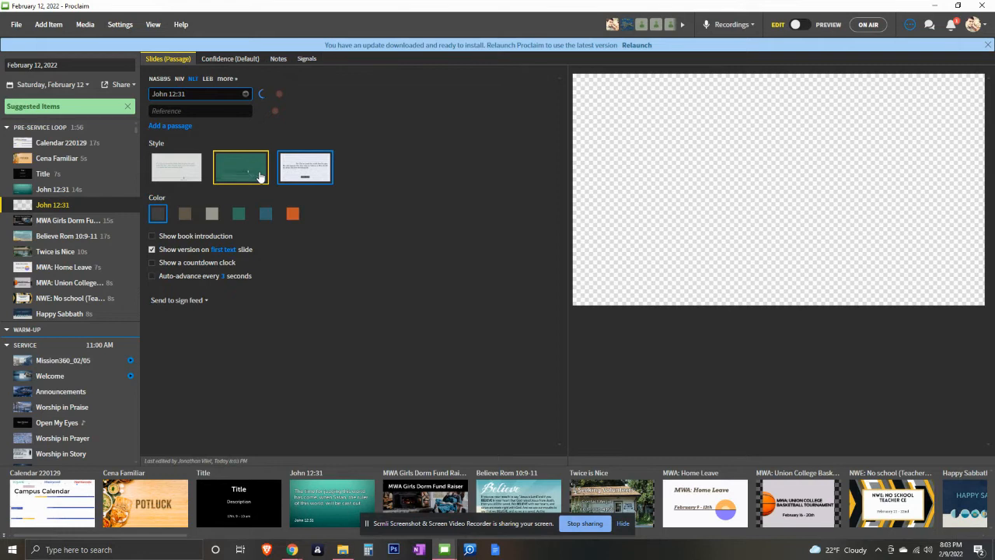
{"action": "left_click", "coordinate": [304, 167]}
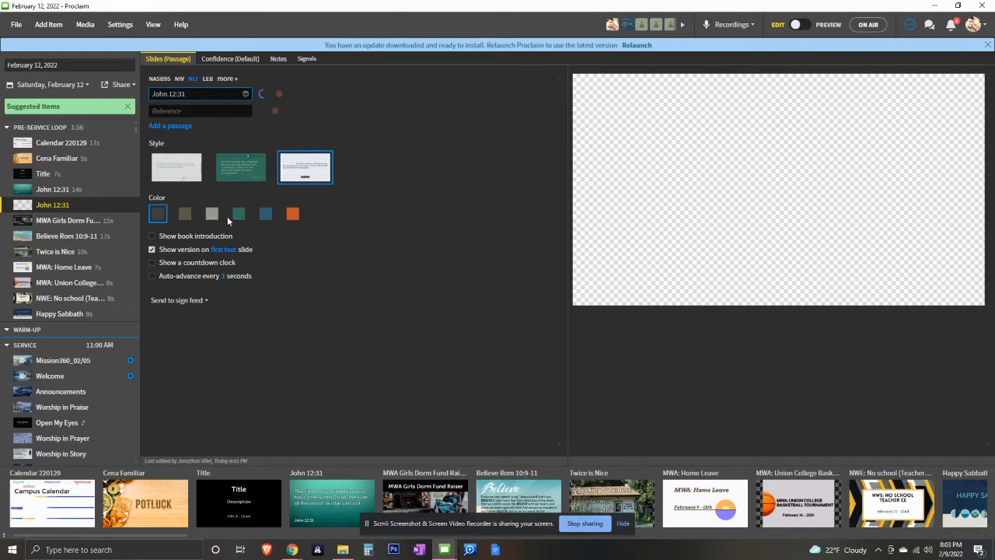
{"action": "left_click", "coordinate": [266, 213]}
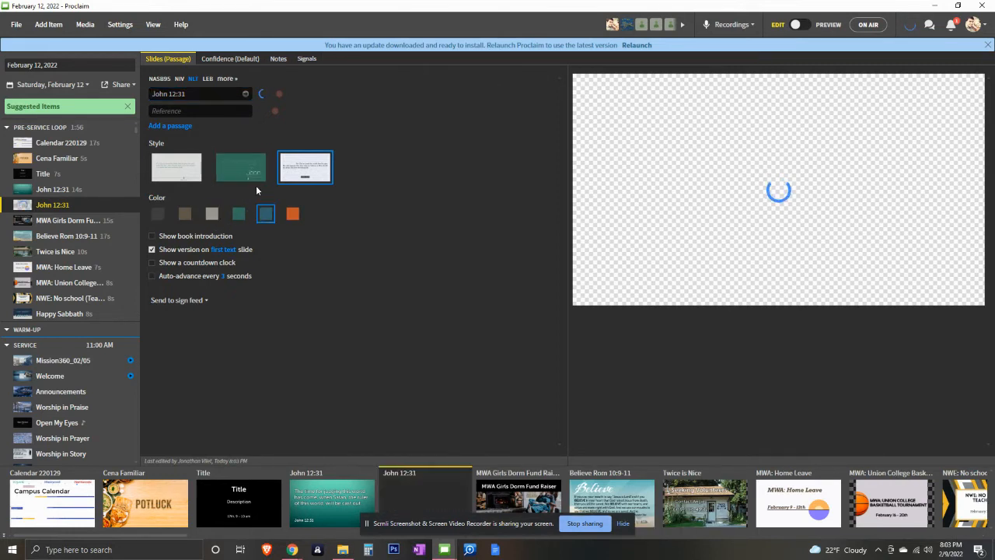
{"action": "left_click", "coordinate": [240, 166]}
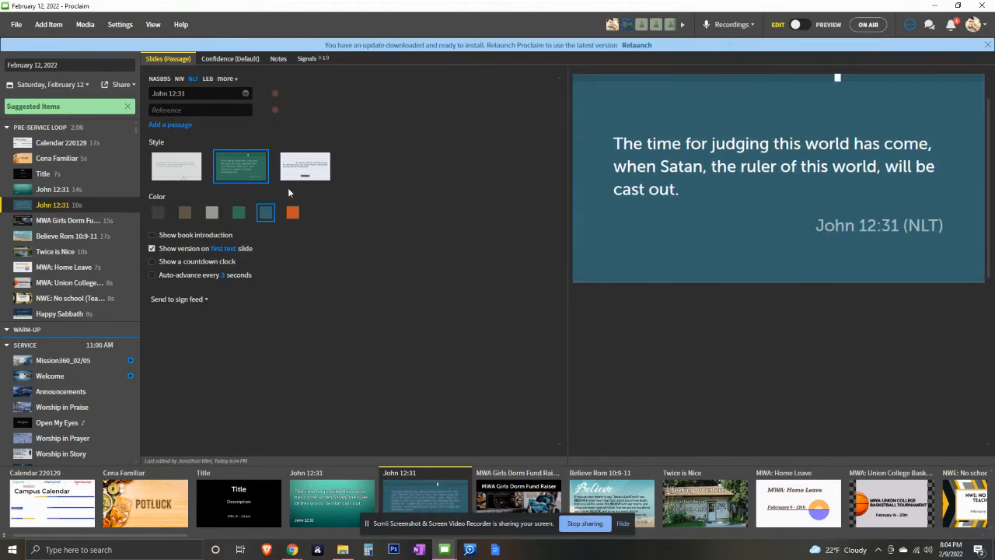
{"action": "left_click", "coordinate": [305, 165]}
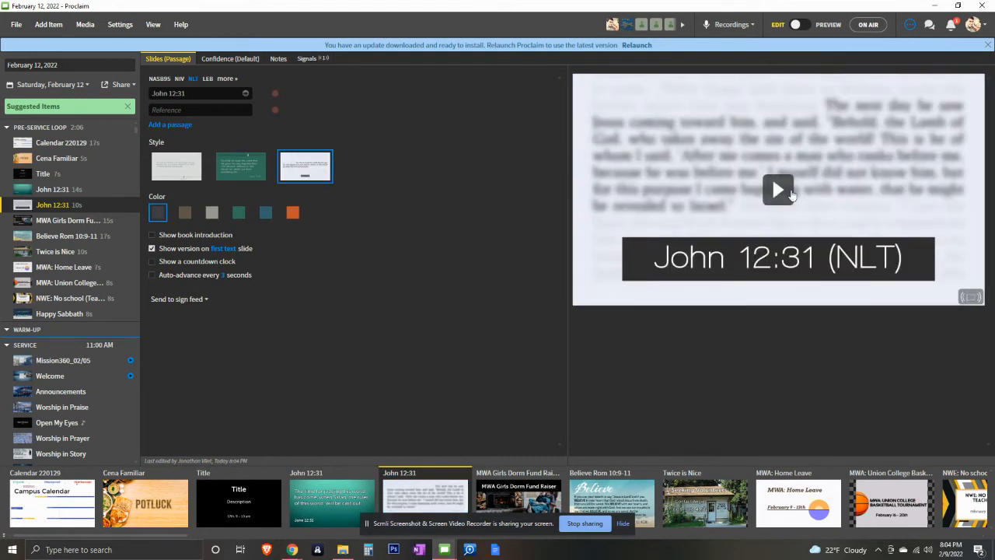
{"action": "left_click", "coordinate": [778, 189]}
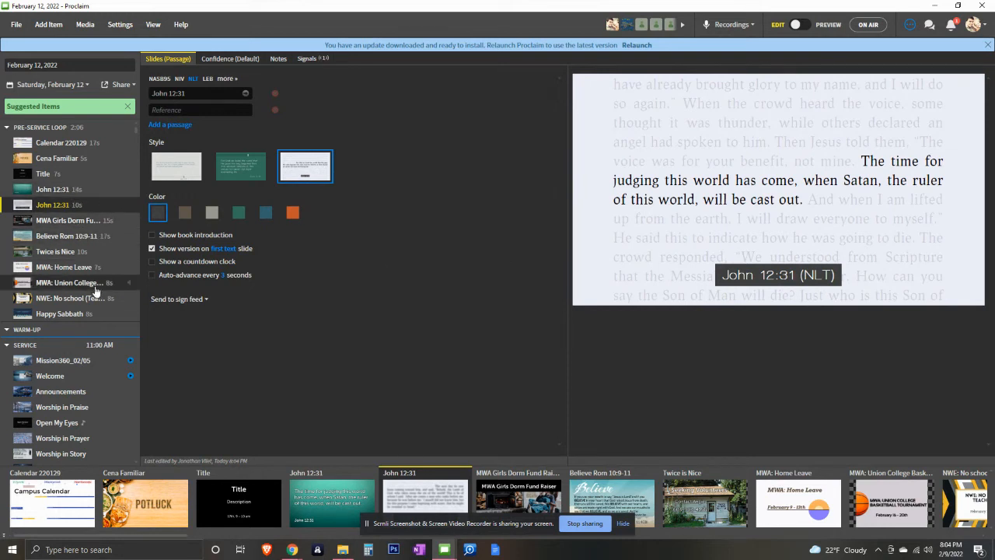
{"action": "mouse_move", "coordinate": [86, 301]}
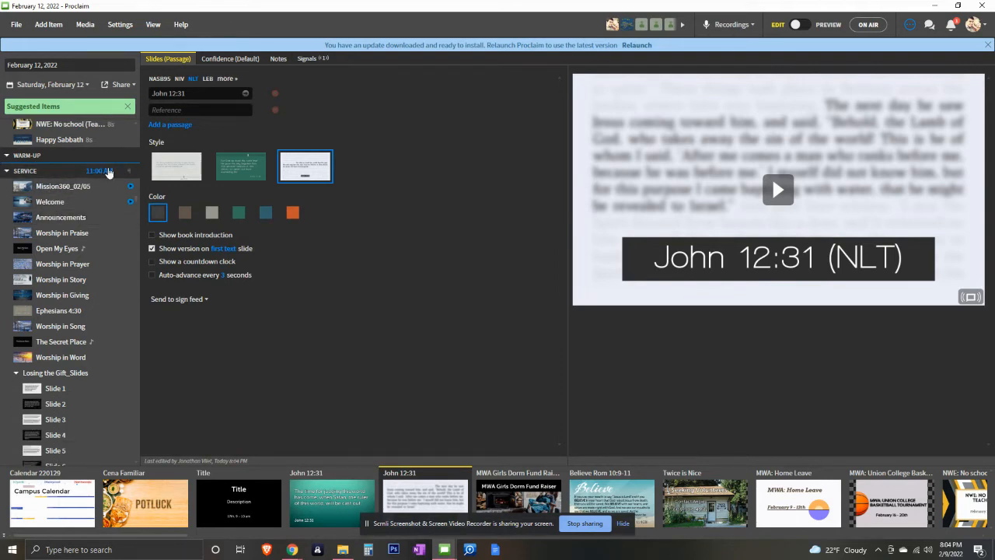
{"action": "mouse_move", "coordinate": [97, 170]}
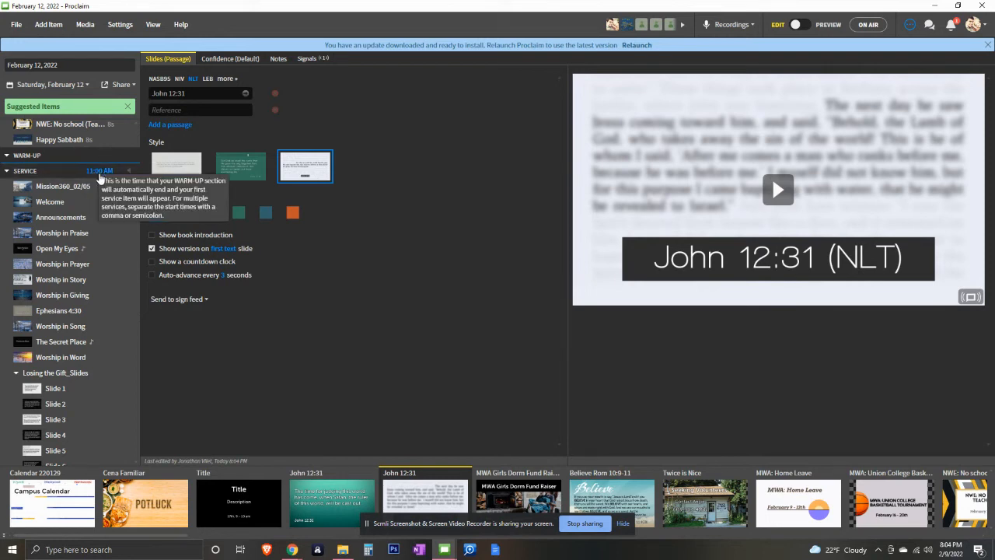
Add a video item after Mission360_02/05, picking MS-221-5-WEEKLY-EN from Downloads
{"action": "left_click", "coordinate": [62, 186]}
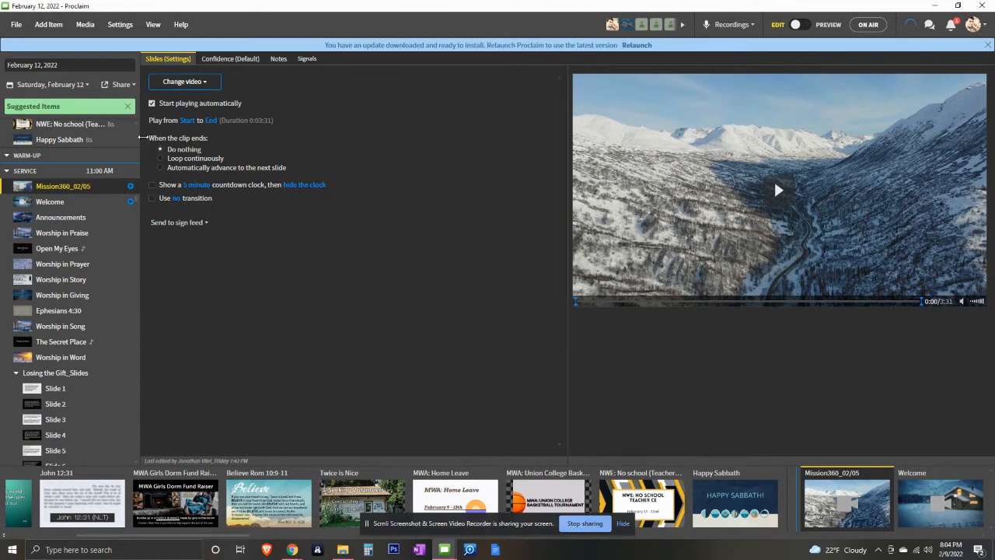
{"action": "left_click", "coordinate": [49, 24]}
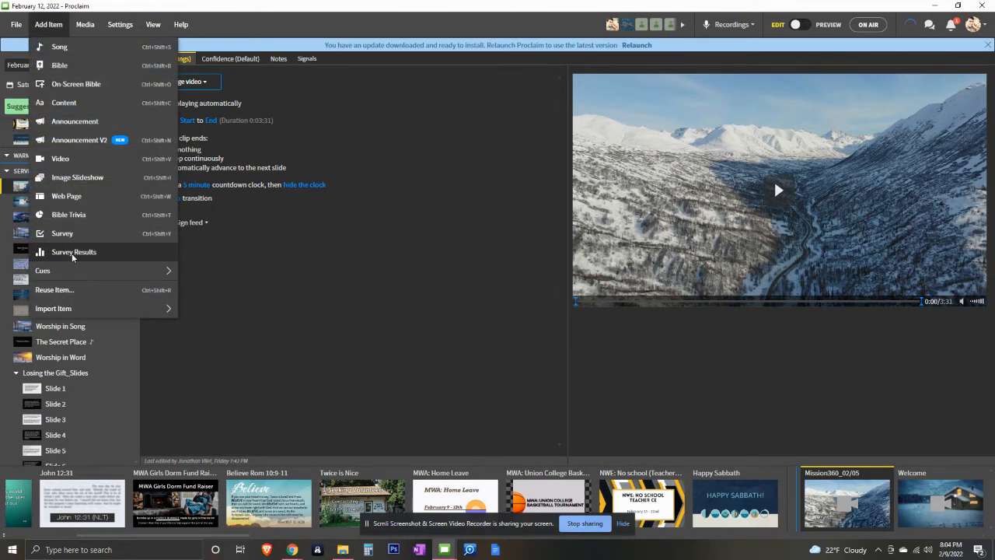
{"action": "mouse_move", "coordinate": [77, 166]}
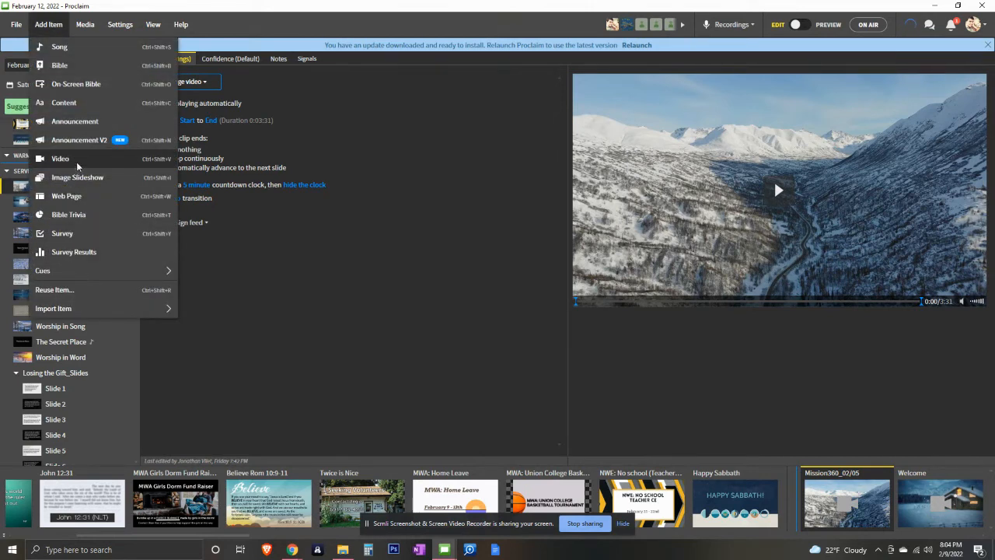
{"action": "left_click", "coordinate": [60, 159]}
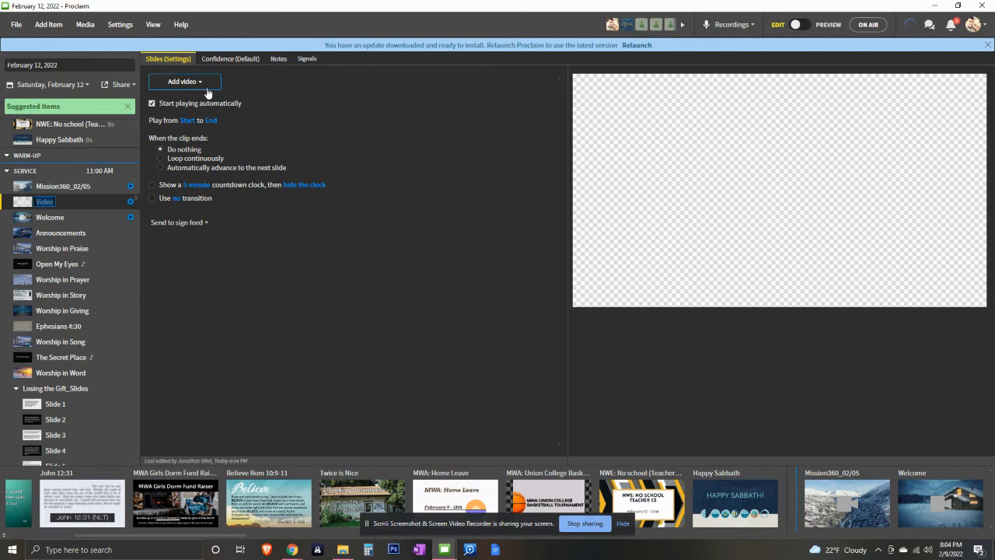
{"action": "left_click", "coordinate": [184, 80]}
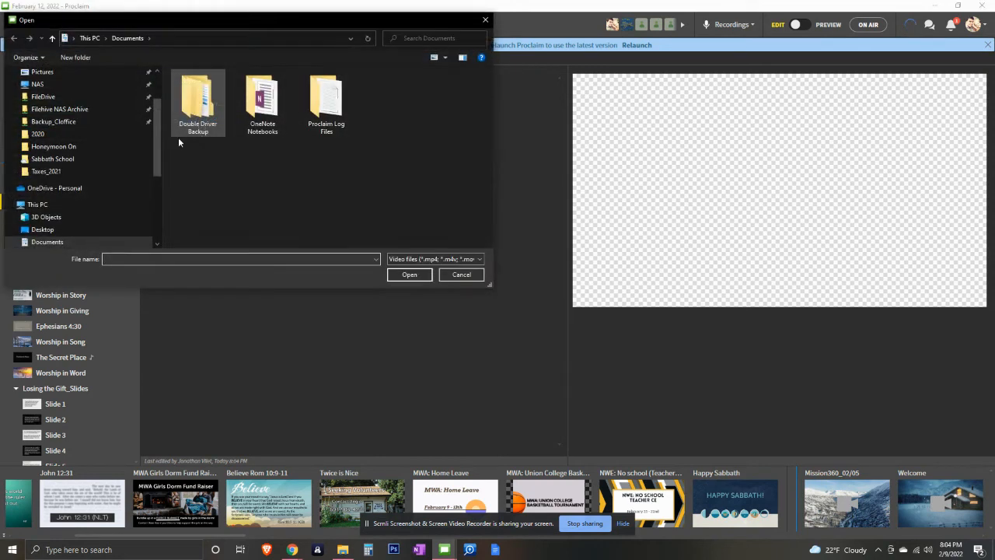
{"action": "left_click", "coordinate": [47, 203]}
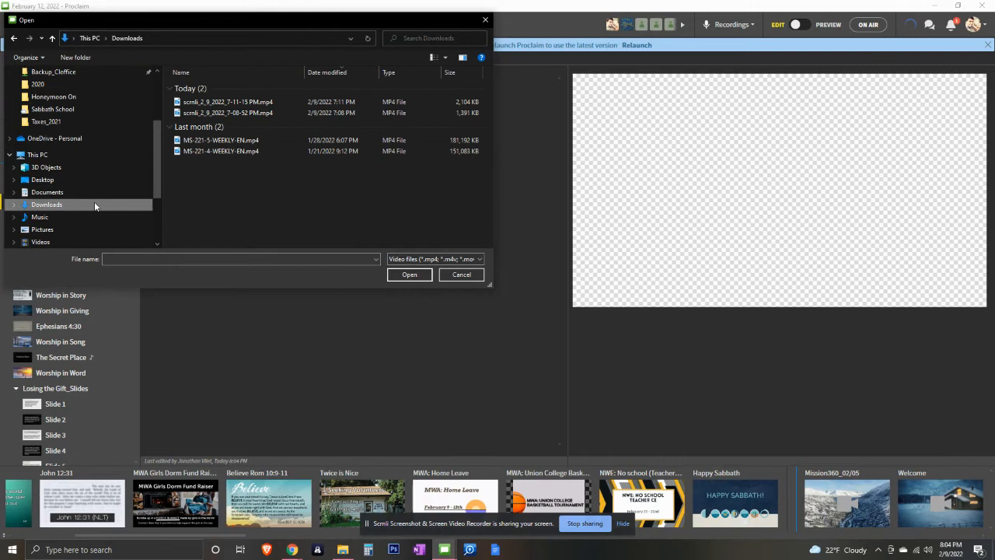
{"action": "left_click", "coordinate": [221, 140]}
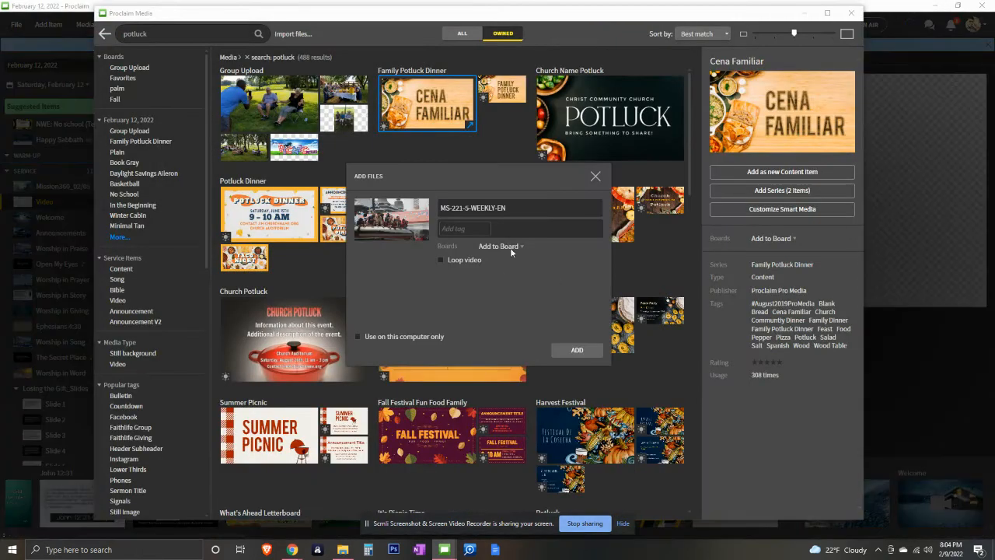
{"action": "mouse_move", "coordinate": [624, 187]}
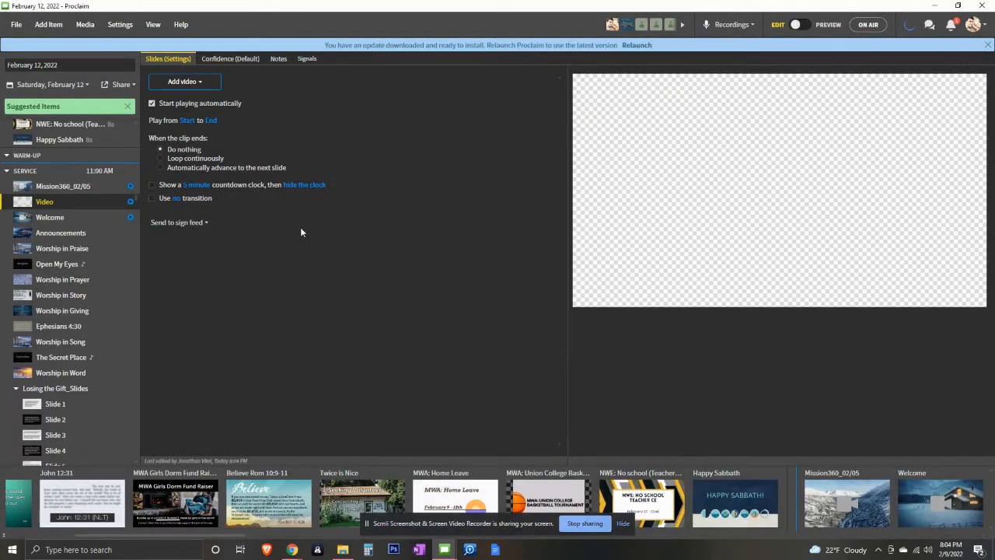
Return to Mission360_02/05 and cancel replacing its video
{"action": "left_click", "coordinate": [63, 186]}
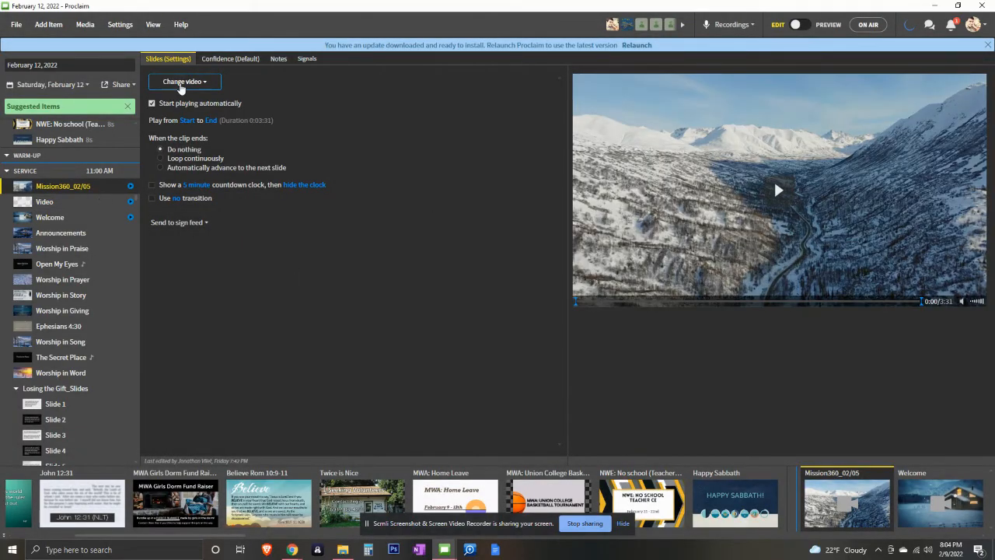
{"action": "left_click", "coordinate": [184, 81]}
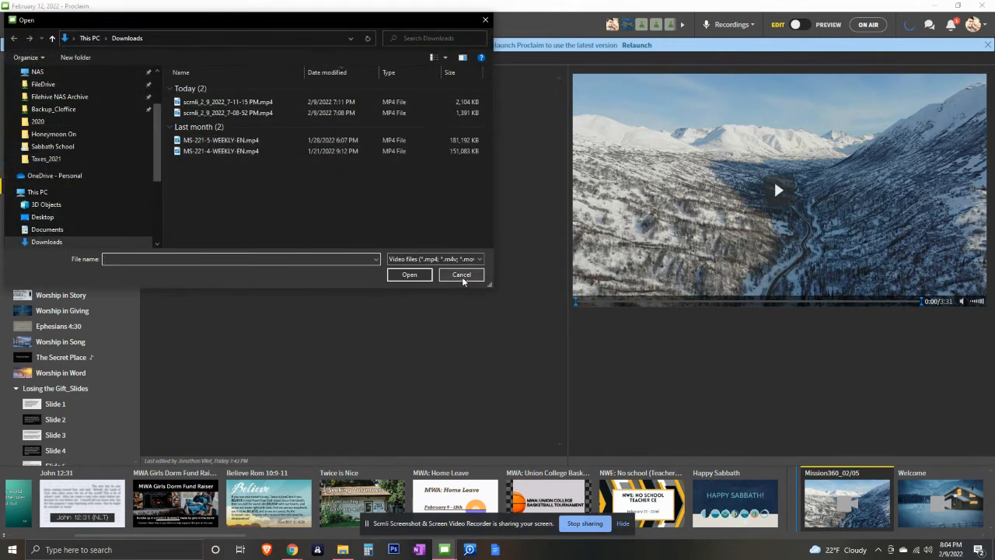
{"action": "left_click", "coordinate": [461, 274]}
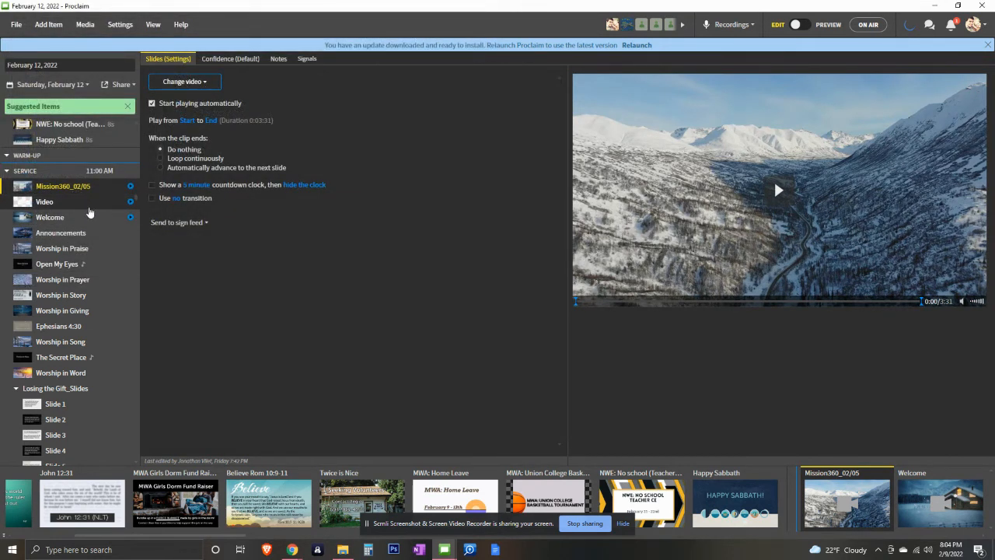
{"action": "mouse_move", "coordinate": [74, 225]}
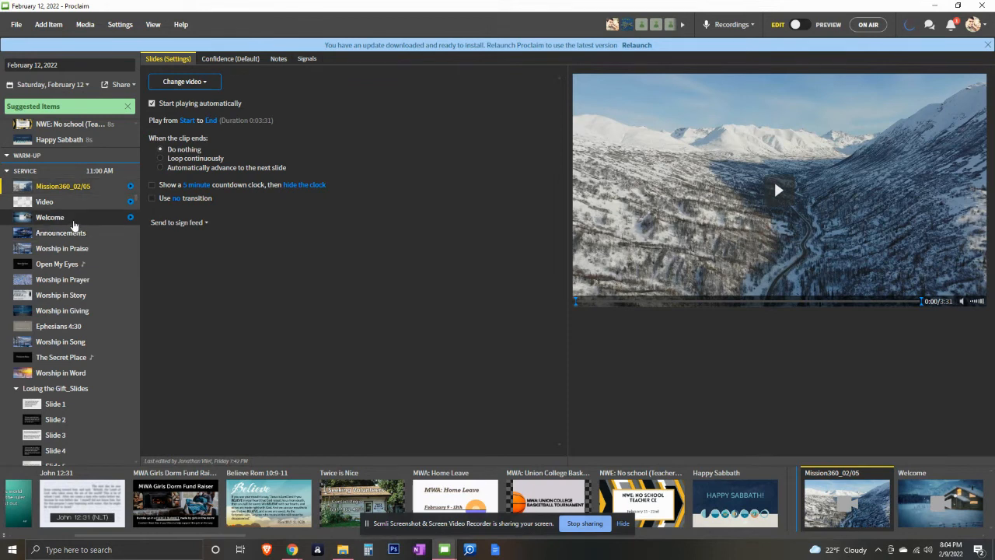
Open the Welcome item and browse video media, previewing the Abounding In Hope Dove series
{"action": "left_click", "coordinate": [50, 217]}
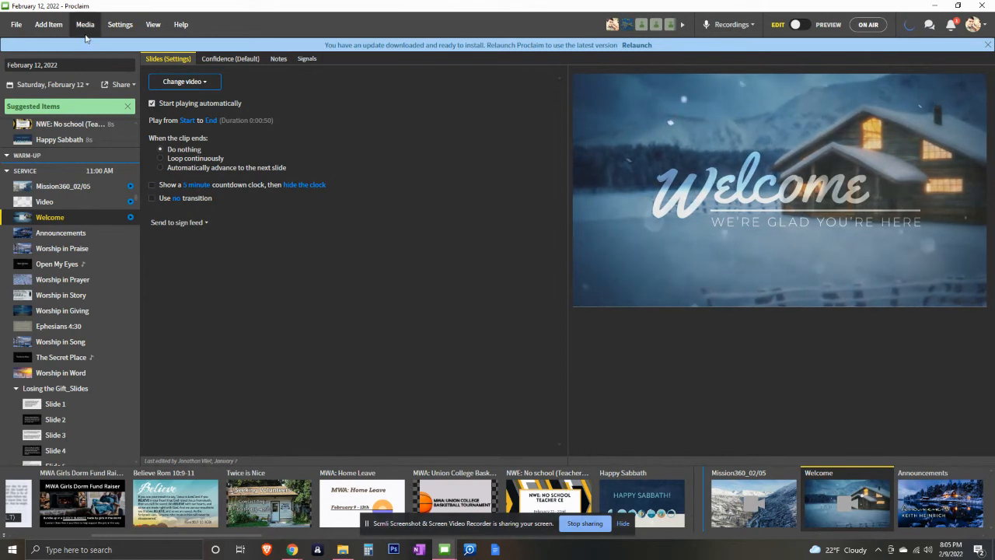
{"action": "left_click", "coordinate": [84, 24]}
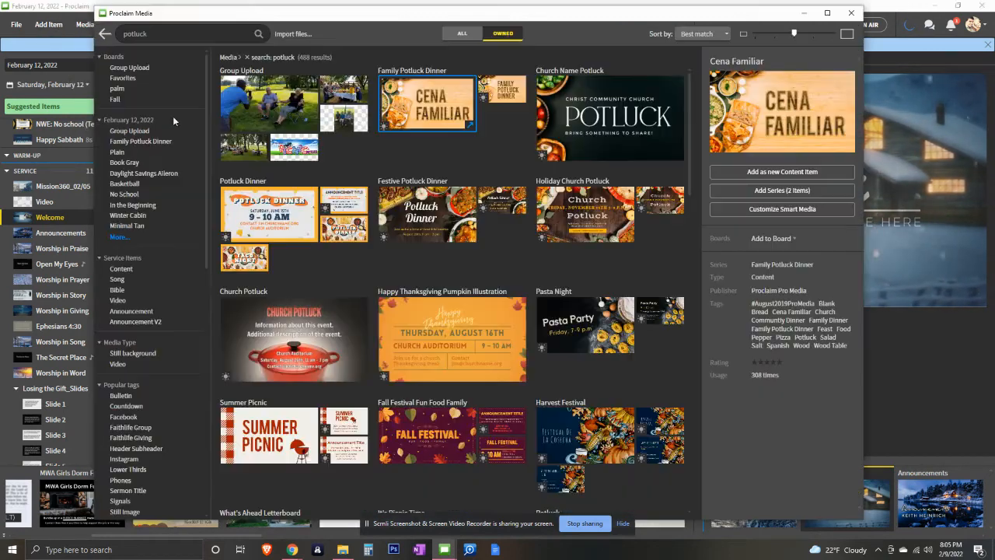
{"action": "mouse_move", "coordinate": [118, 366]}
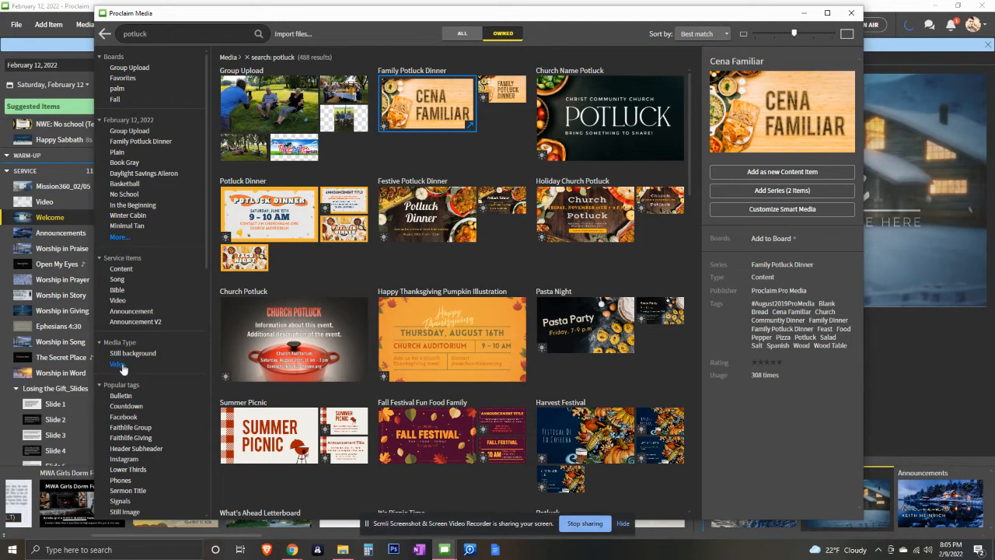
{"action": "left_click", "coordinate": [118, 364]}
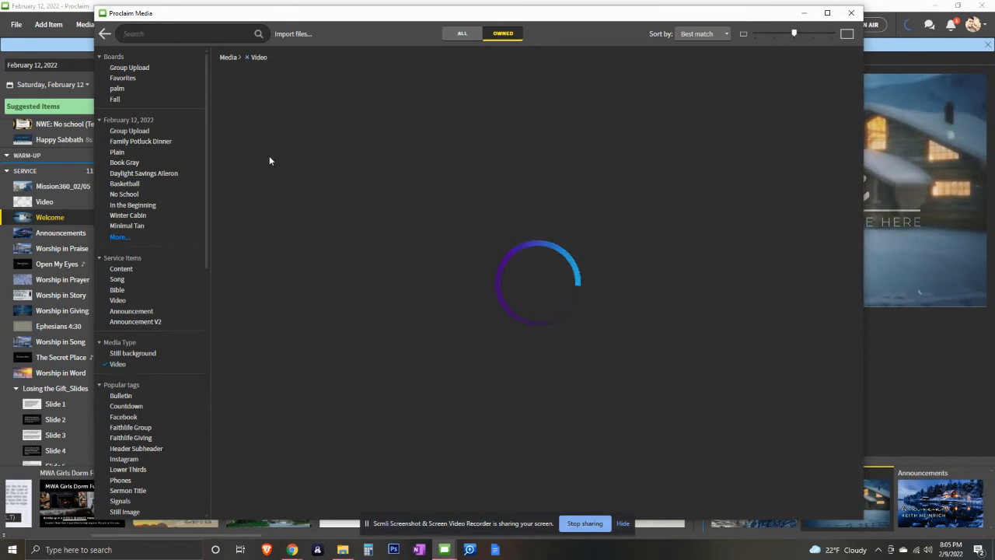
{"action": "mouse_move", "coordinate": [275, 159]}
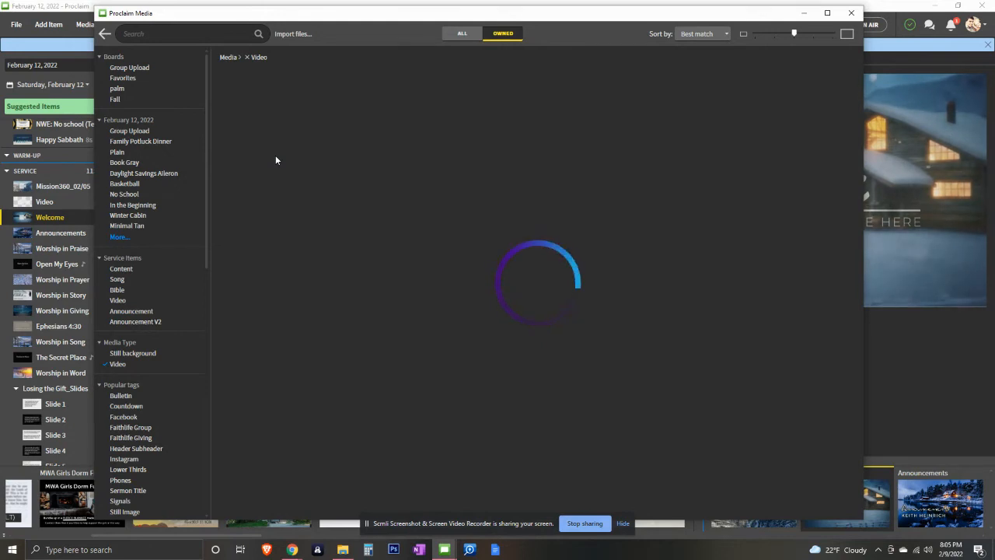
{"action": "mouse_move", "coordinate": [309, 173]}
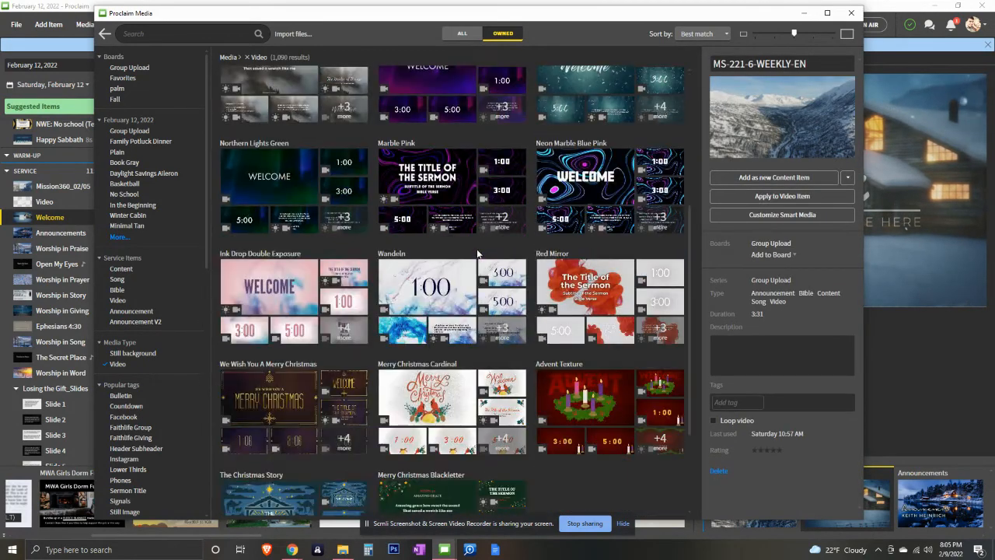
{"action": "scroll", "scroll_direction": "down", "scroll_amount": 3}
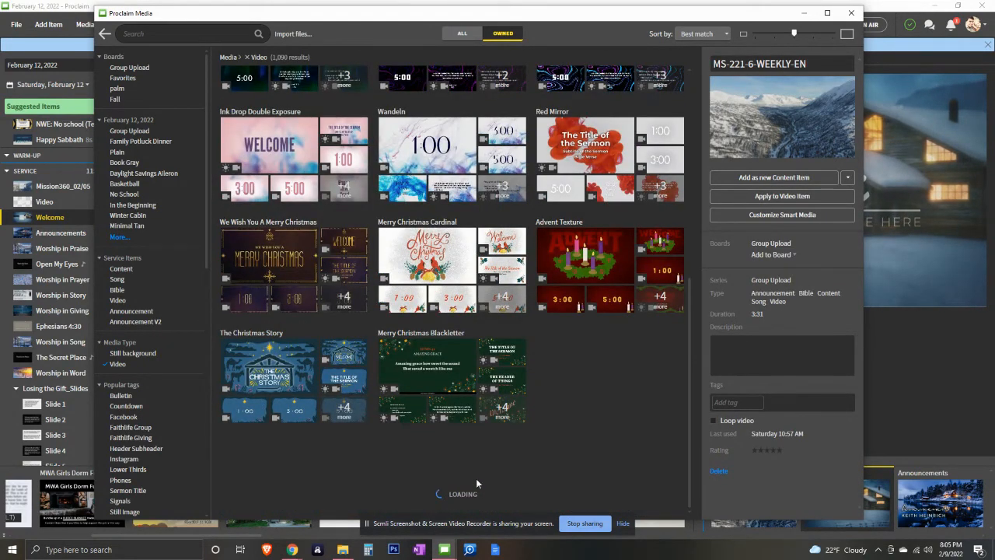
{"action": "scroll", "scroll_direction": "down", "scroll_amount": 3}
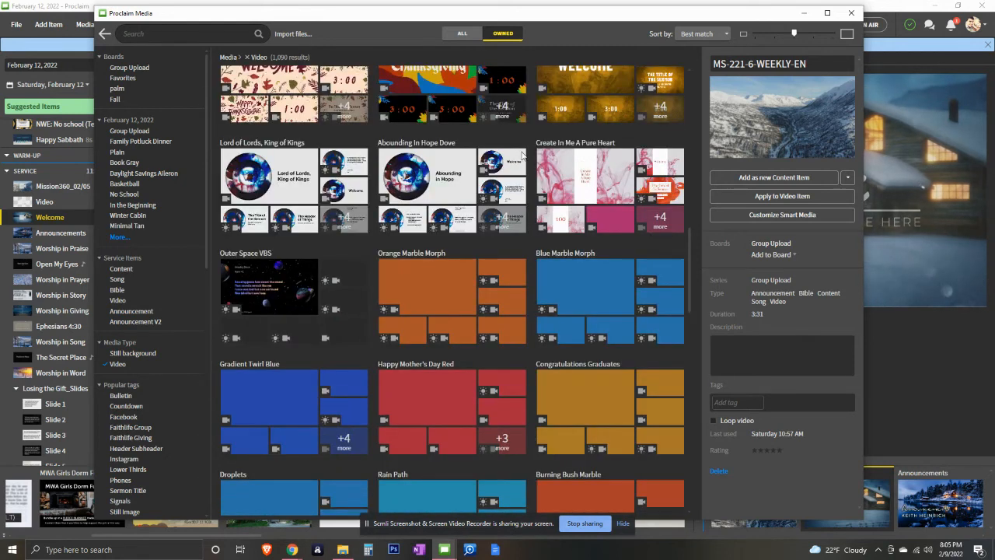
{"action": "left_click", "coordinate": [502, 190]}
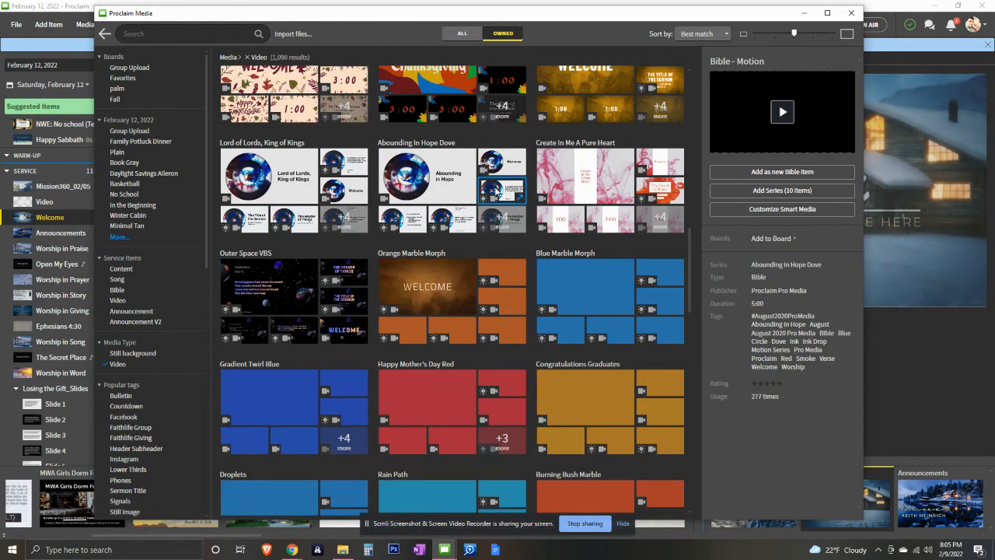
{"action": "left_click", "coordinate": [452, 220]}
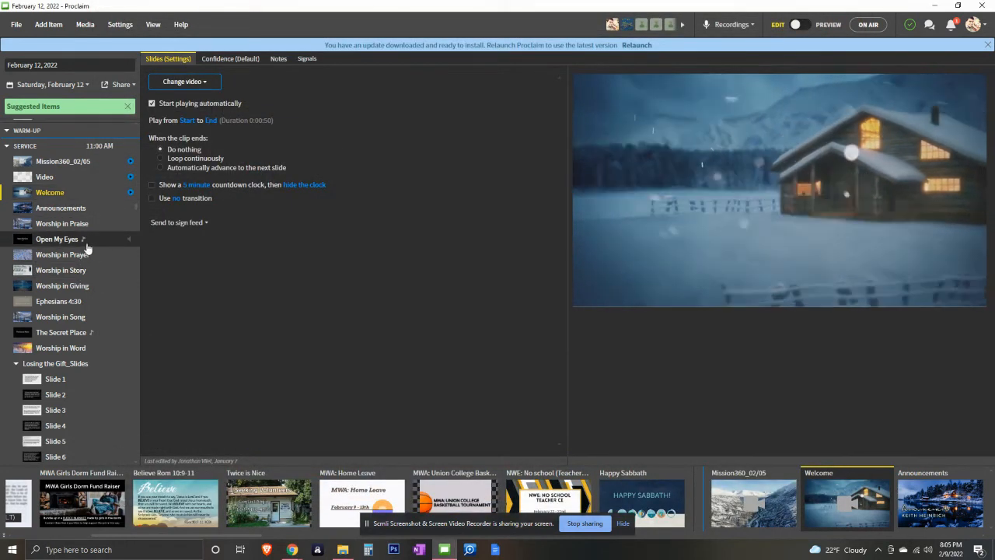
Open the Open My Eyes hymn #326 and click into its lyrics editor
{"action": "left_click", "coordinate": [57, 239]}
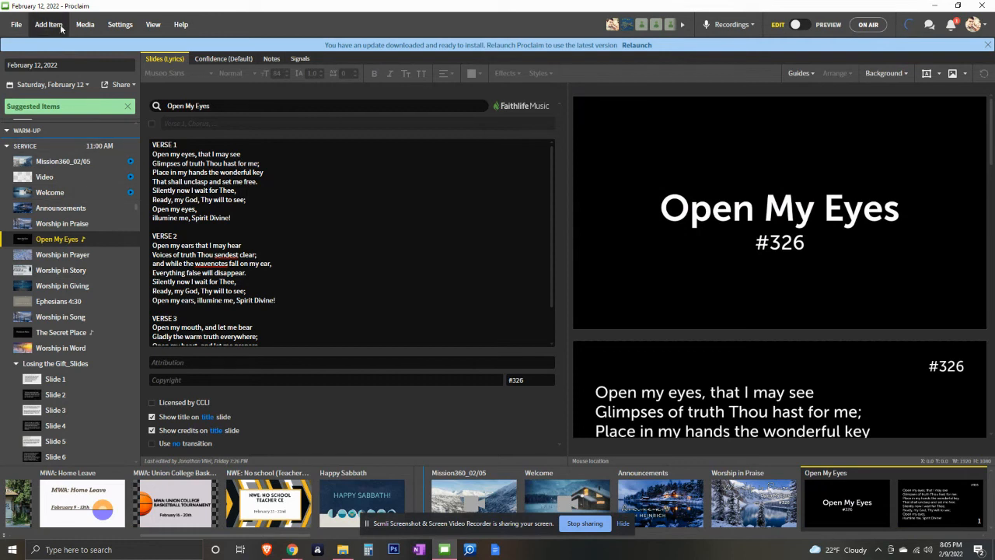
{"action": "left_click", "coordinate": [47, 24]}
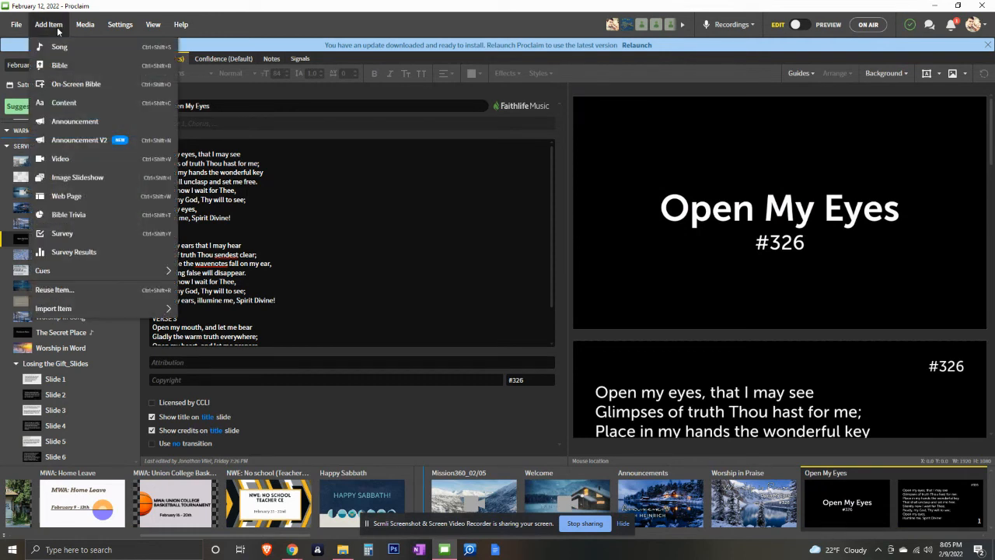
{"action": "mouse_move", "coordinate": [59, 47]}
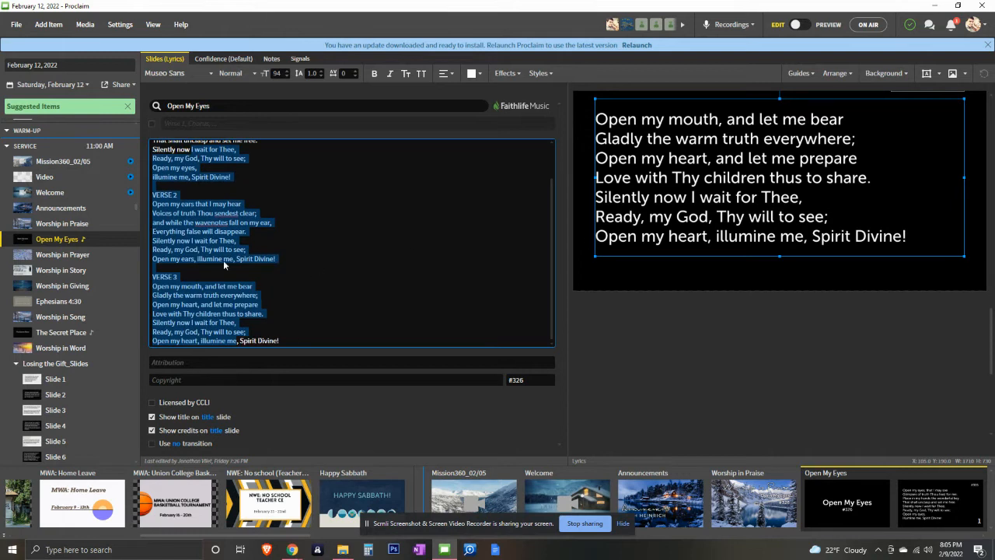
{"action": "left_click", "coordinate": [280, 262]}
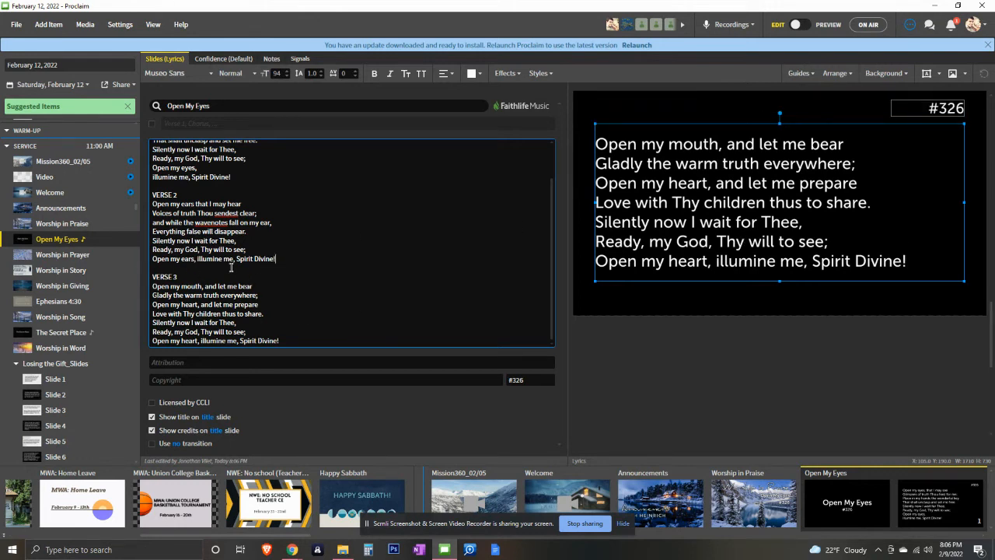
{"action": "double_click", "coordinate": [164, 277]}
{"action": "type", "text": "v"}
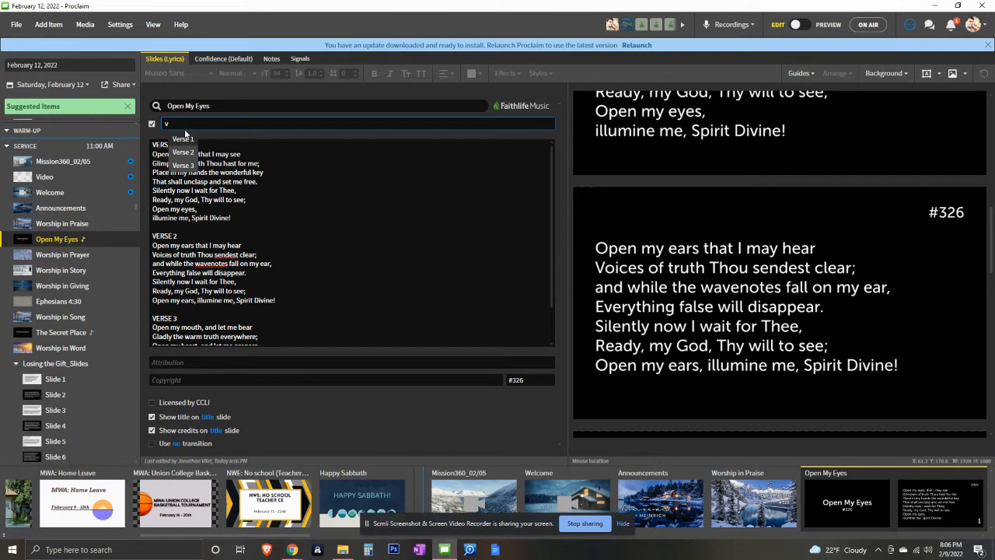
{"action": "mouse_move", "coordinate": [188, 152]}
{"action": "type", "text": "B"}
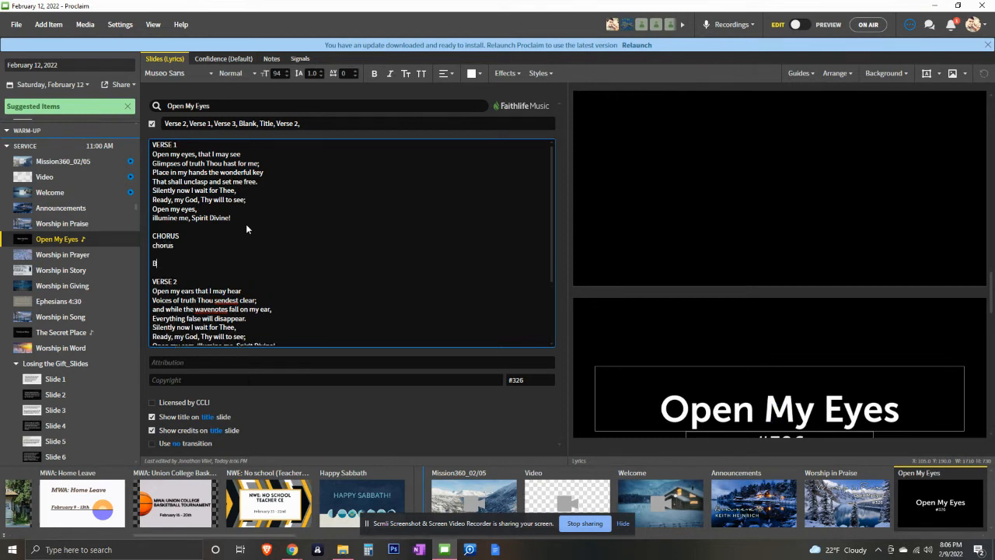
Add a BRIDGE lyrics section and append Chorus and Bridge to the song order
{"action": "type", "text": "RIDGE\\nbridge"}
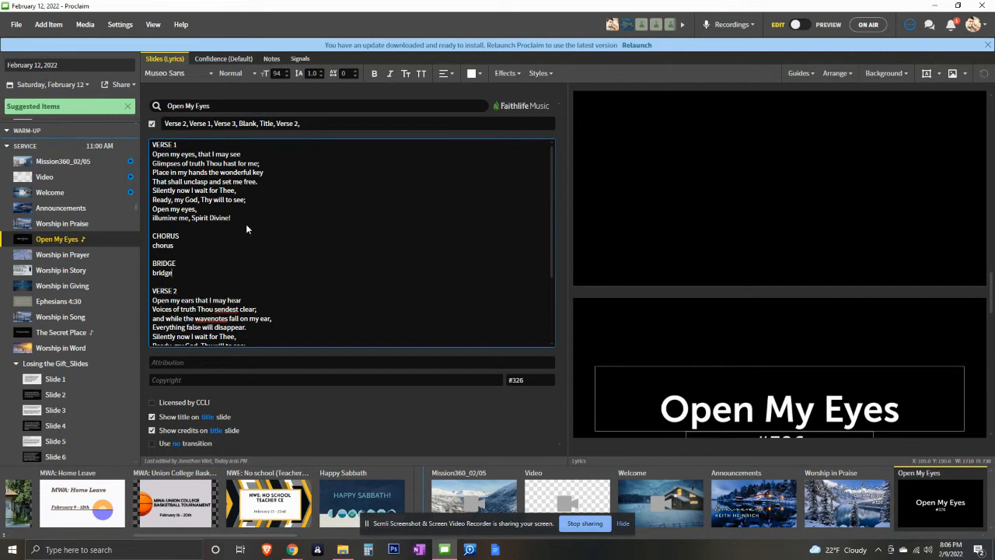
{"action": "left_click", "coordinate": [325, 122]}
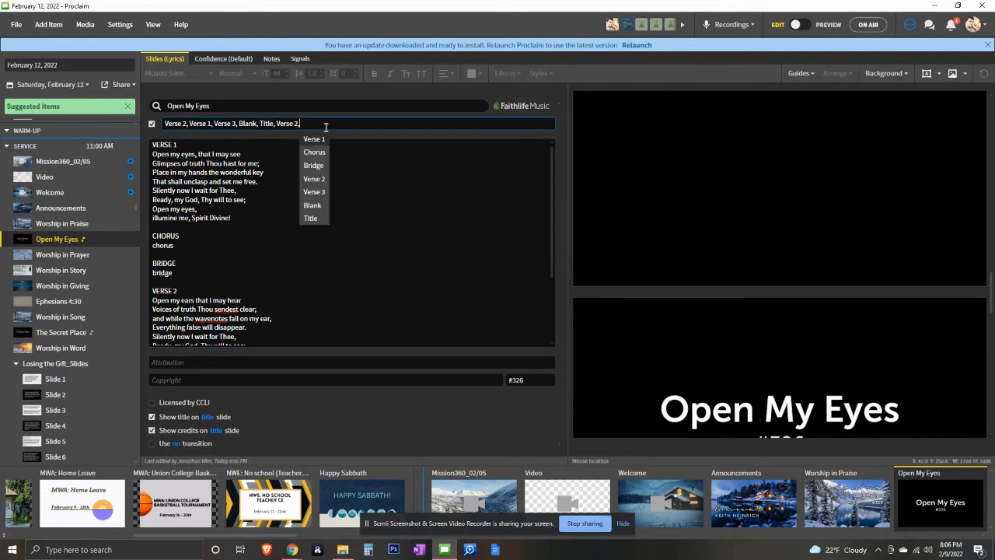
{"action": "left_click", "coordinate": [314, 151]}
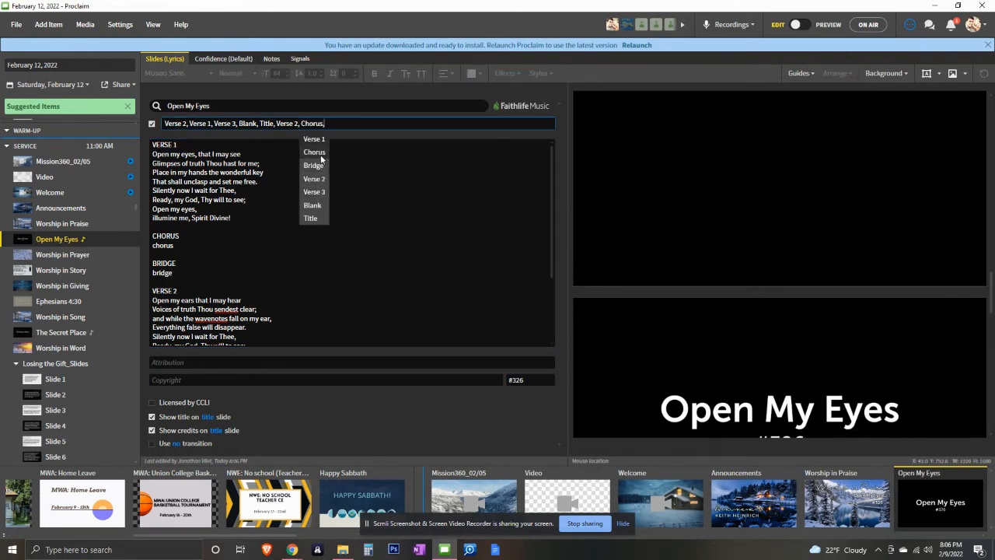
{"action": "left_click", "coordinate": [314, 165]}
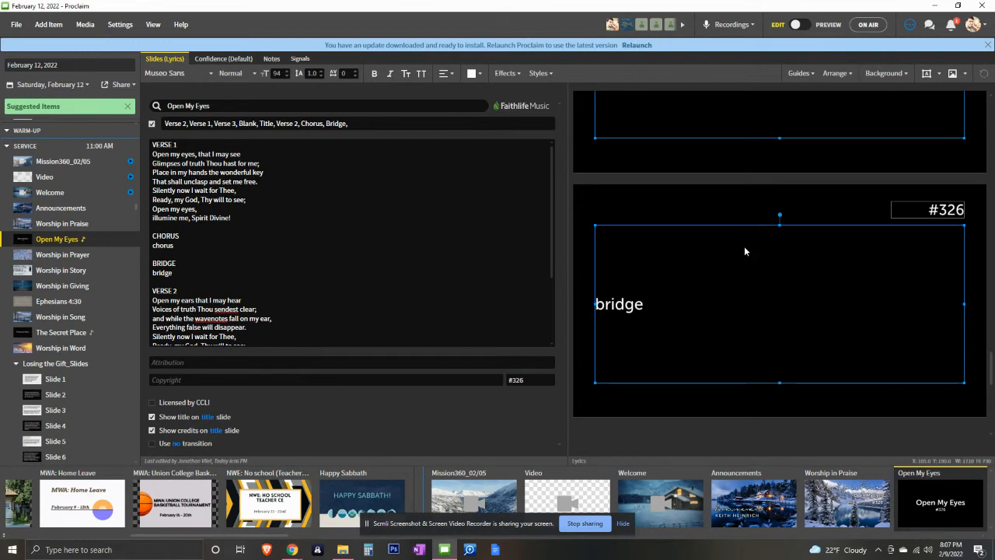
{"action": "mouse_move", "coordinate": [651, 257]}
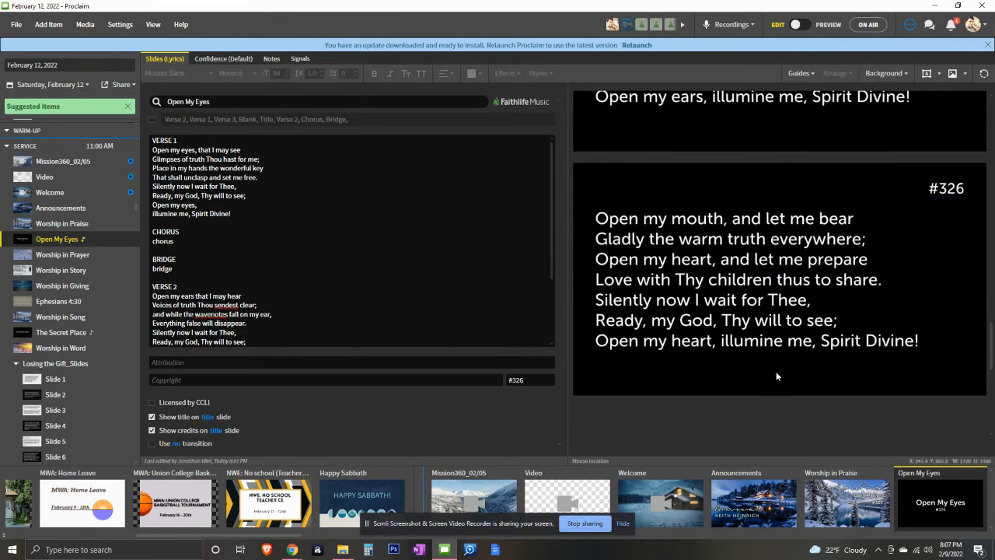
{"action": "mouse_move", "coordinate": [472, 286]}
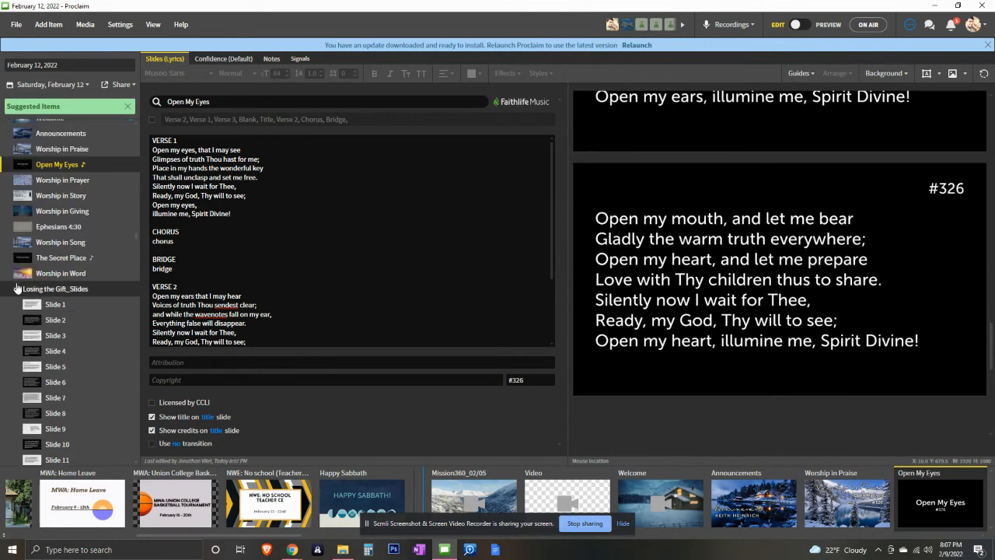
Collapse the Losing the Gift_Slides group and choose Import Item > PowerPoint
{"action": "left_click", "coordinate": [16, 289]}
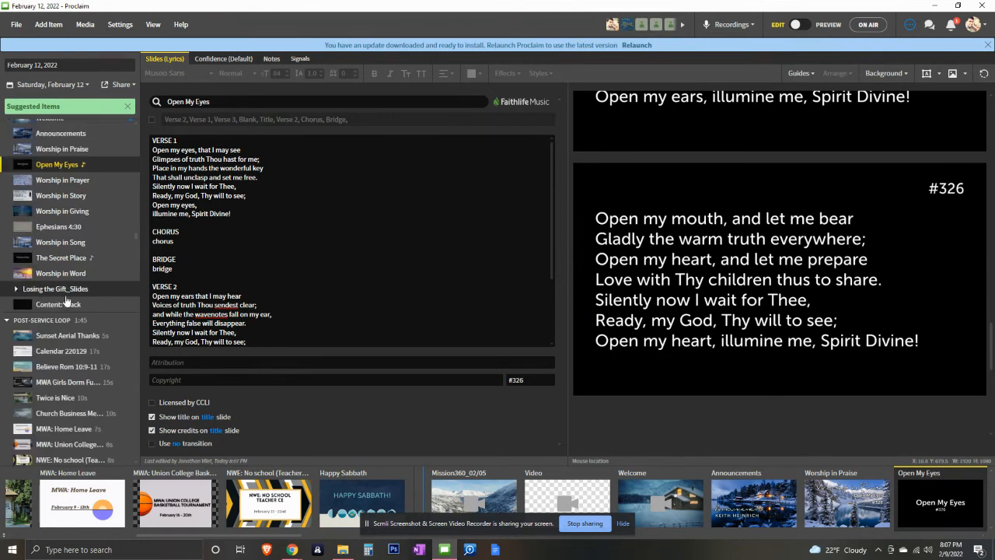
{"action": "mouse_move", "coordinate": [96, 289]}
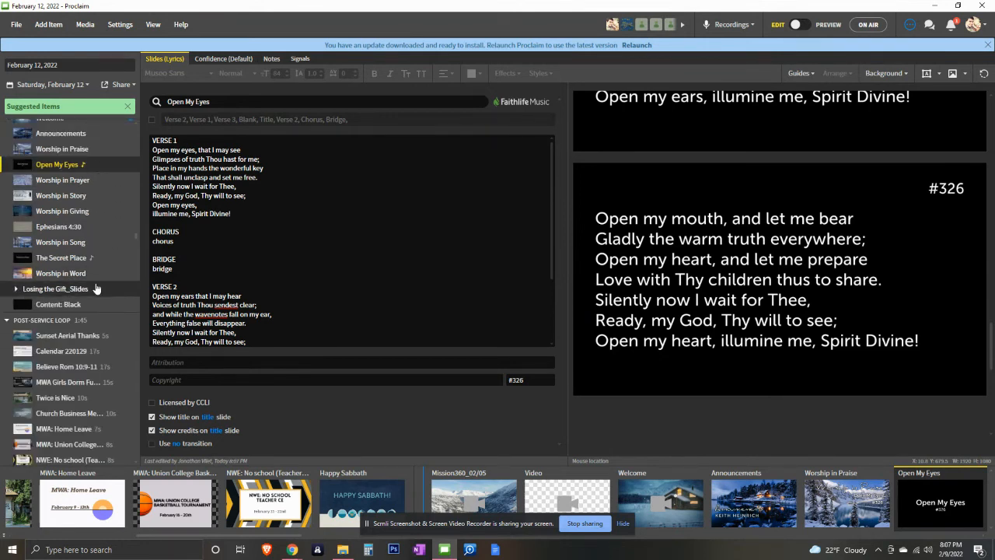
{"action": "mouse_move", "coordinate": [17, 294]}
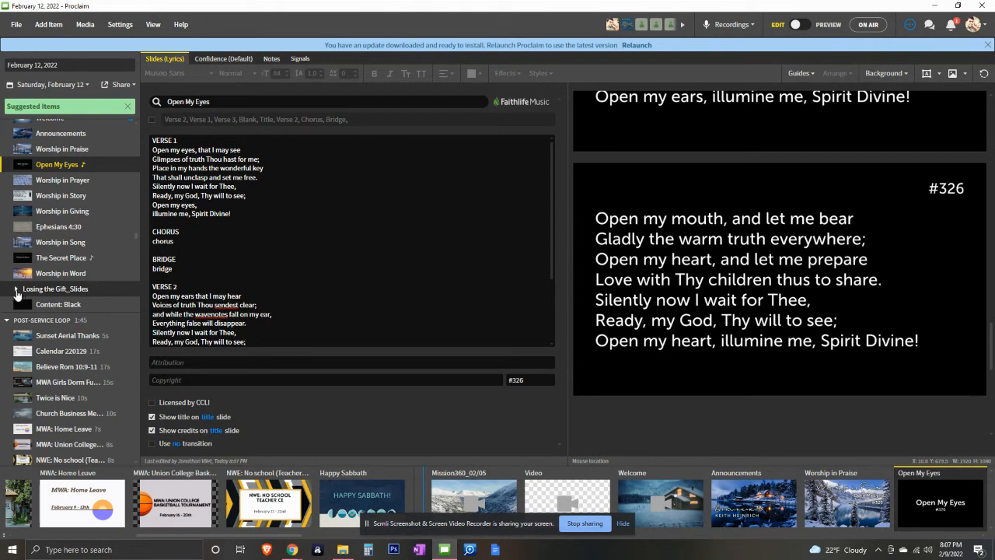
{"action": "left_click", "coordinate": [16, 288]}
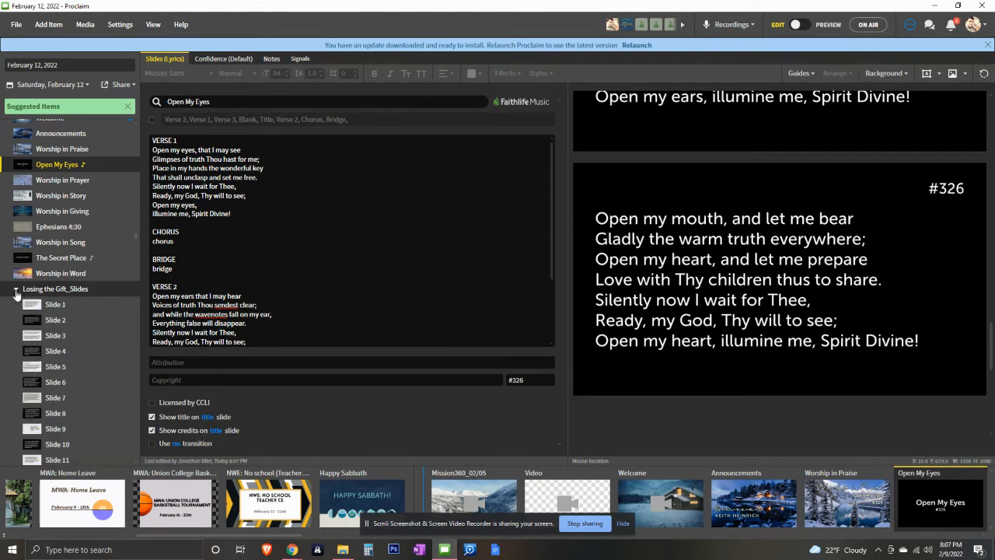
{"action": "left_click", "coordinate": [17, 288]}
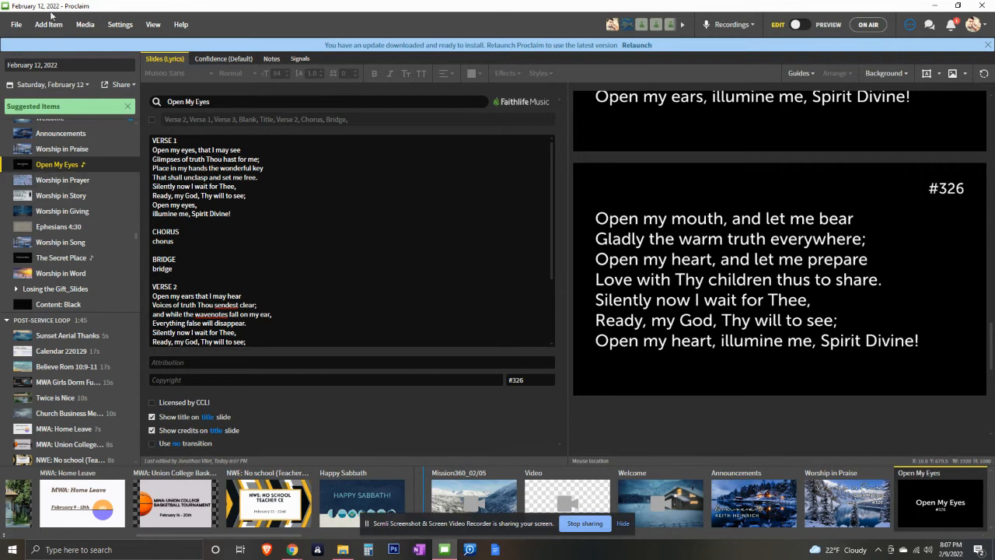
{"action": "left_click", "coordinate": [48, 24]}
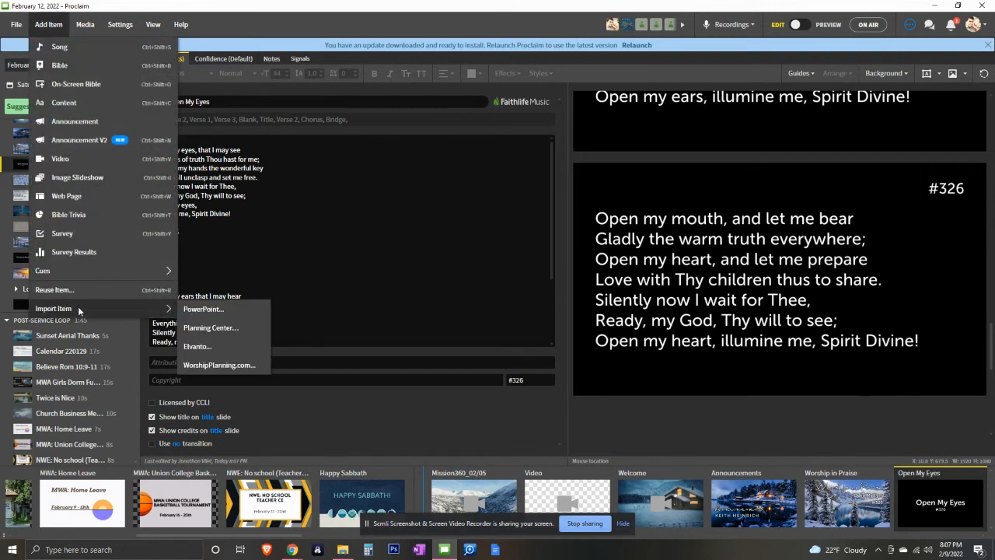
{"action": "mouse_move", "coordinate": [94, 311]}
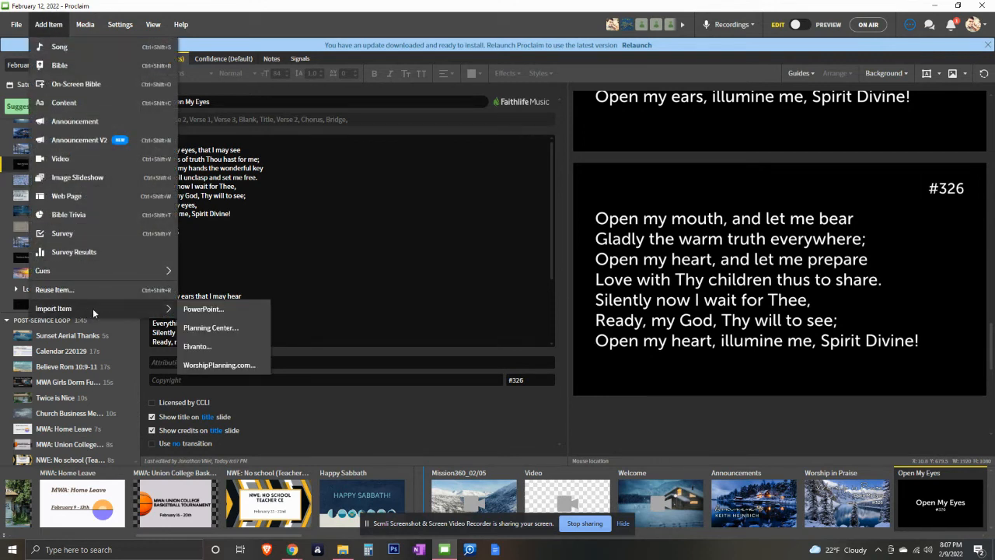
{"action": "mouse_move", "coordinate": [226, 310]}
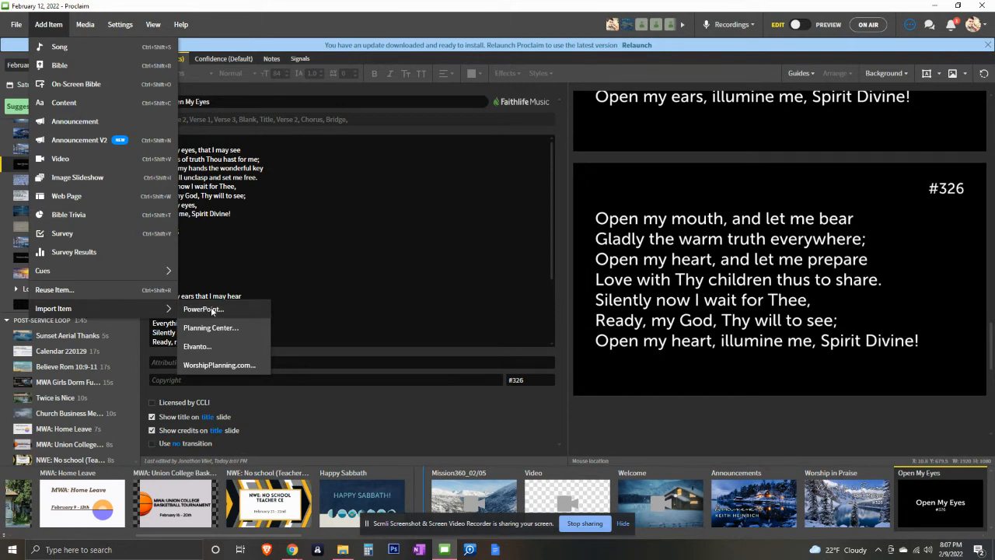
{"action": "left_click", "coordinate": [203, 308]}
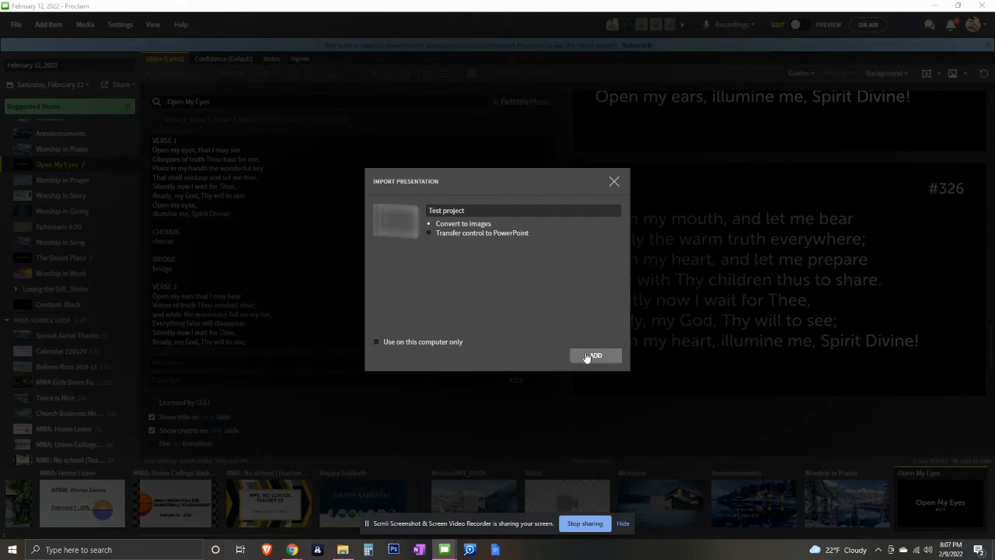
Add Test project as converted images and preview its three imported slides
{"action": "left_click", "coordinate": [596, 355]}
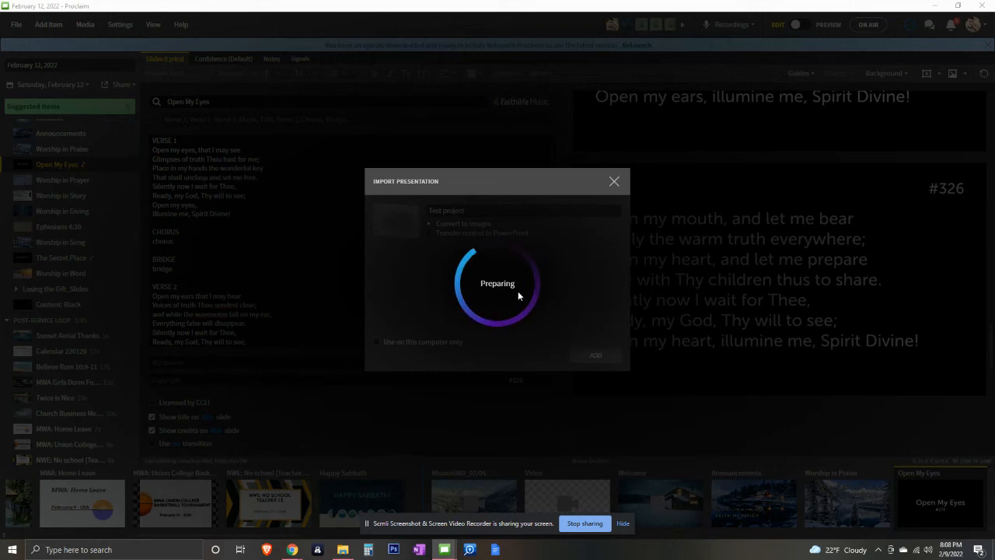
{"action": "mouse_move", "coordinate": [124, 287]}
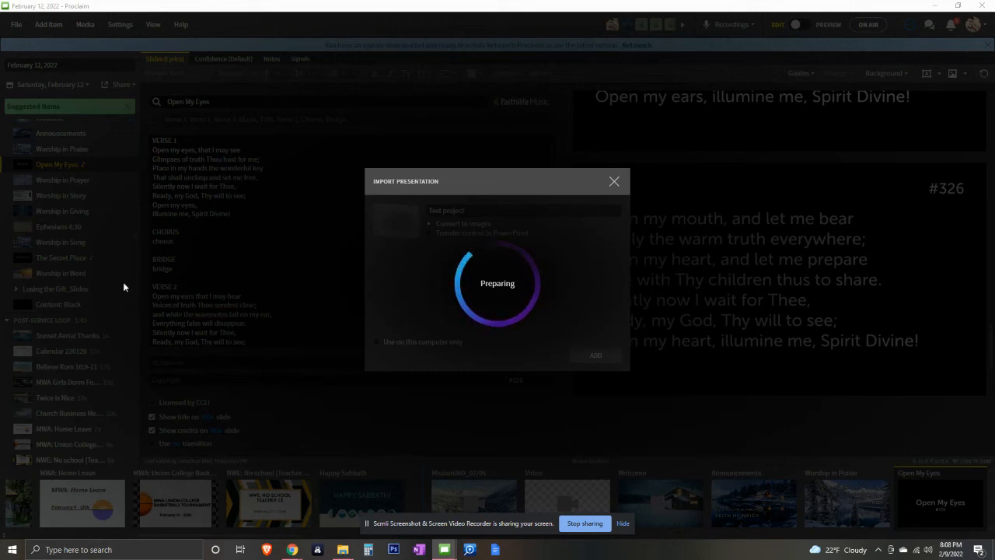
{"action": "left_click", "coordinate": [594, 355]}
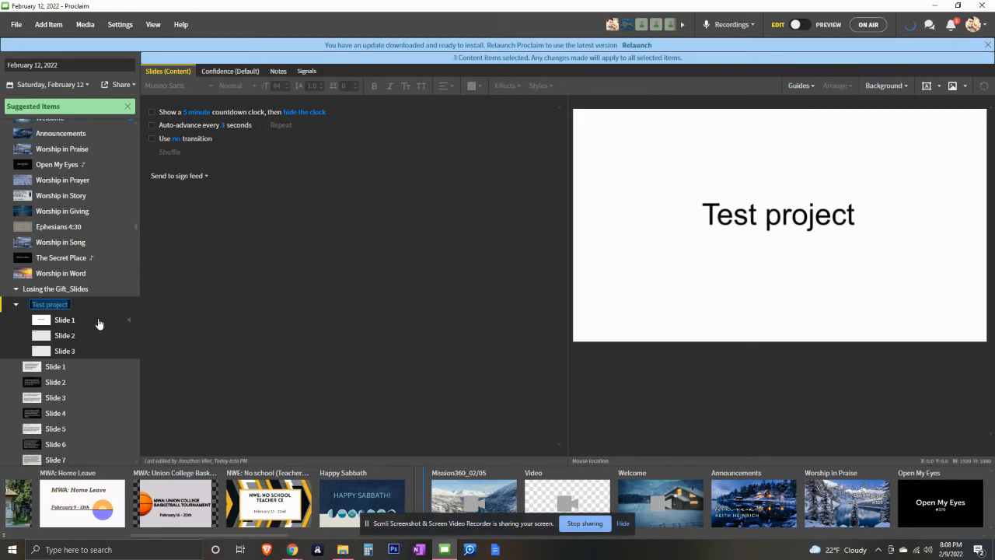
{"action": "mouse_move", "coordinate": [67, 335]}
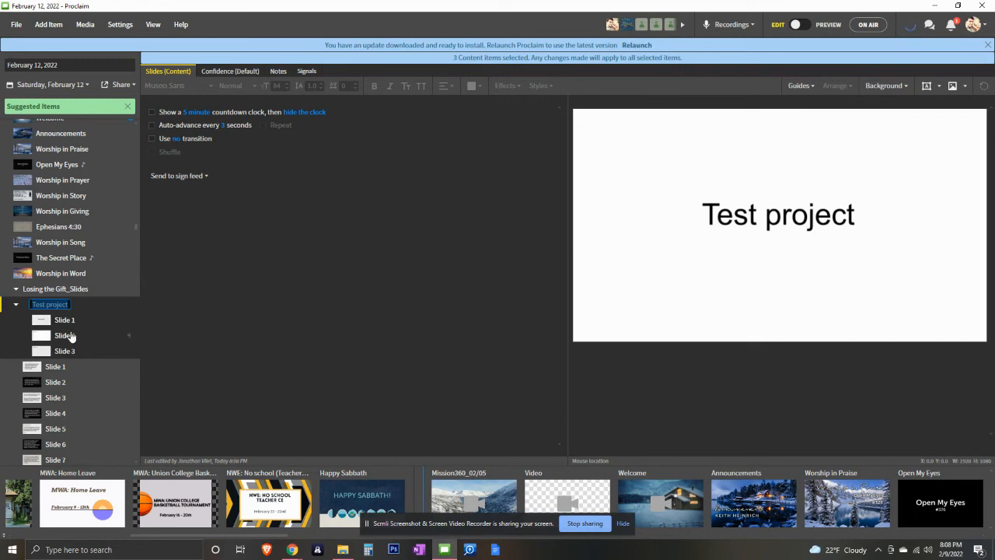
{"action": "left_click", "coordinate": [65, 335]}
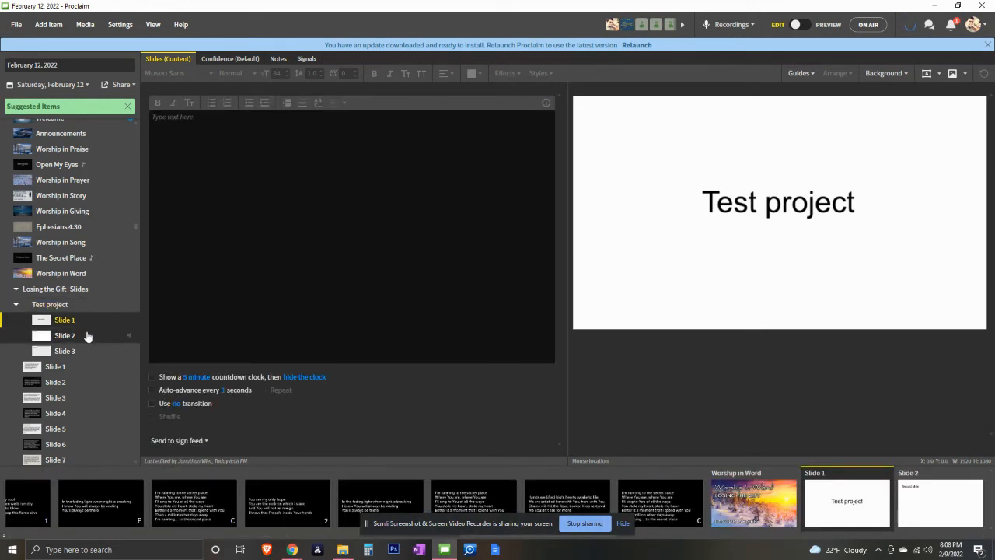
{"action": "left_click", "coordinate": [64, 351]}
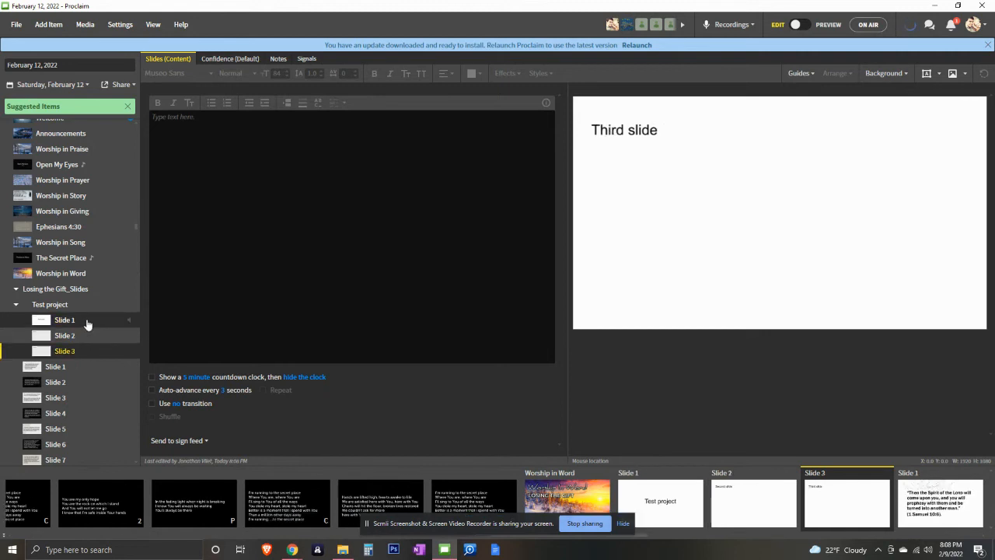
{"action": "left_click", "coordinate": [65, 320]}
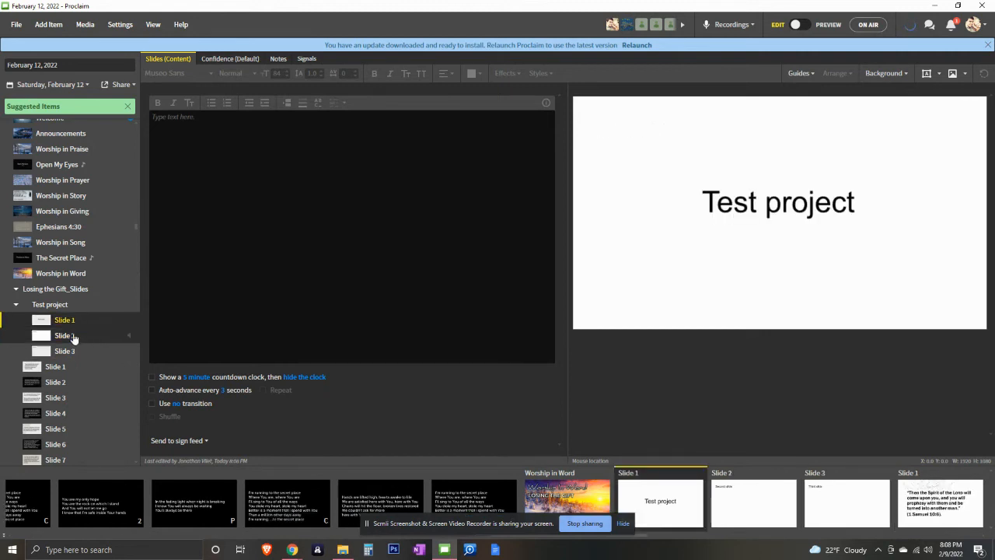
{"action": "left_click", "coordinate": [64, 351]}
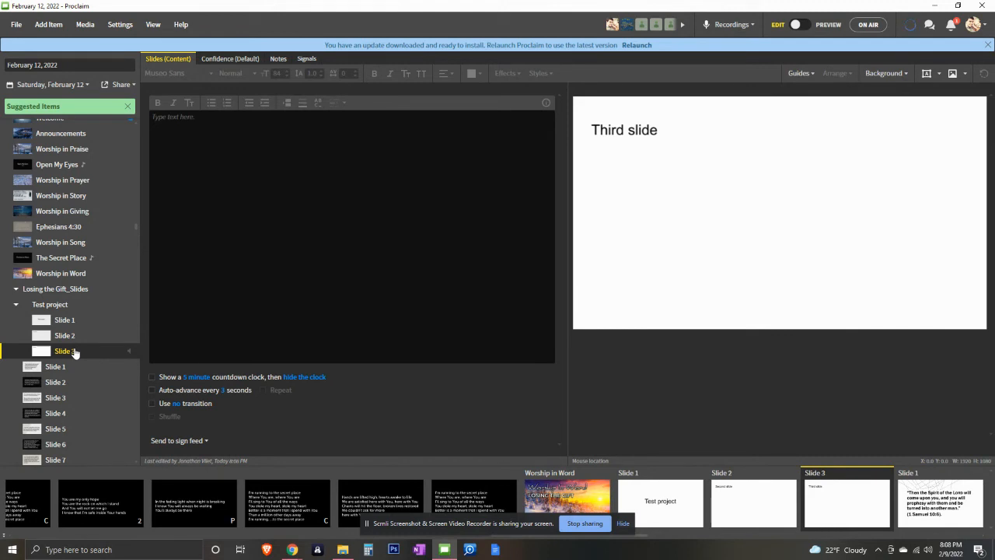
{"action": "left_click", "coordinate": [63, 320]}
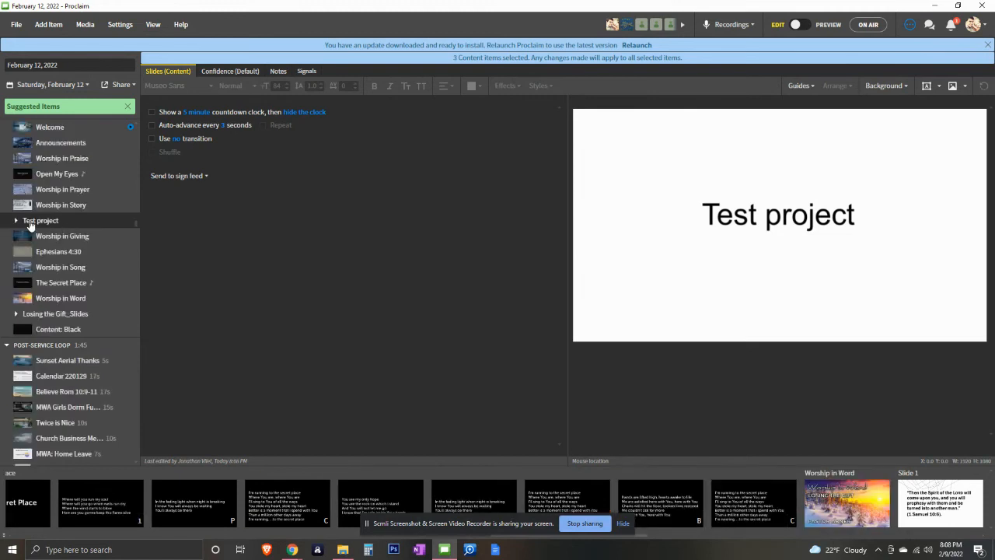
Select the Test project item and expand it to list its slides
{"action": "left_click", "coordinate": [15, 220]}
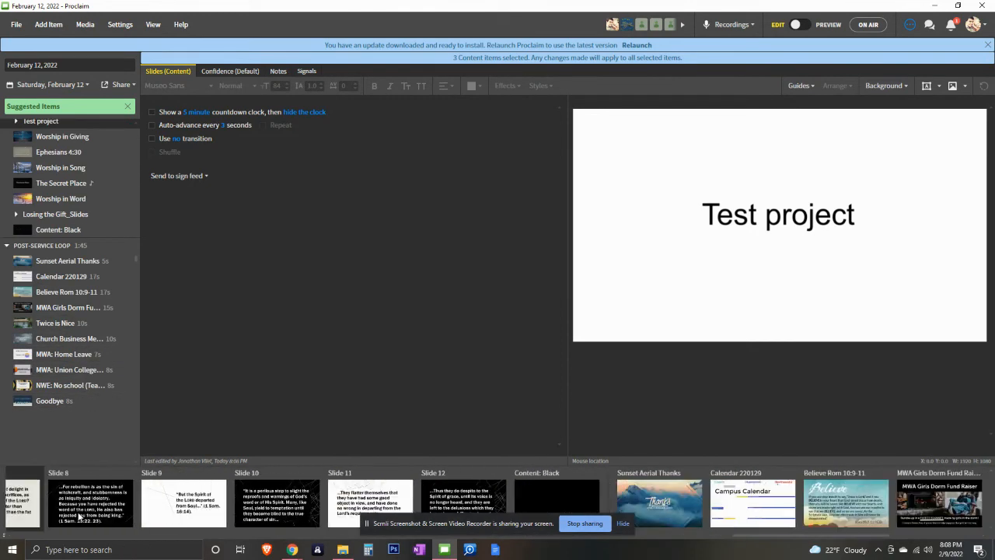
{"action": "scroll", "scroll_direction": "right", "scroll_amount": 3}
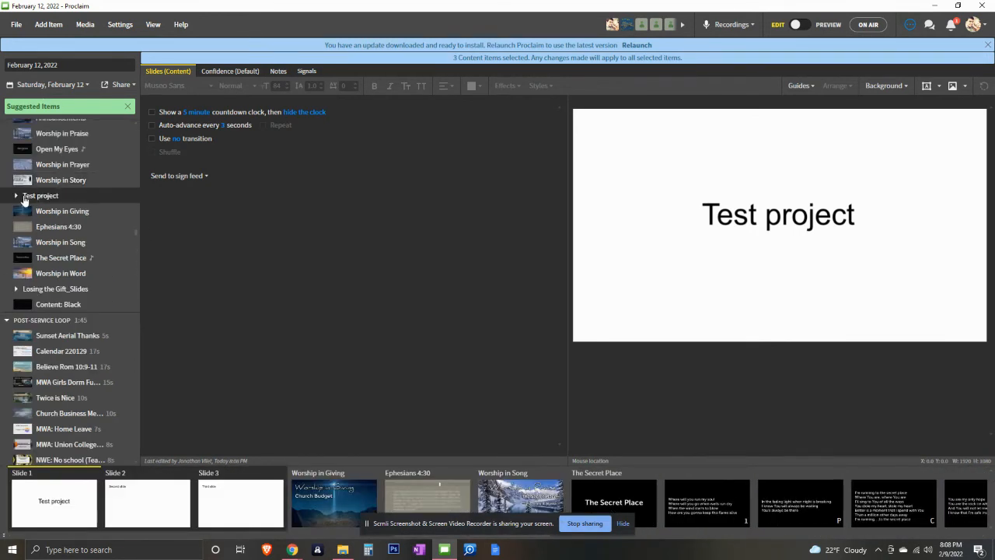
{"action": "left_click", "coordinate": [16, 195]}
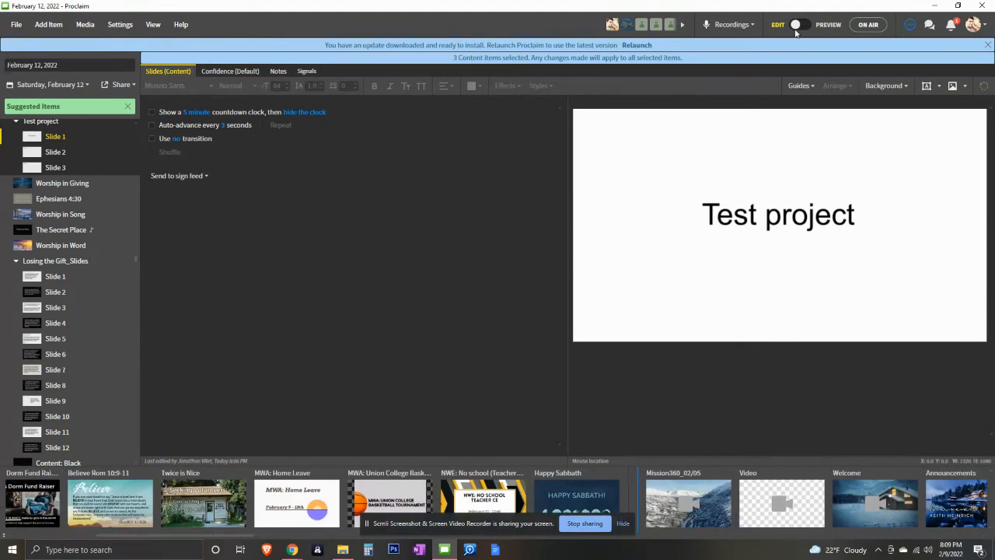
{"action": "left_click", "coordinate": [873, 24]}
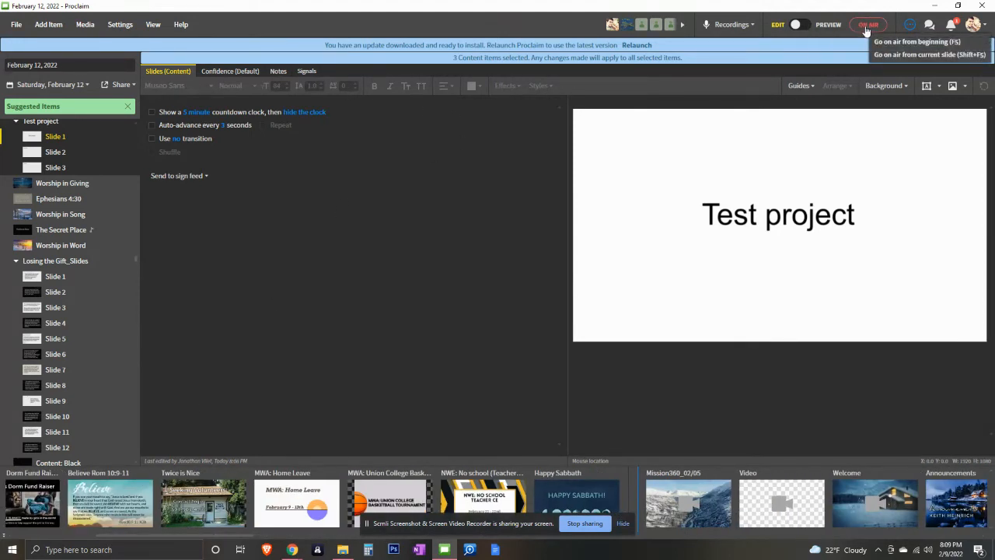
{"action": "left_click", "coordinate": [868, 24]}
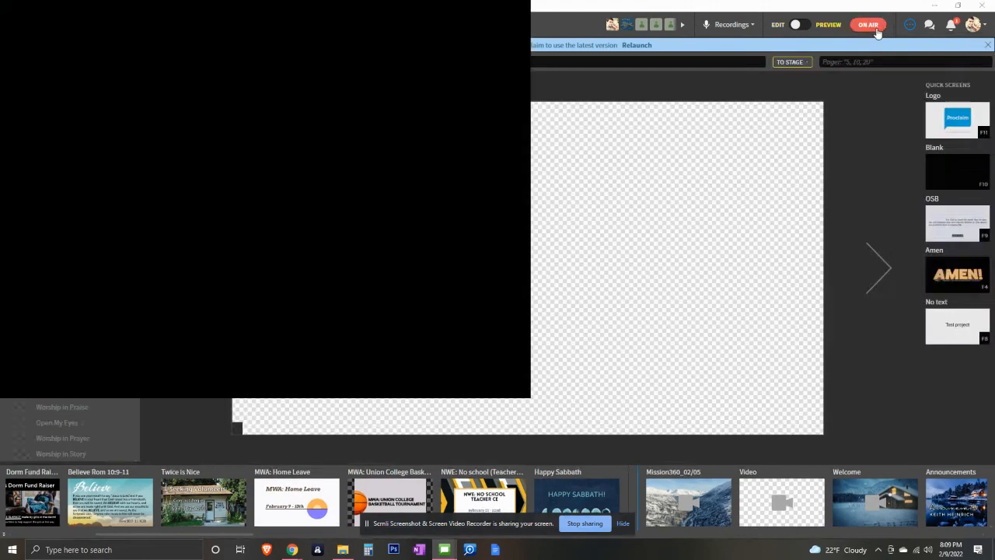
{"action": "left_click", "coordinate": [870, 25]}
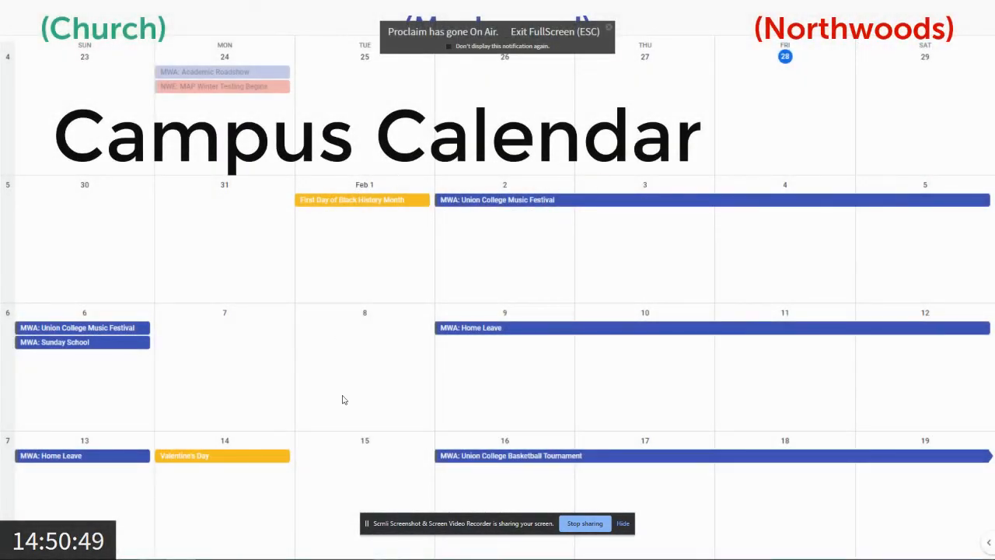
{"action": "mouse_move", "coordinate": [377, 105]}
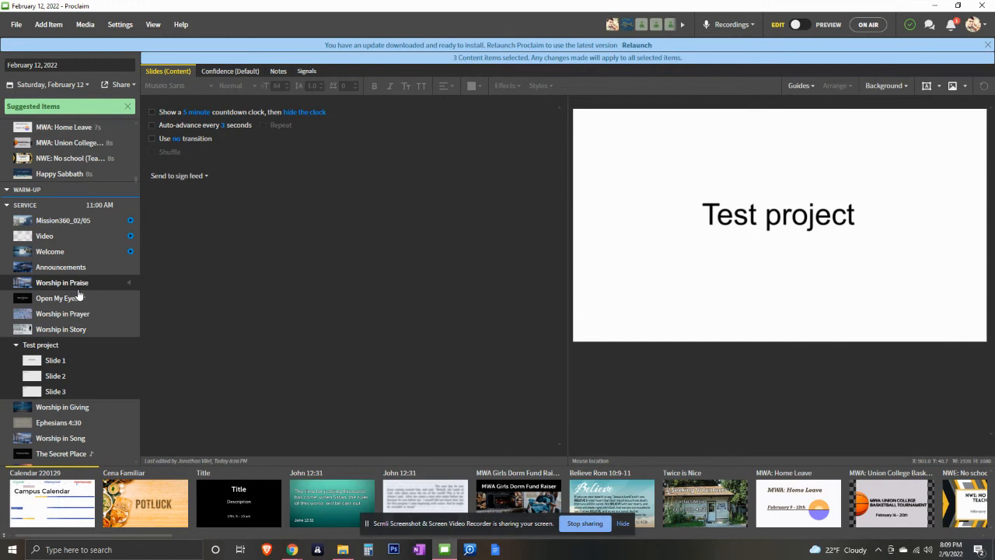
{"action": "left_click", "coordinate": [63, 313]}
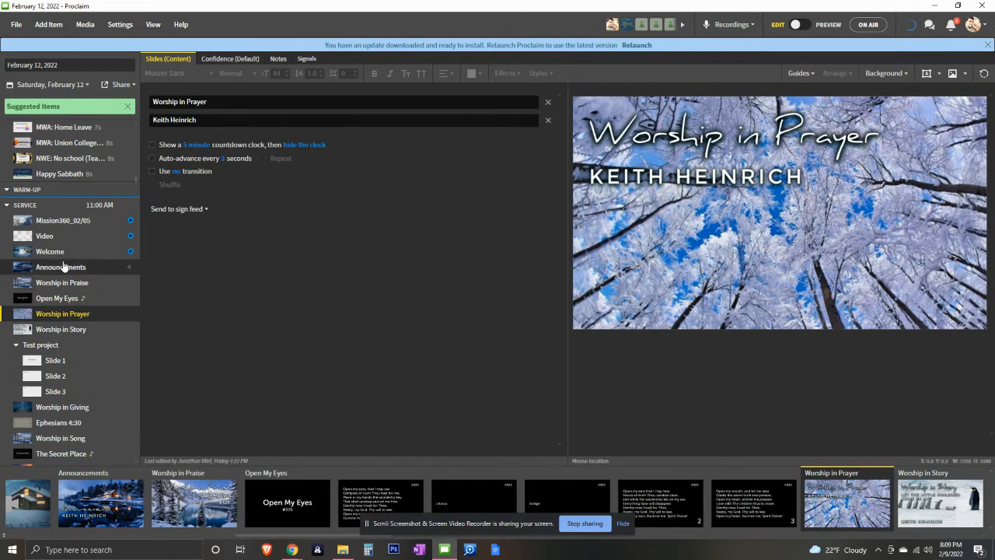
{"action": "left_click", "coordinate": [61, 282]}
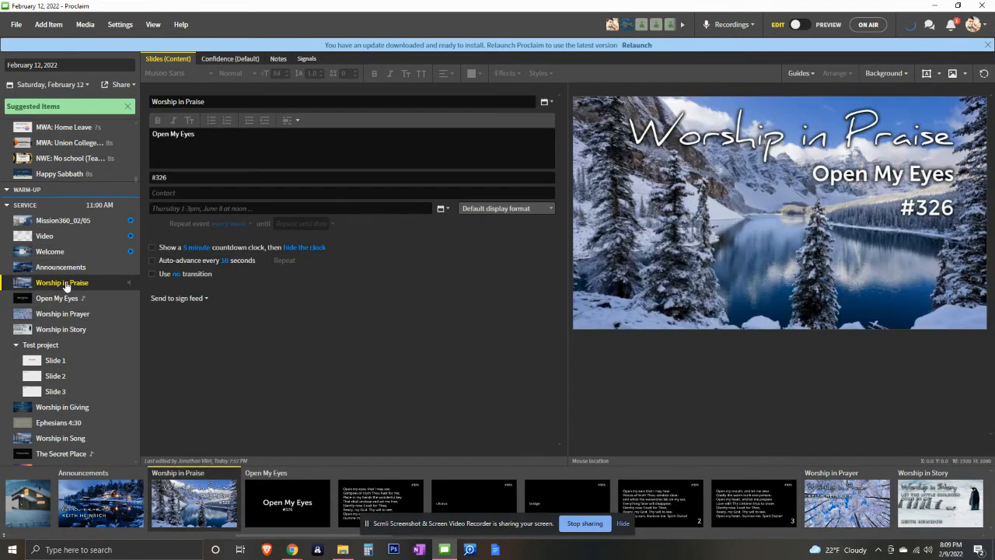
{"action": "left_click", "coordinate": [49, 251]}
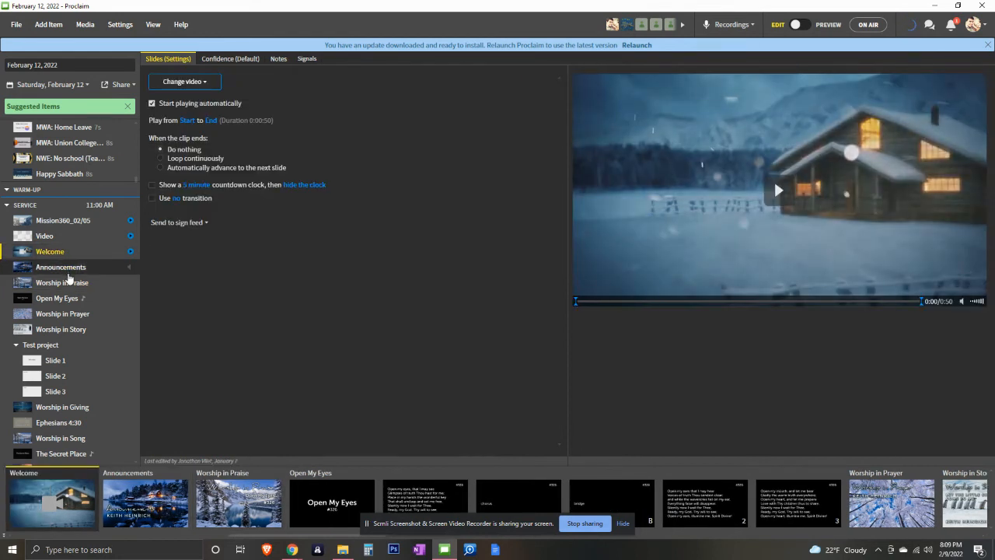
{"action": "left_click", "coordinate": [61, 266]}
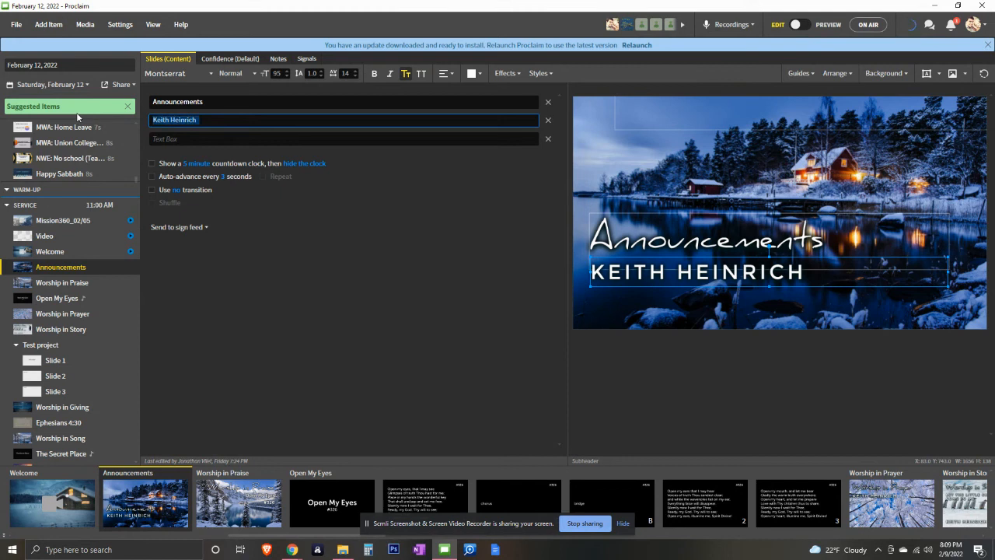
{"action": "type", "text": "Kon Sorensen"}
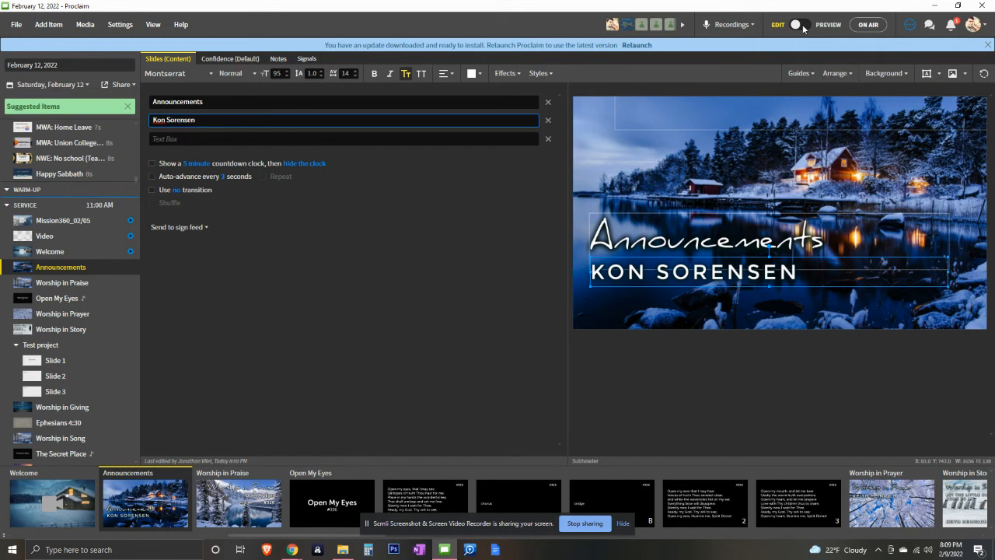
{"action": "mouse_move", "coordinate": [801, 24]}
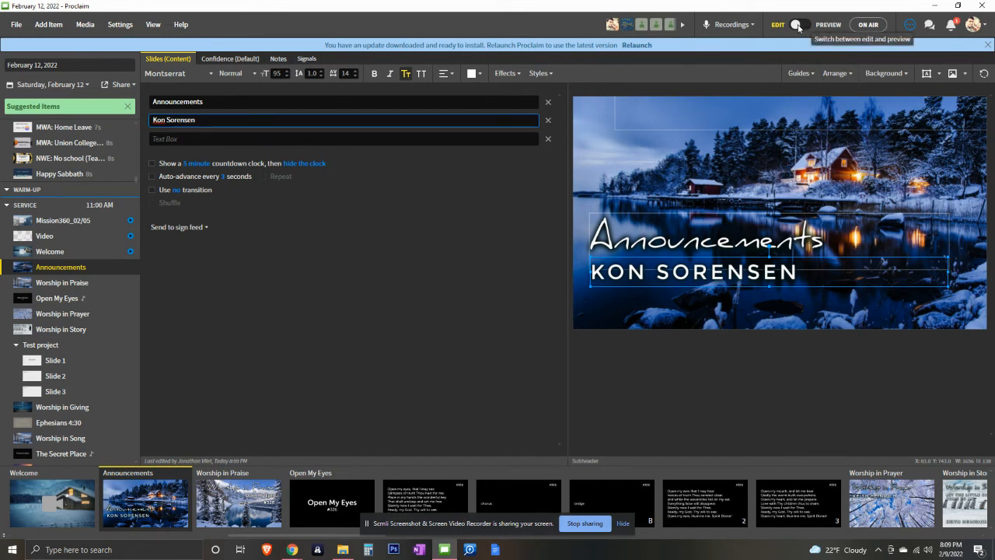
Switch to Preview mode and show all slides as a thumbnail grid
{"action": "left_click", "coordinate": [801, 24]}
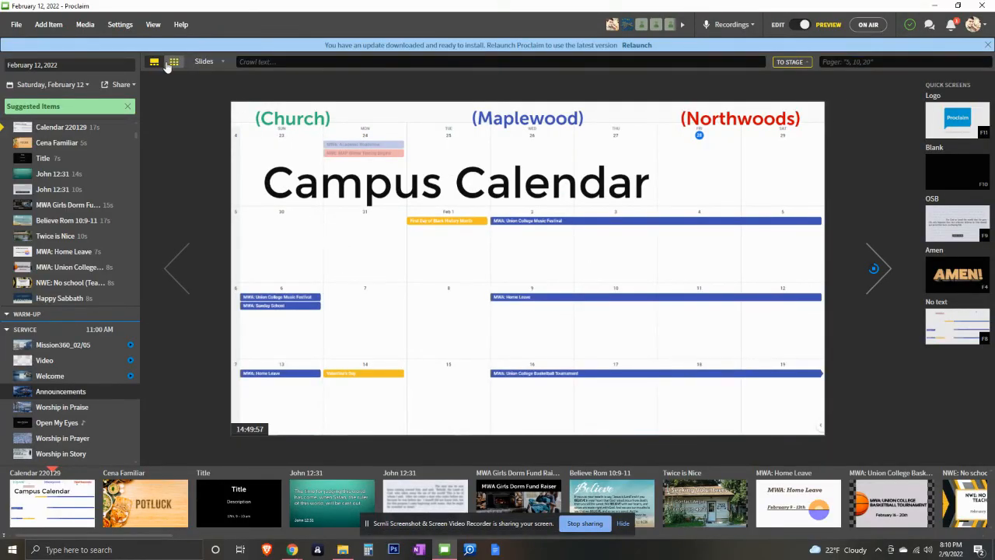
{"action": "mouse_move", "coordinate": [171, 63]}
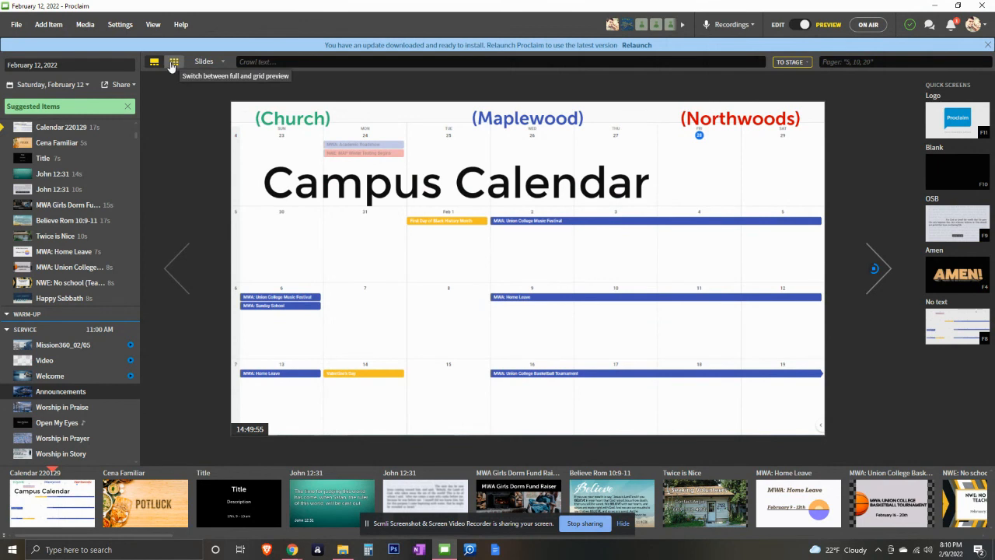
{"action": "left_click", "coordinate": [174, 61]}
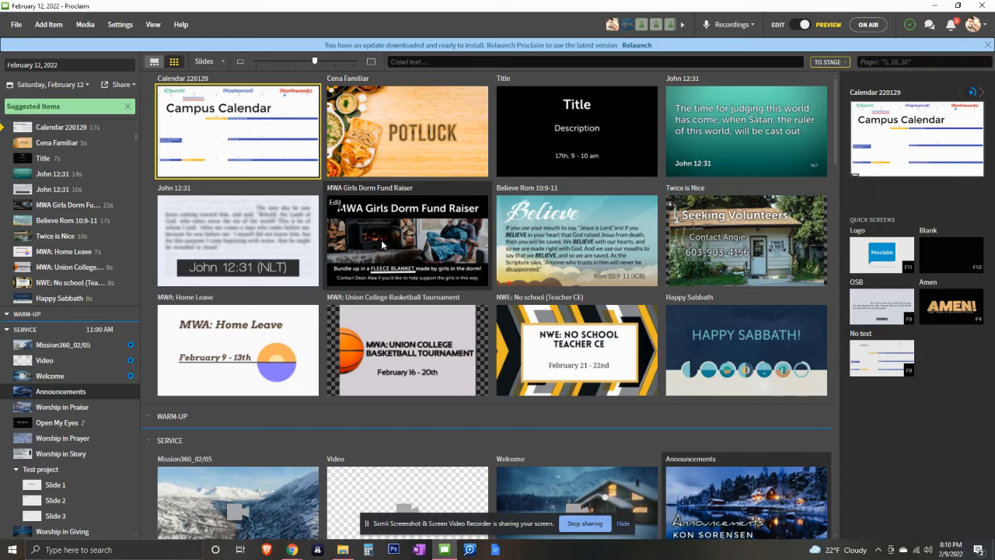
Scroll to The Secret Place and preview its verse and chorus slides
{"action": "scroll", "scroll_direction": "down", "scroll_amount": 3}
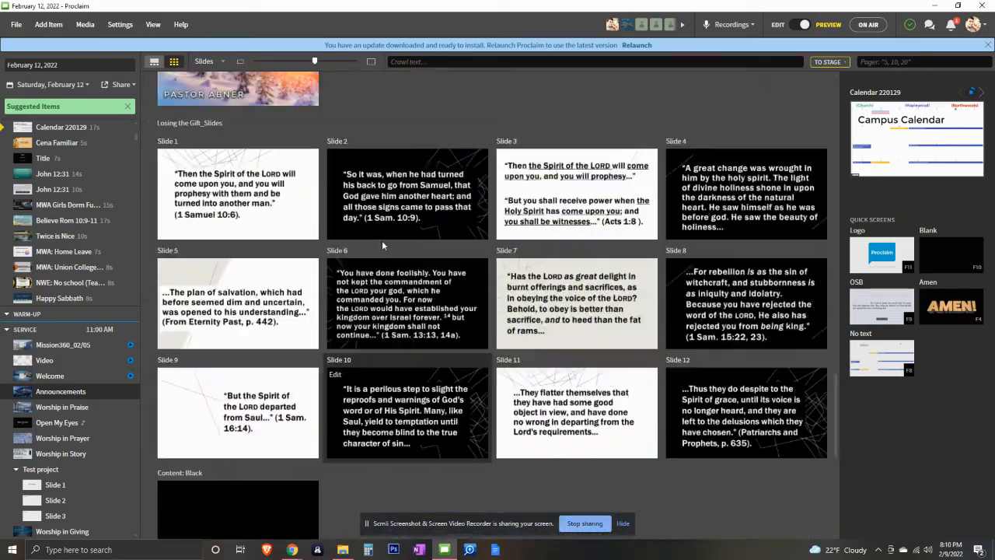
{"action": "scroll", "scroll_direction": "down", "scroll_amount": 3}
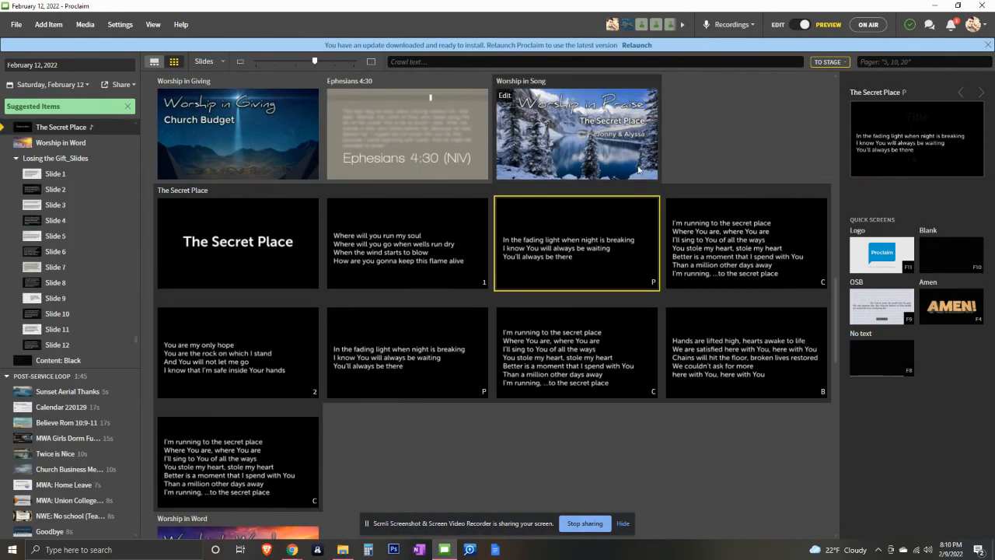
{"action": "mouse_move", "coordinate": [743, 248]}
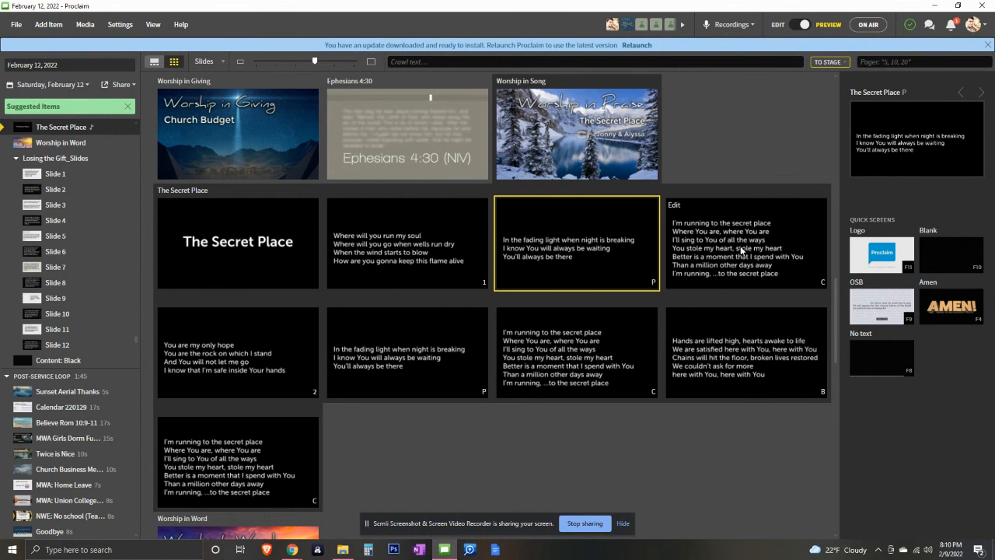
{"action": "left_click", "coordinate": [237, 352]}
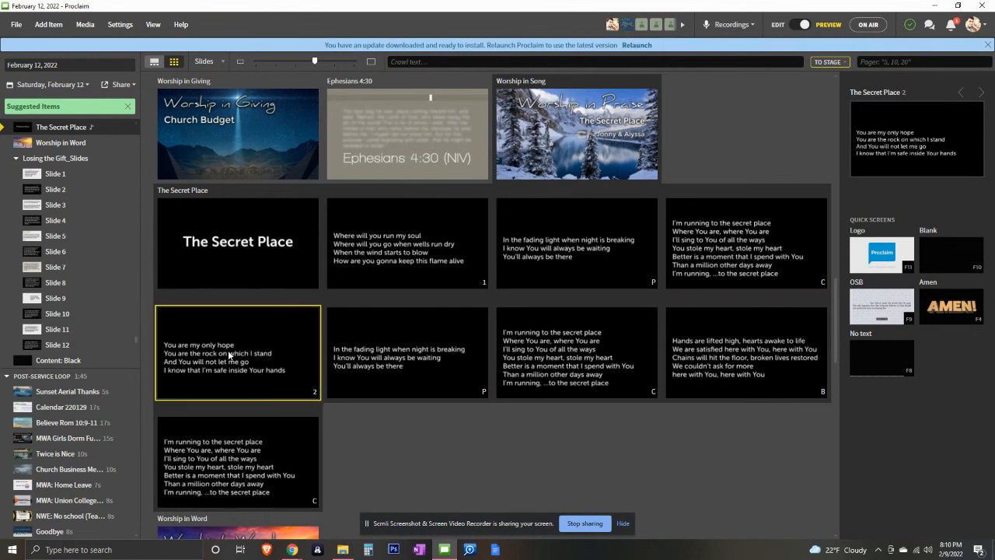
{"action": "left_click", "coordinate": [745, 353]}
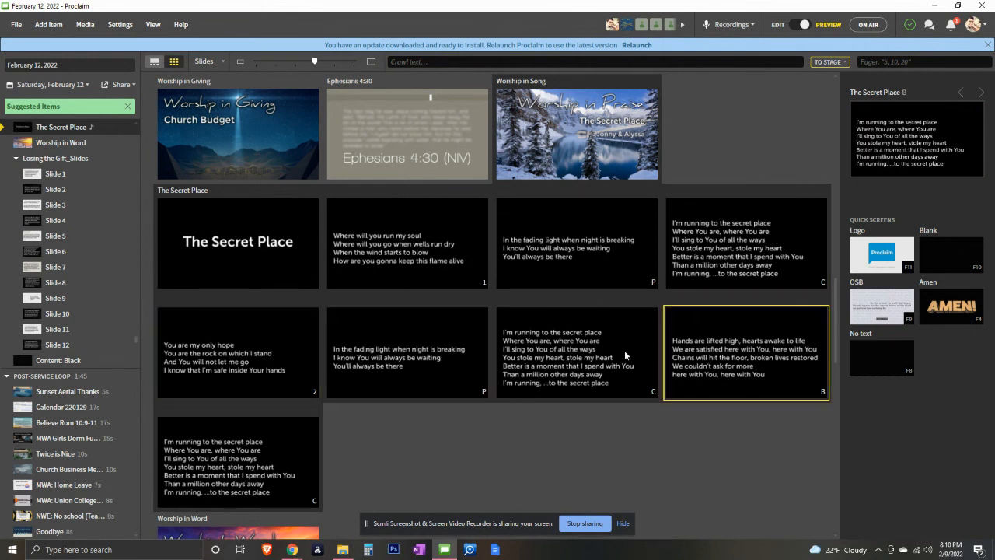
{"action": "left_click", "coordinate": [408, 244]}
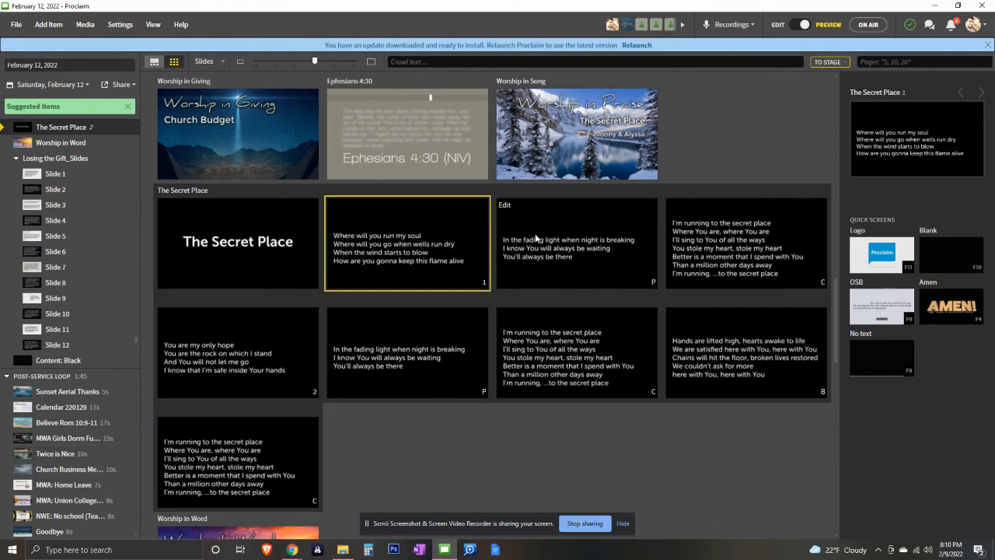
{"action": "left_click", "coordinate": [745, 243]}
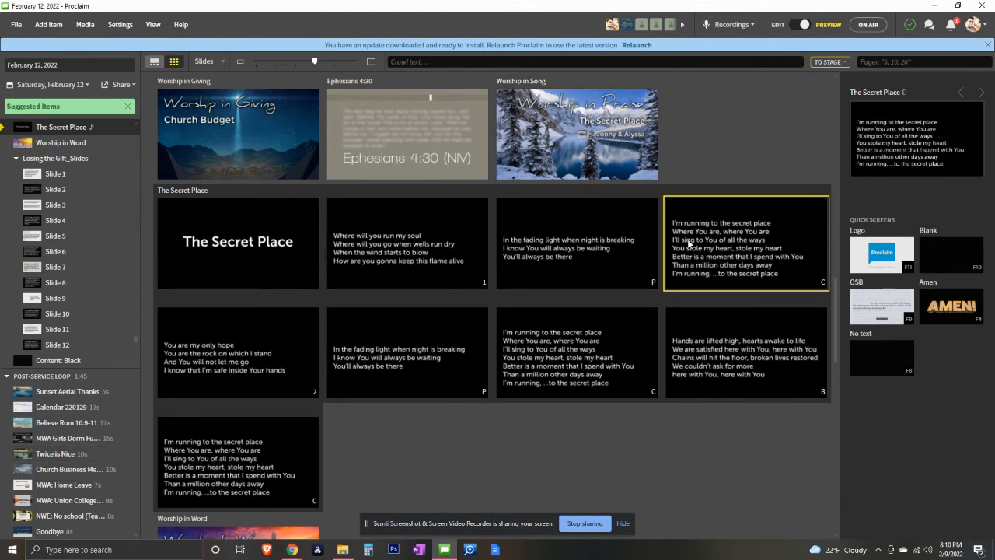
{"action": "left_click", "coordinate": [576, 353]}
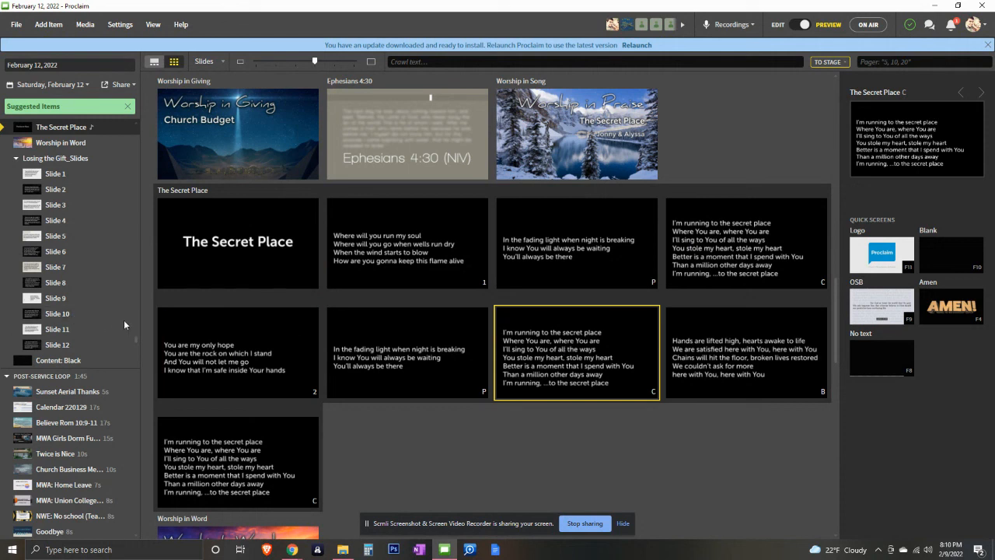
{"action": "mouse_move", "coordinate": [539, 279]}
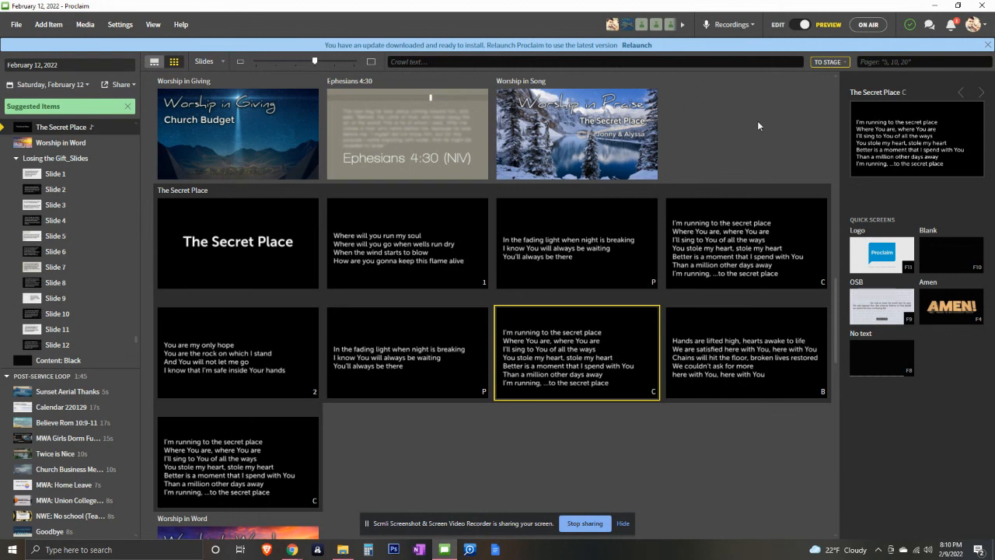
{"action": "left_click", "coordinate": [910, 24]}
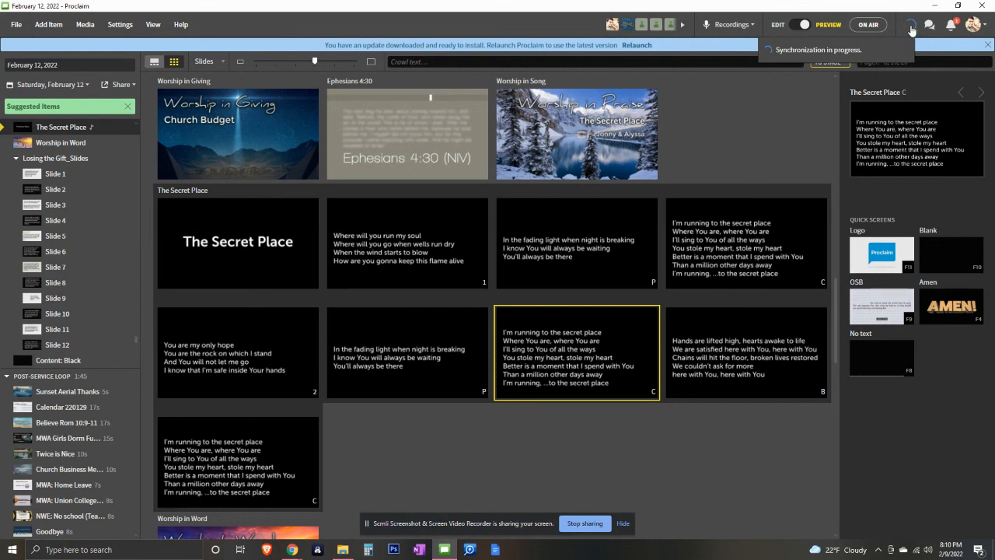
{"action": "mouse_move", "coordinate": [811, 80]}
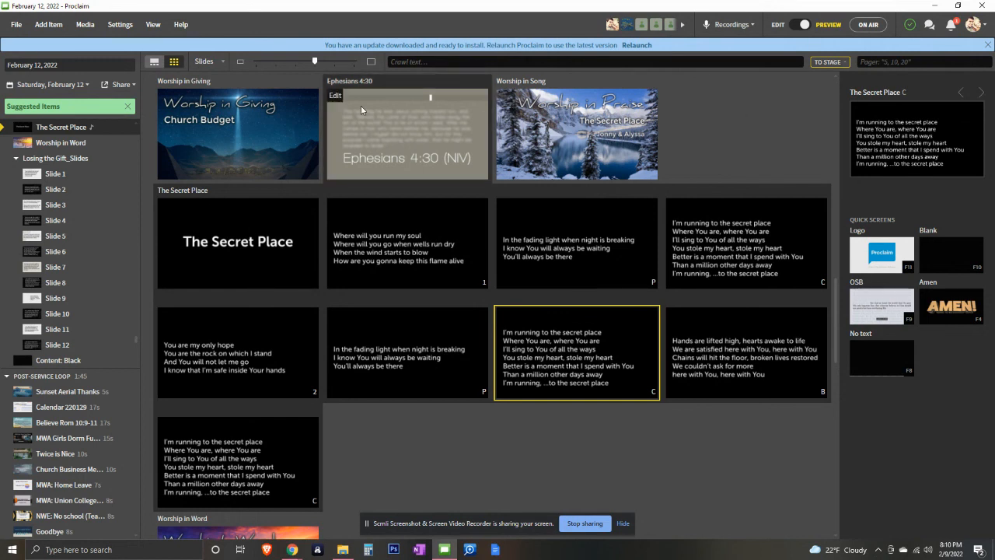
Preview The Secret Place title slide and browse File > Open Recent without opening anything
{"action": "left_click", "coordinate": [237, 243]}
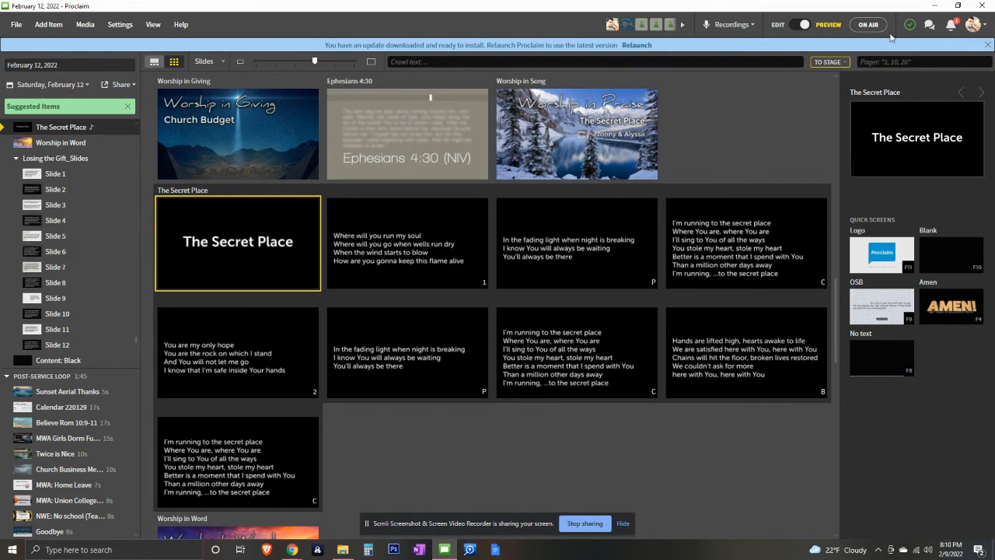
{"action": "left_click", "coordinate": [15, 24]}
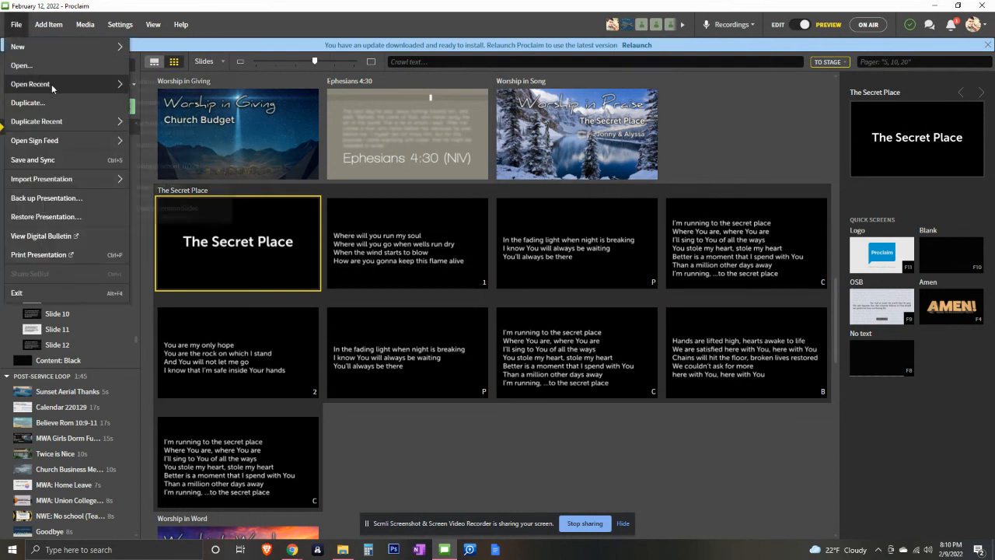
{"action": "left_click", "coordinate": [30, 84]}
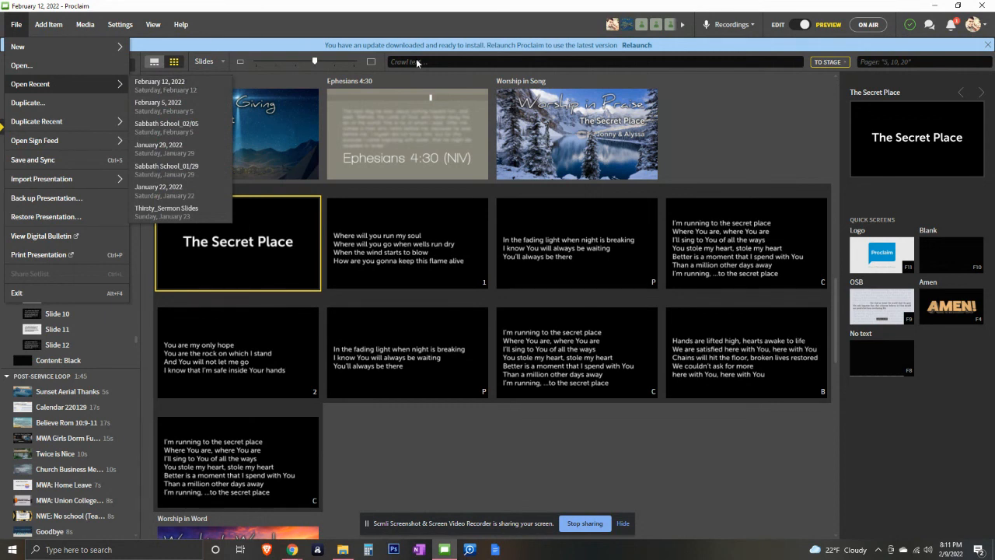
{"action": "left_click", "coordinate": [912, 23]}
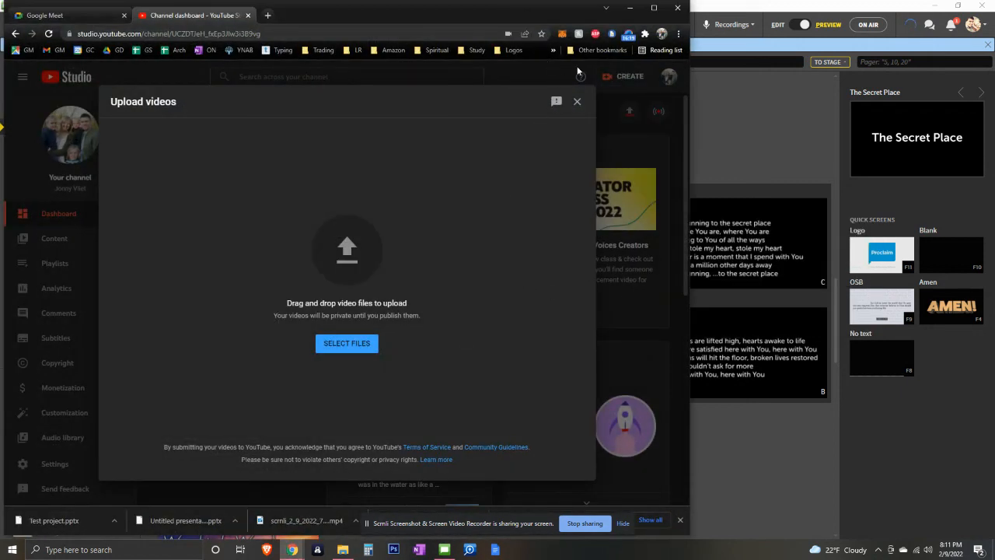
Close YouTube Studio's Upload videos dialog and bring up the Scrnli recorder options
{"action": "left_click", "coordinate": [576, 102]}
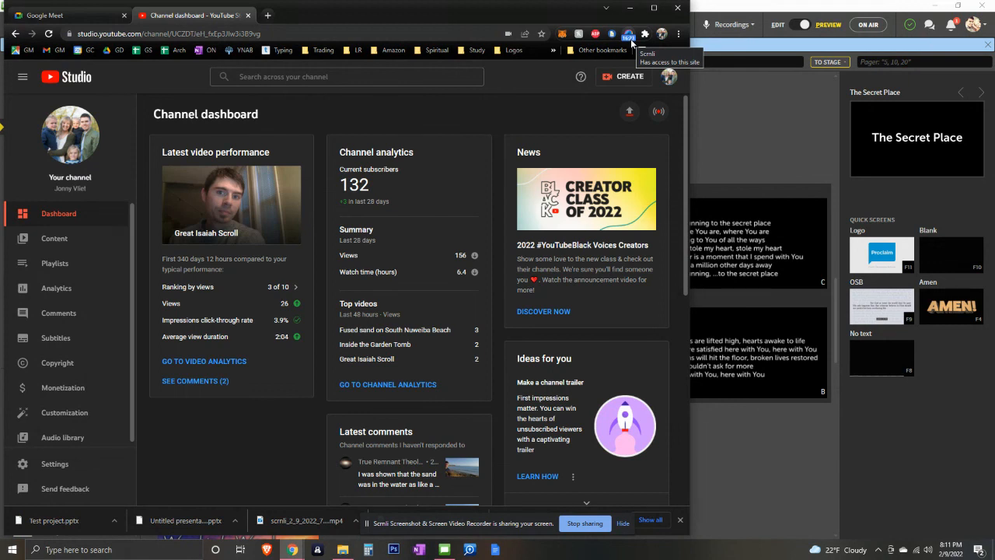
{"action": "left_click", "coordinate": [629, 33]}
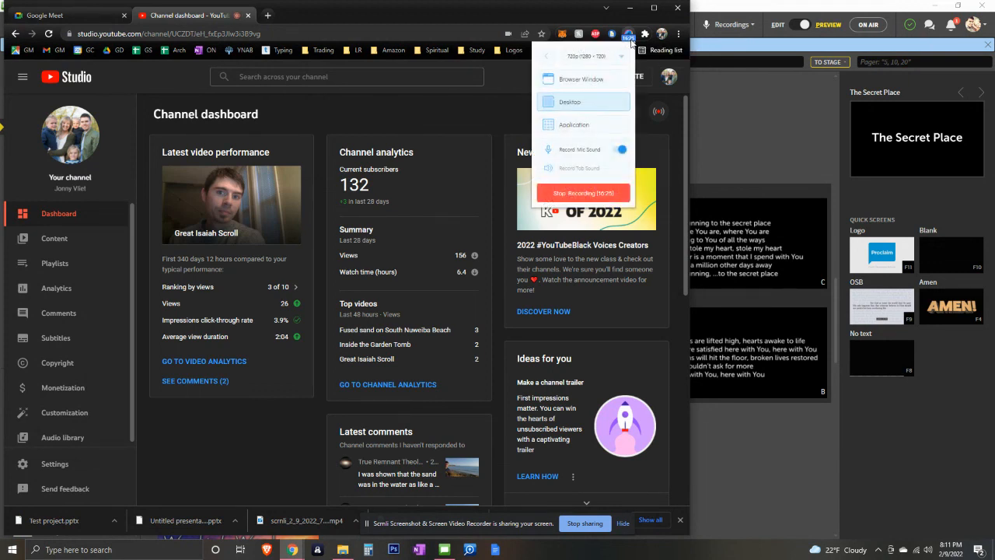
{"action": "mouse_move", "coordinate": [607, 193]}
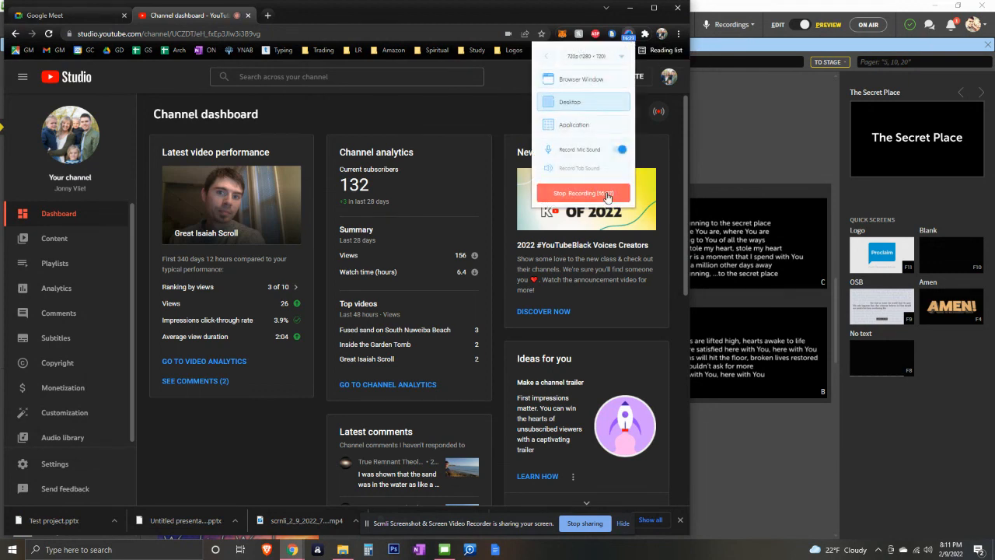